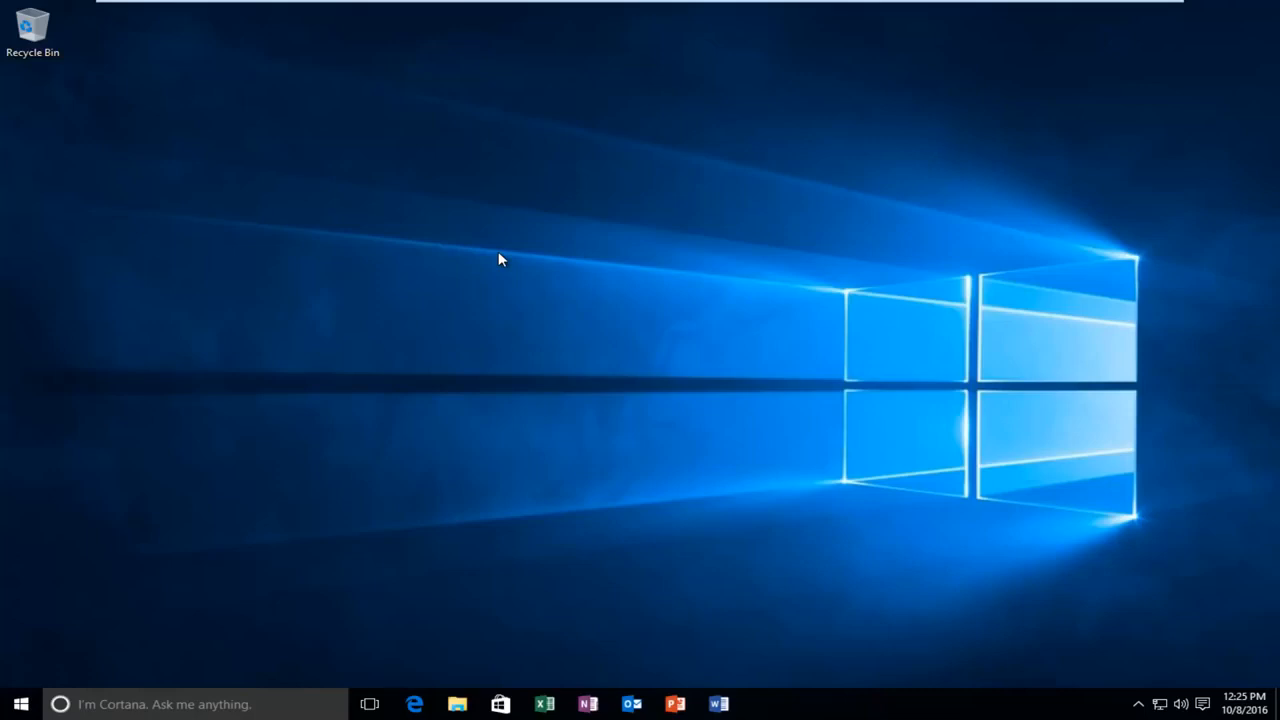
pyautogui.moveTo(268, 424)
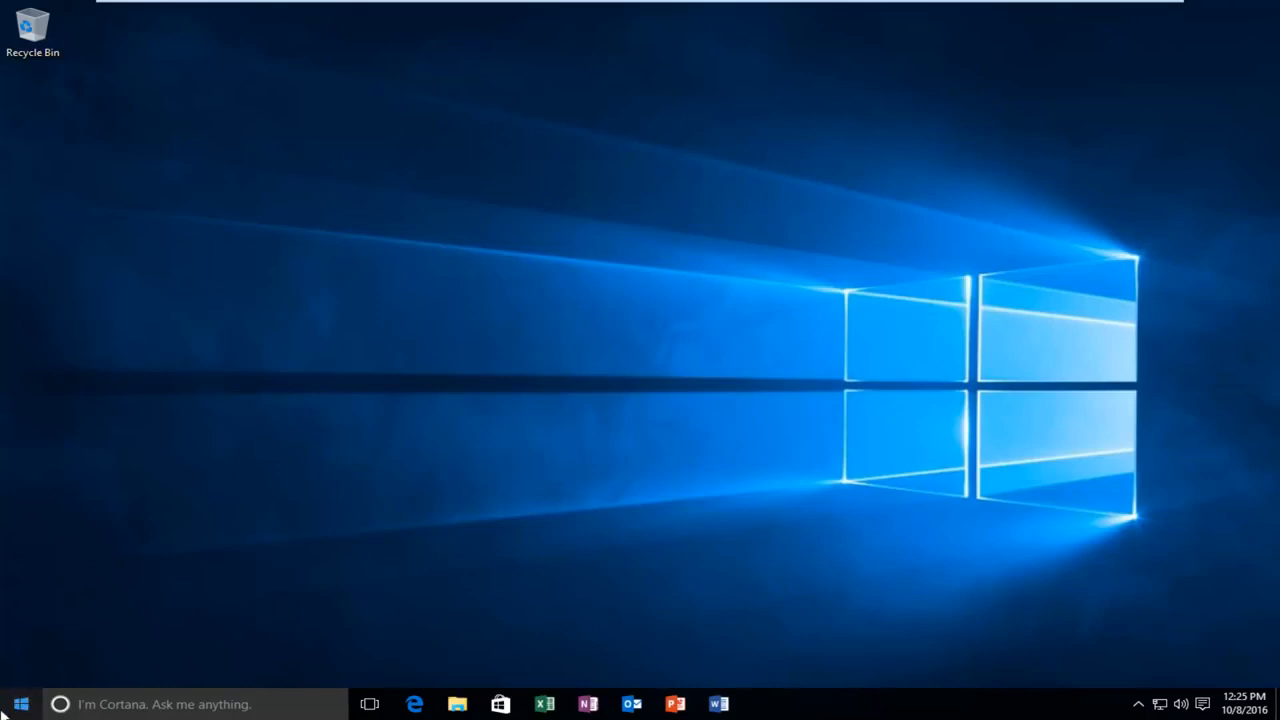
# - Search the Start menu for "display settings" to surface the Display settings result
pyautogui.click(20, 704)
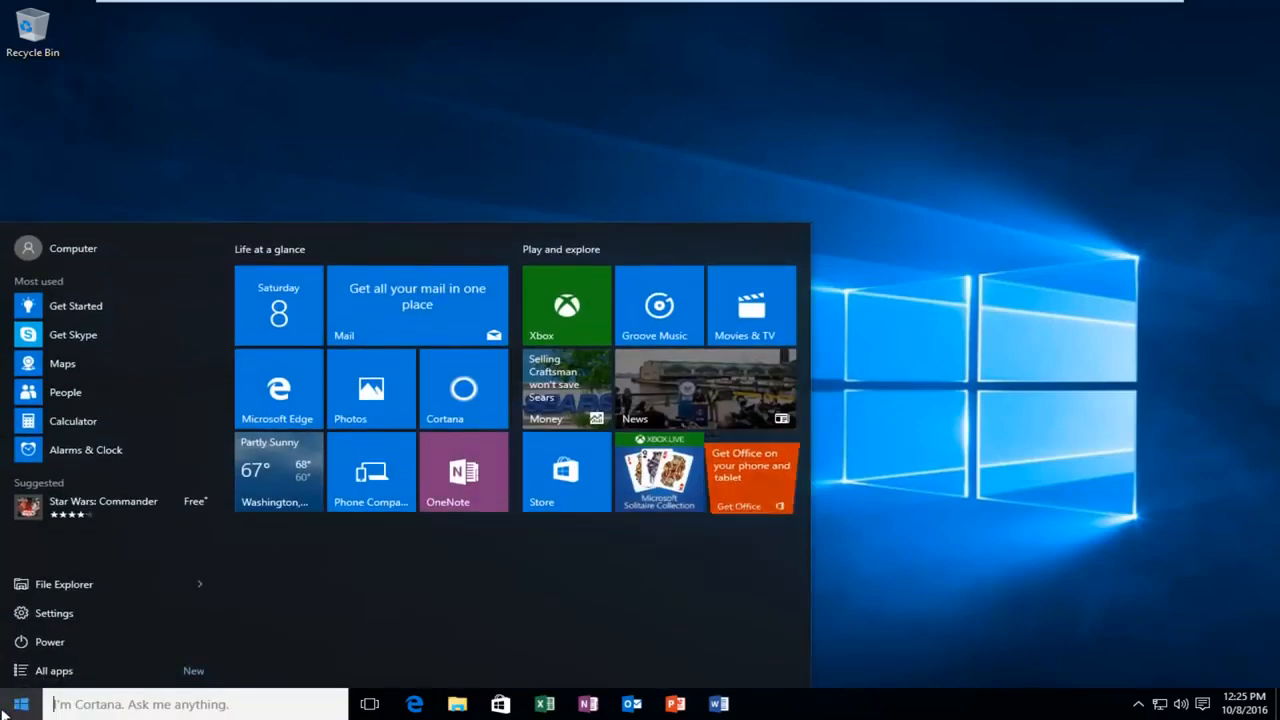
pyautogui.write('display settin')
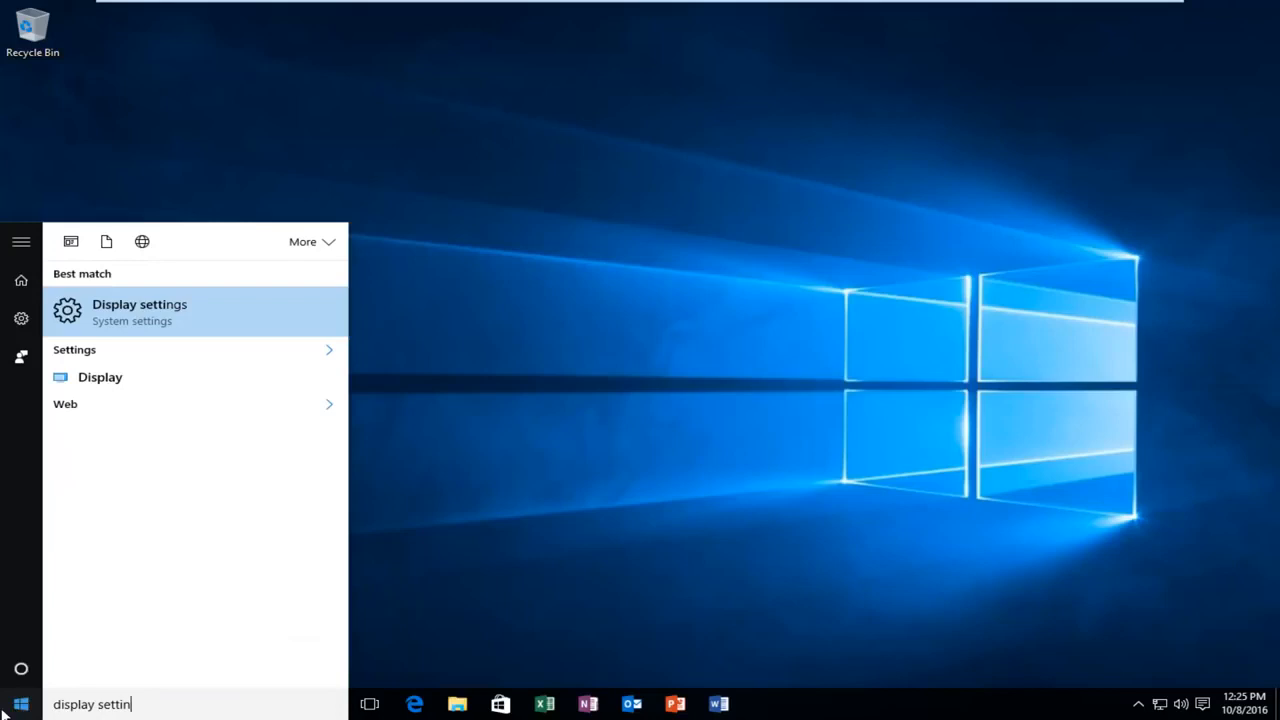
pyautogui.write('gs')
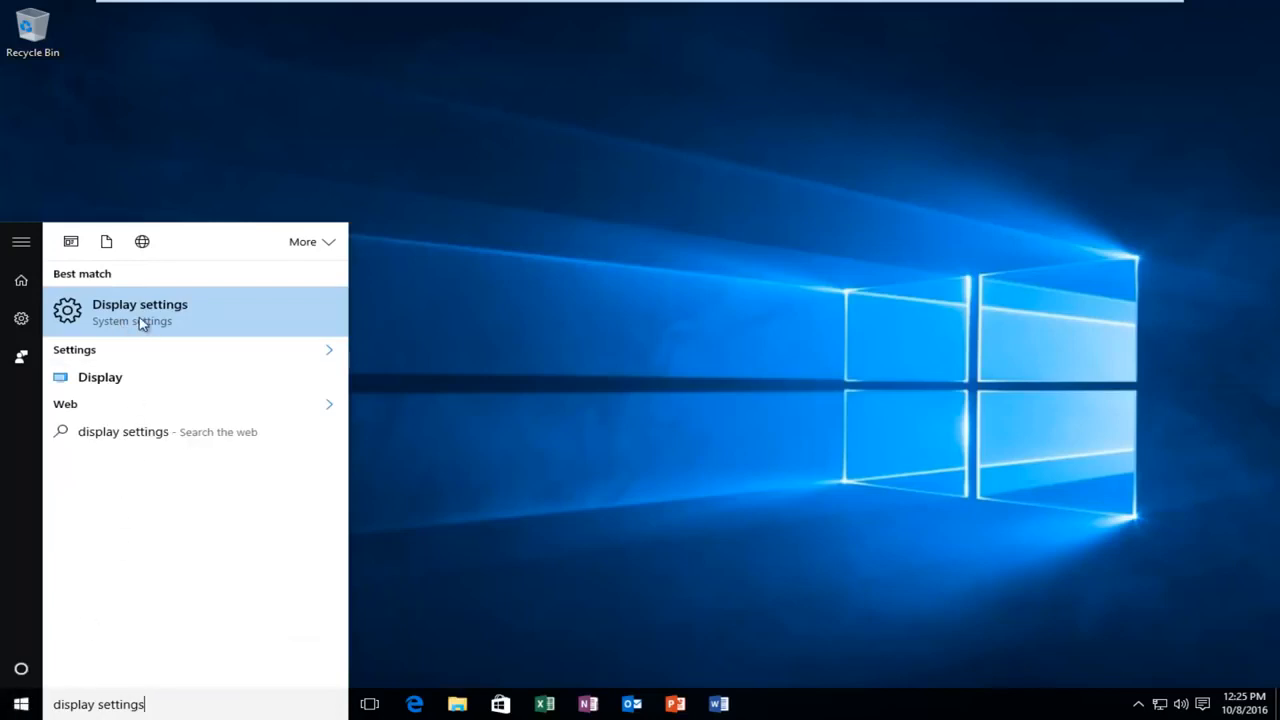
# - Reach Advanced display settings, leaving the resolution at 1440 × 900
pyautogui.click(140, 304)
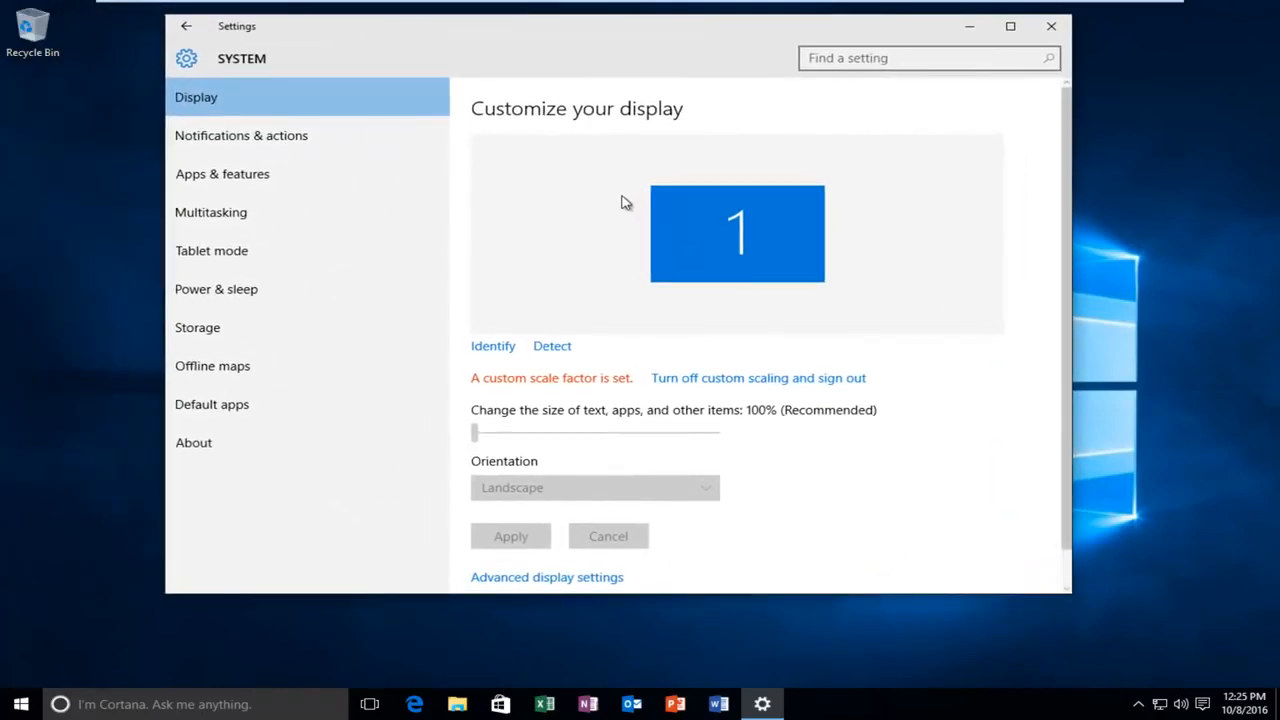
pyautogui.moveTo(772, 328)
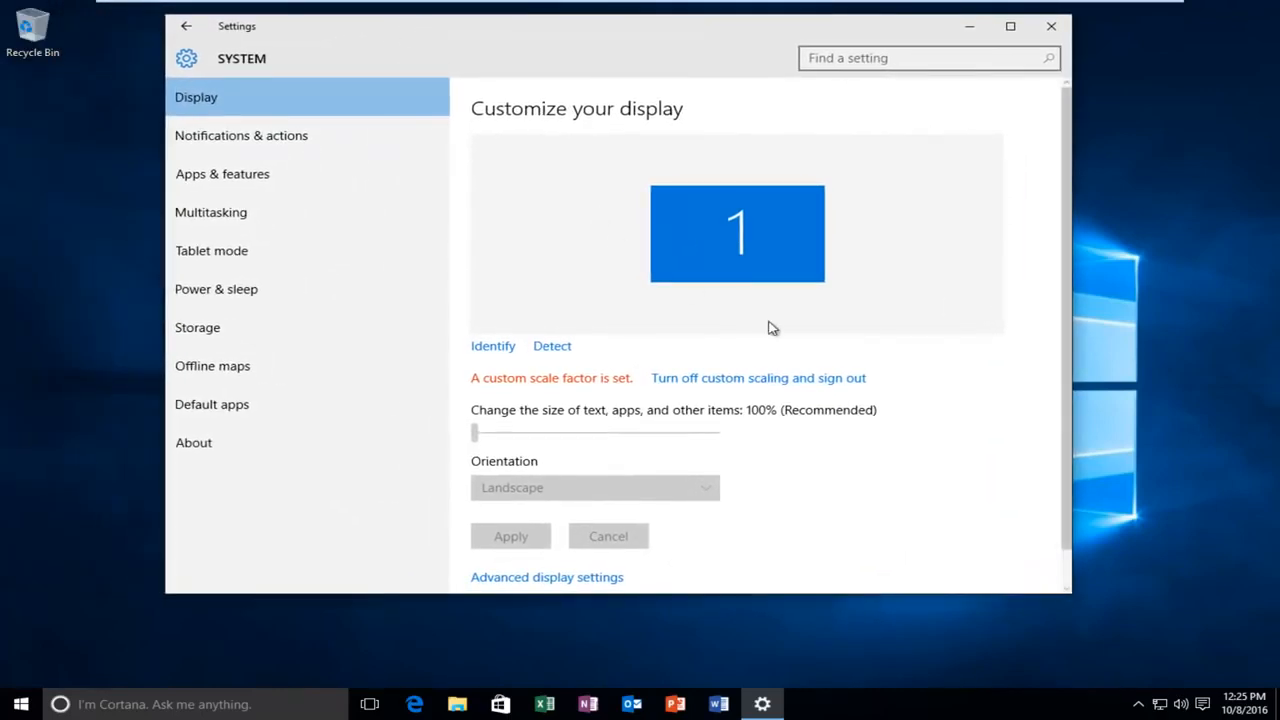
pyautogui.scroll(-3)
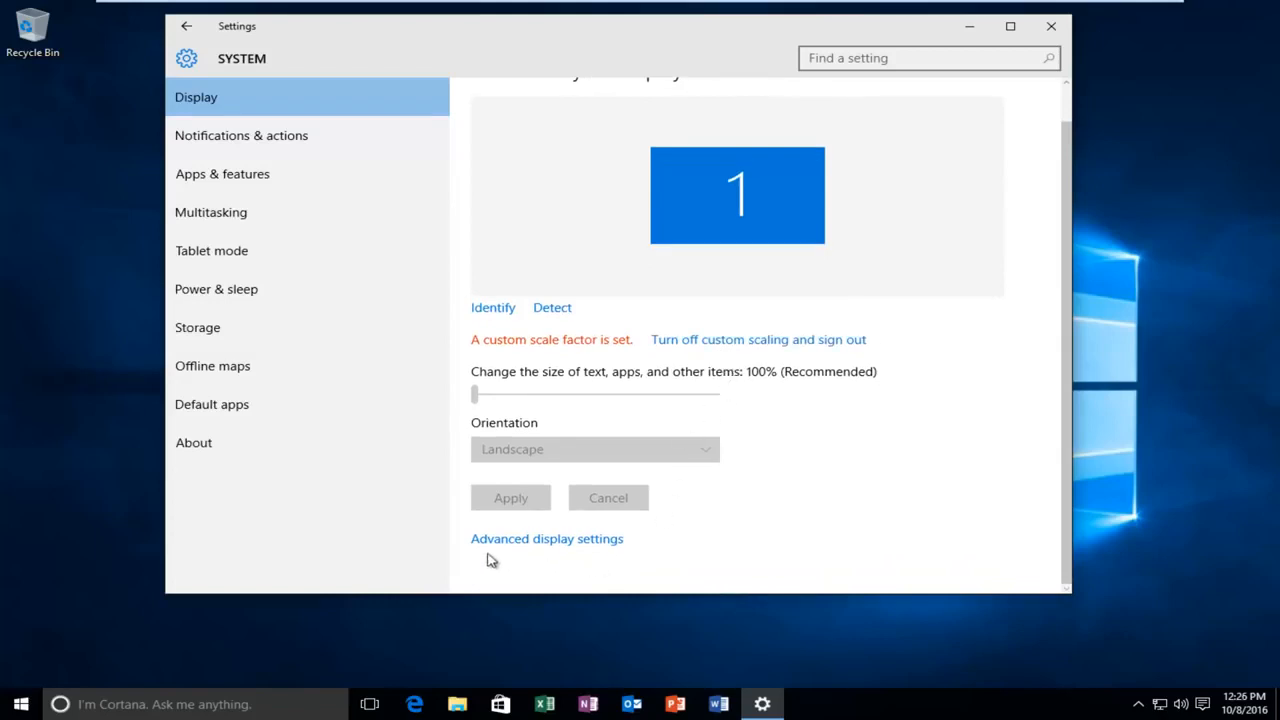
pyautogui.moveTo(552, 544)
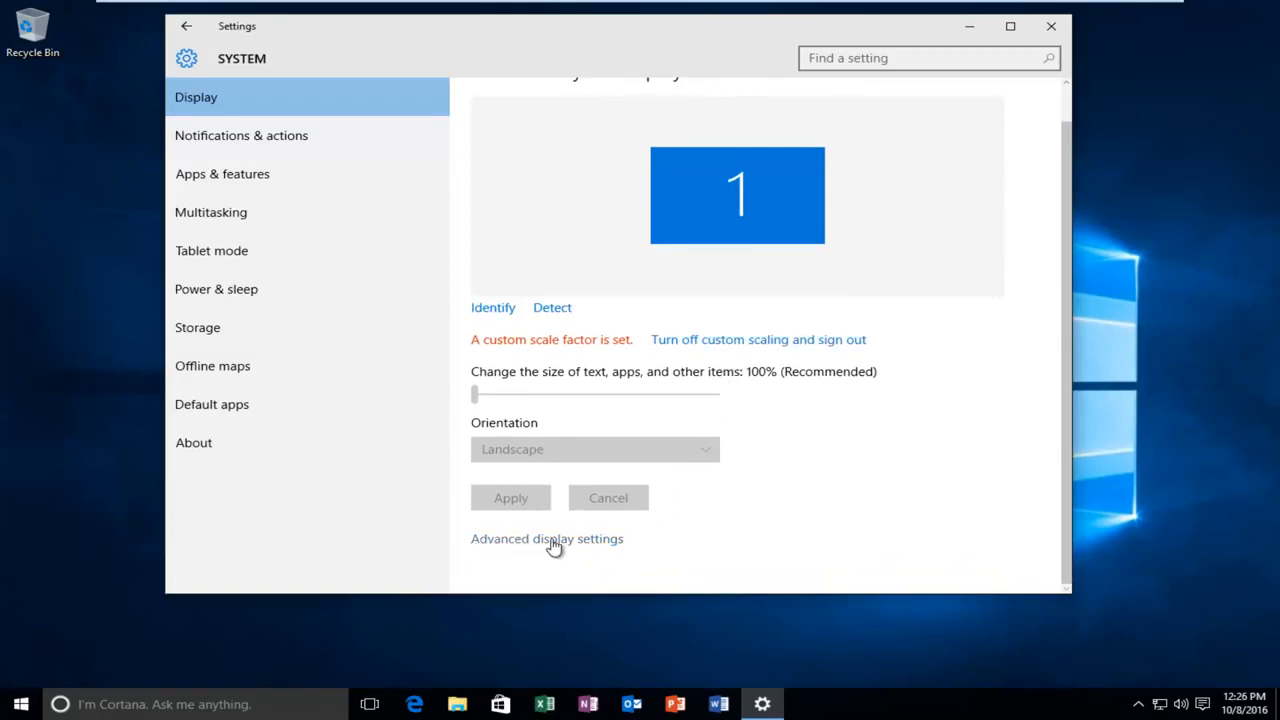
pyautogui.click(548, 538)
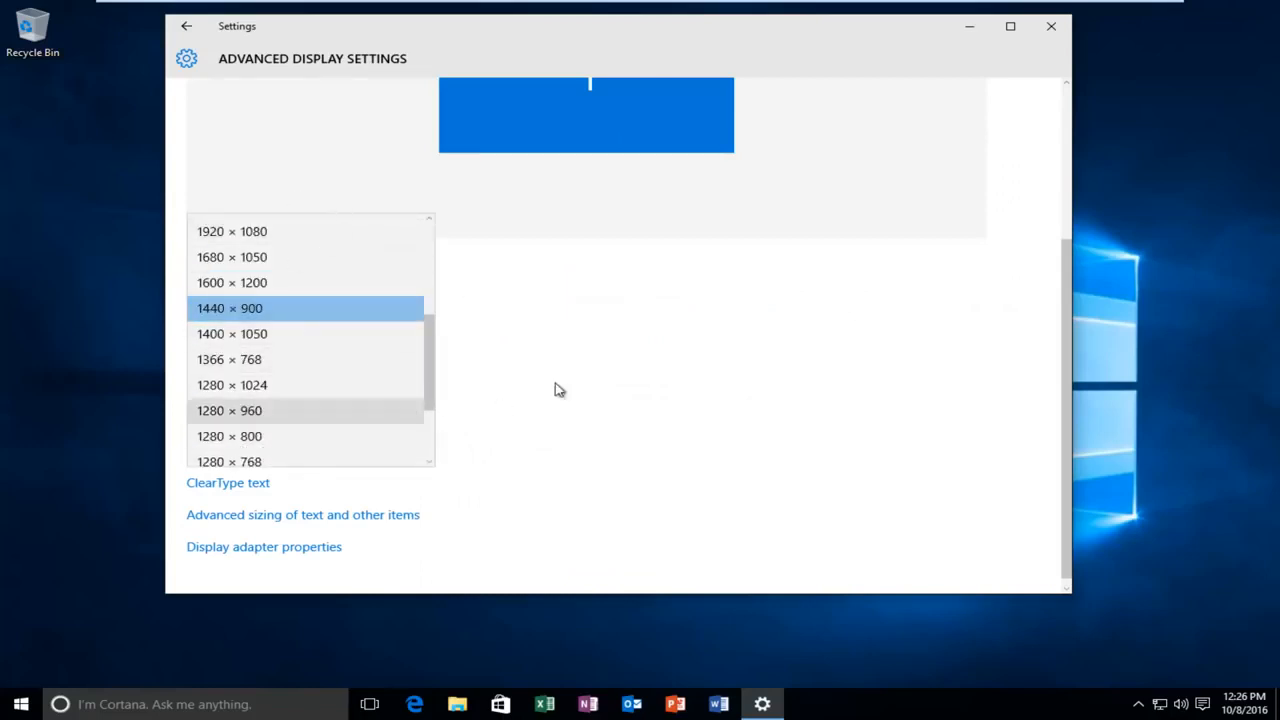
pyautogui.click(228, 308)
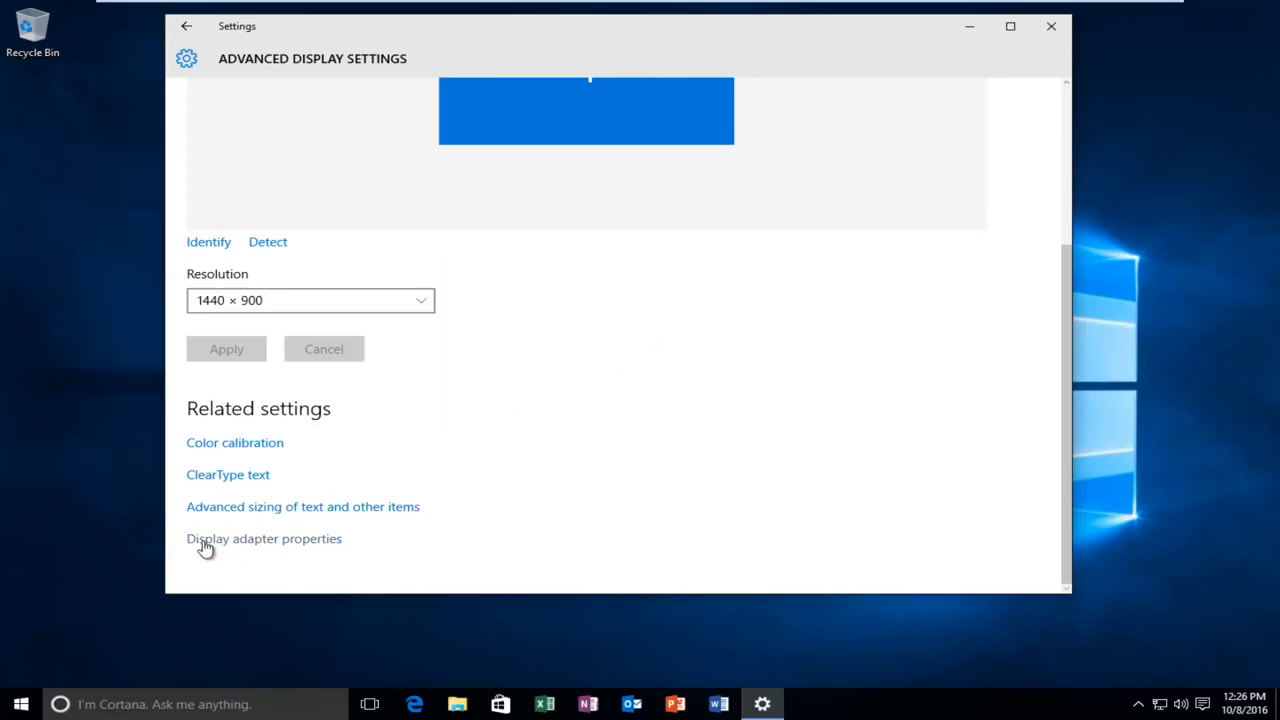
pyautogui.moveTo(248, 544)
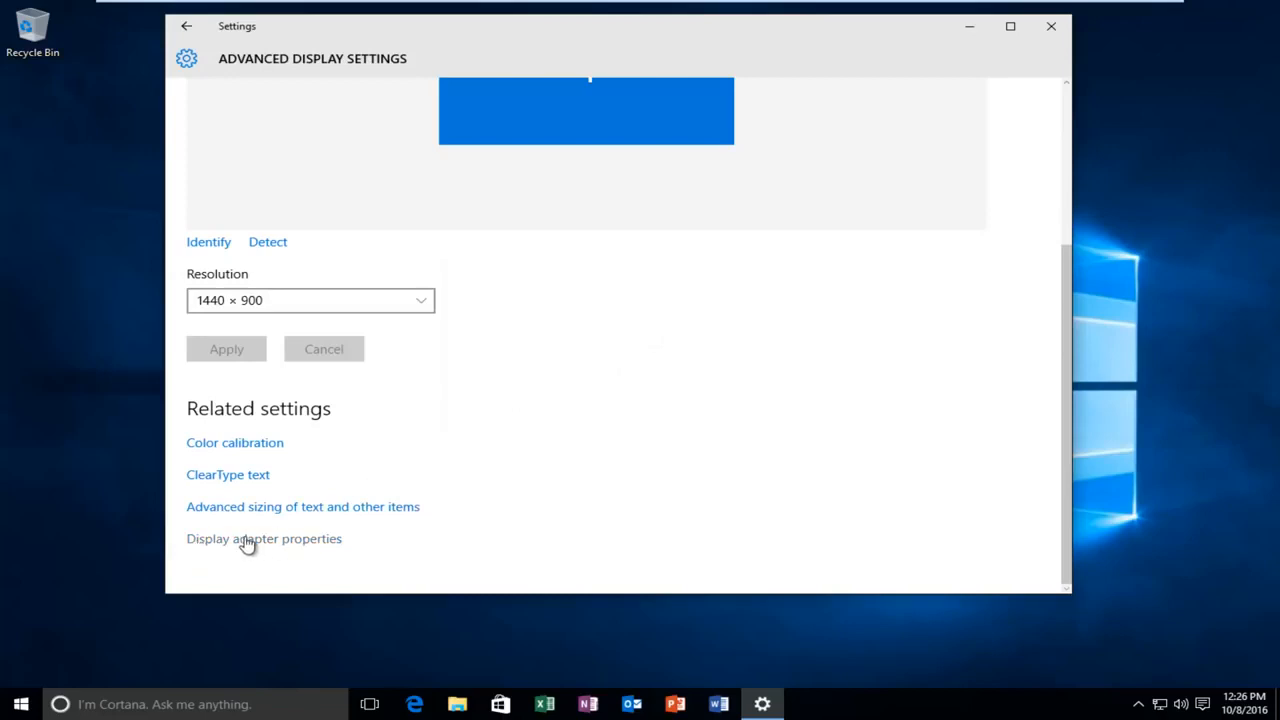
# - Show the VMware SVGA 3D display adapter properties with its memory details
pyautogui.click(264, 538)
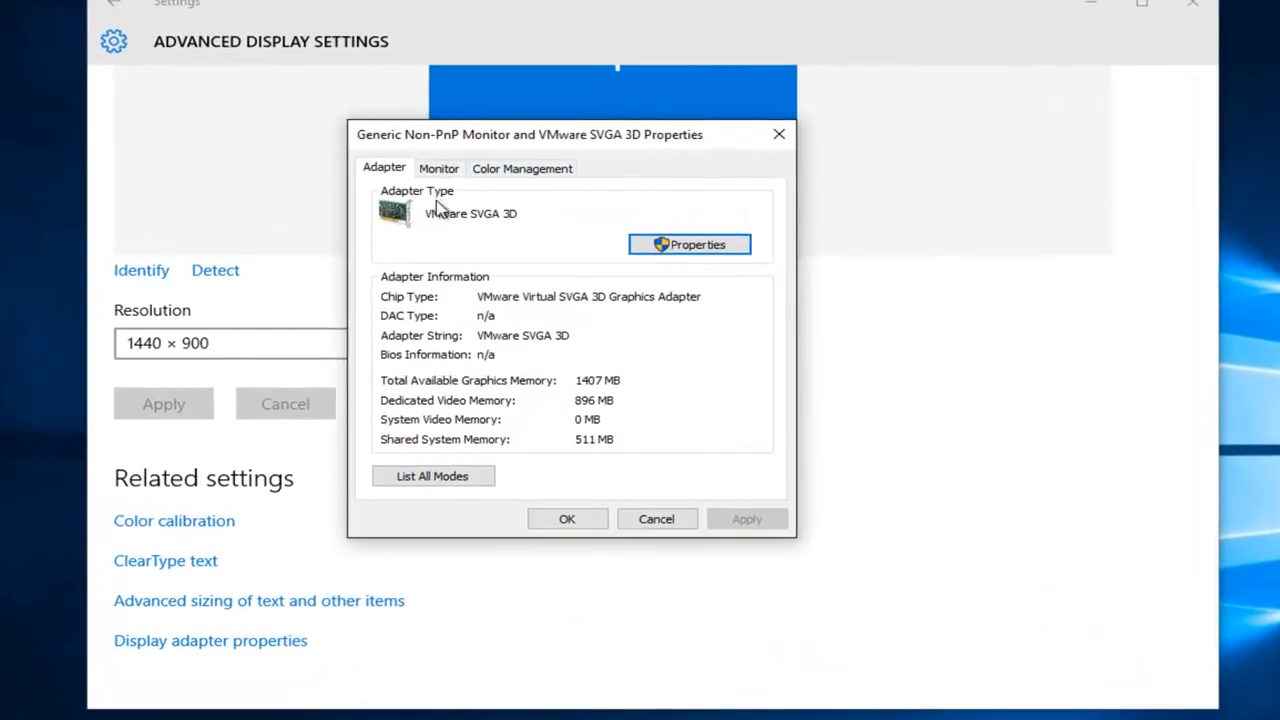
pyautogui.moveTo(444, 240)
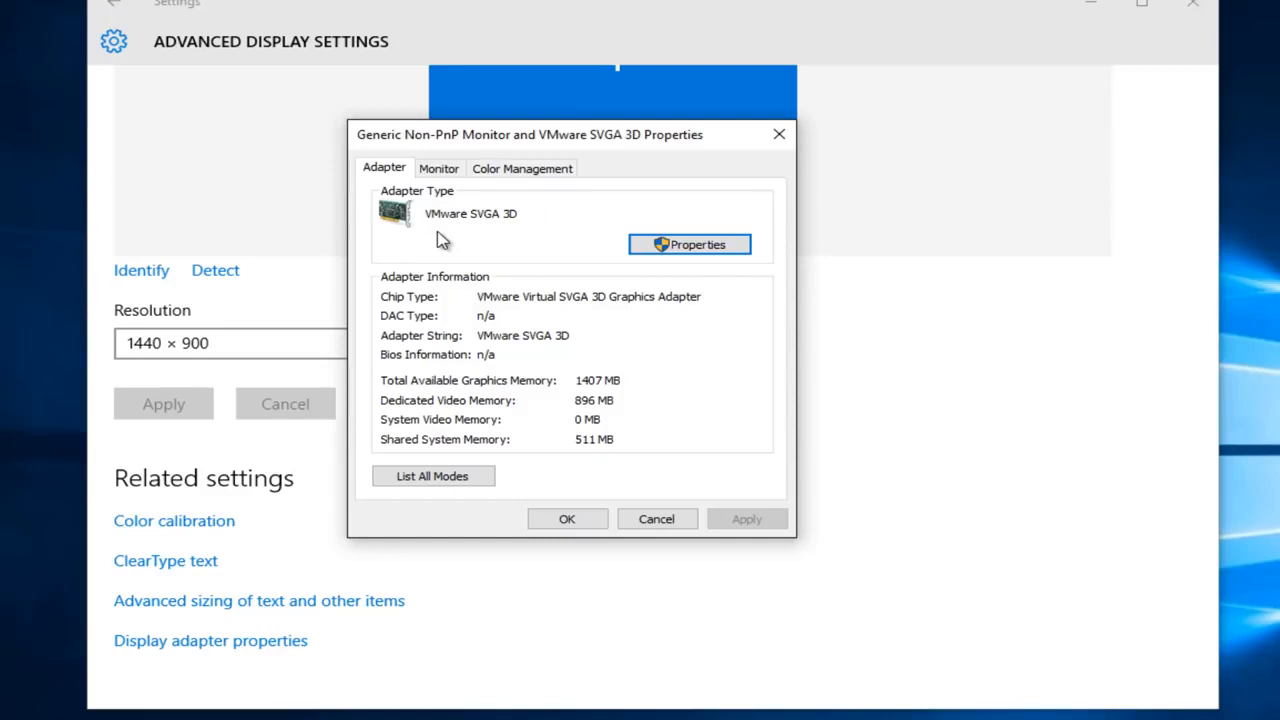
pyautogui.moveTo(428, 222)
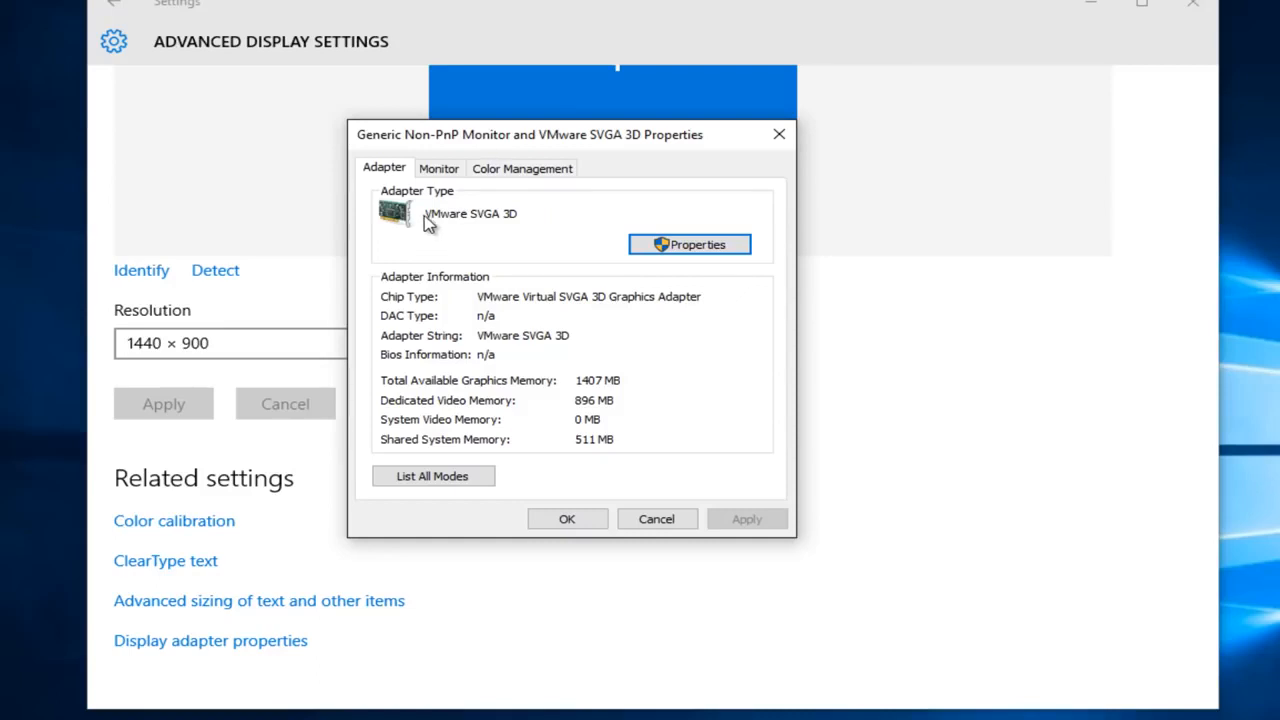
pyautogui.moveTo(428, 238)
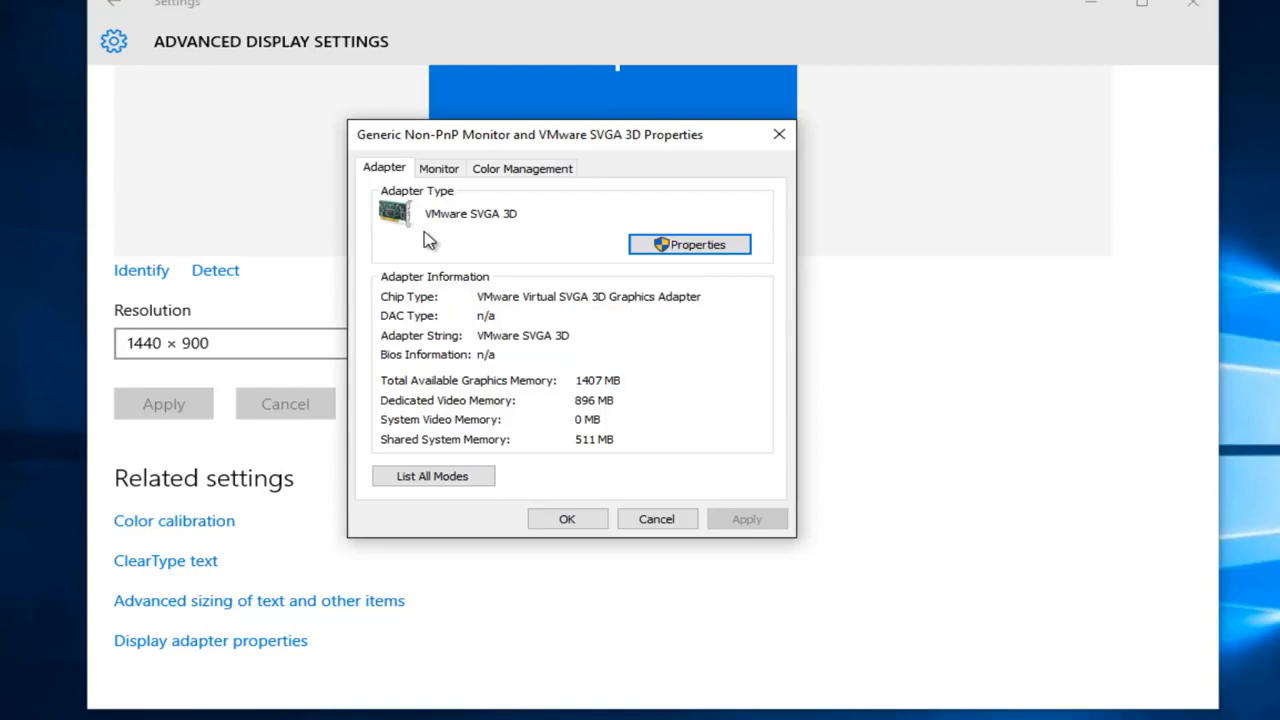
pyautogui.moveTo(470, 228)
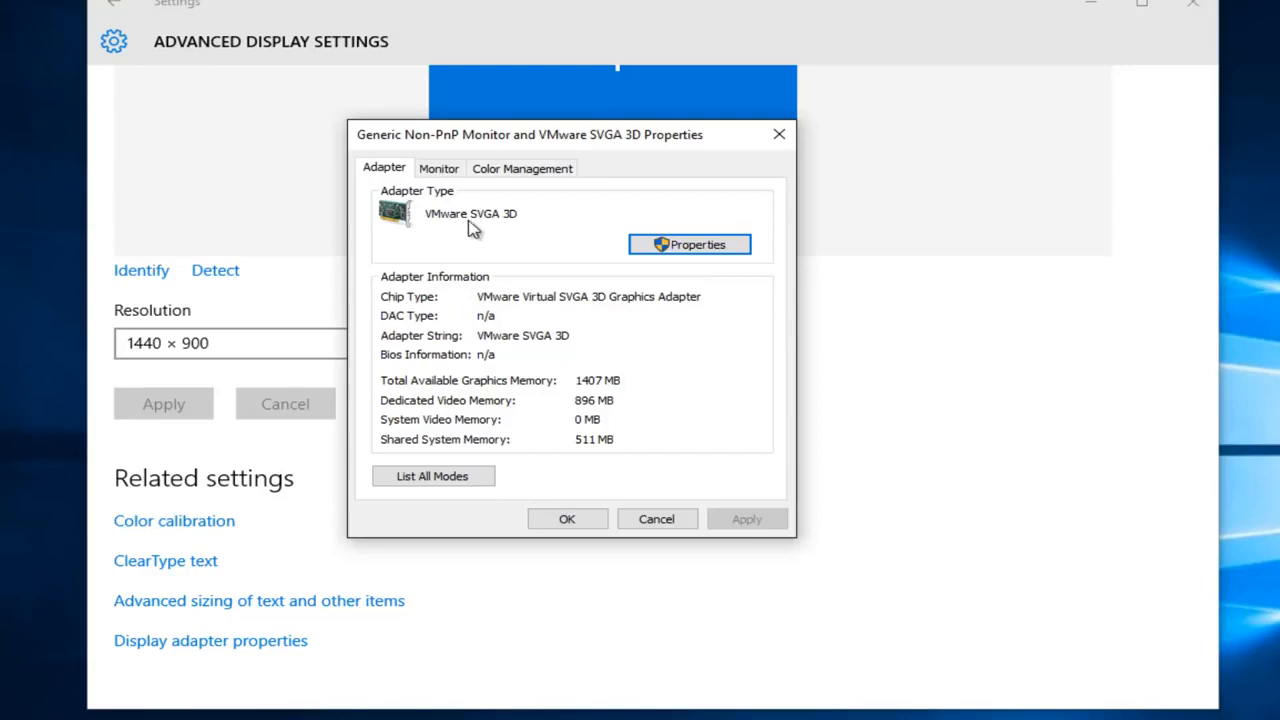
pyautogui.moveTo(456, 220)
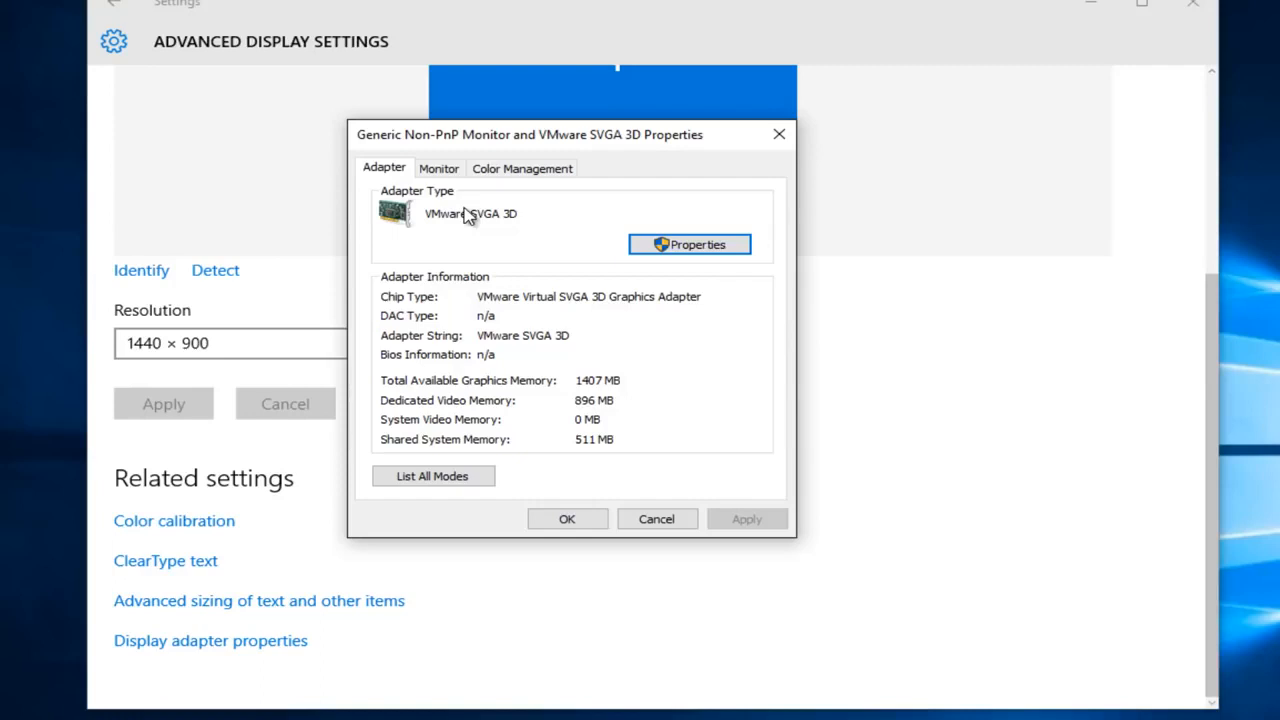
pyautogui.moveTo(472, 214)
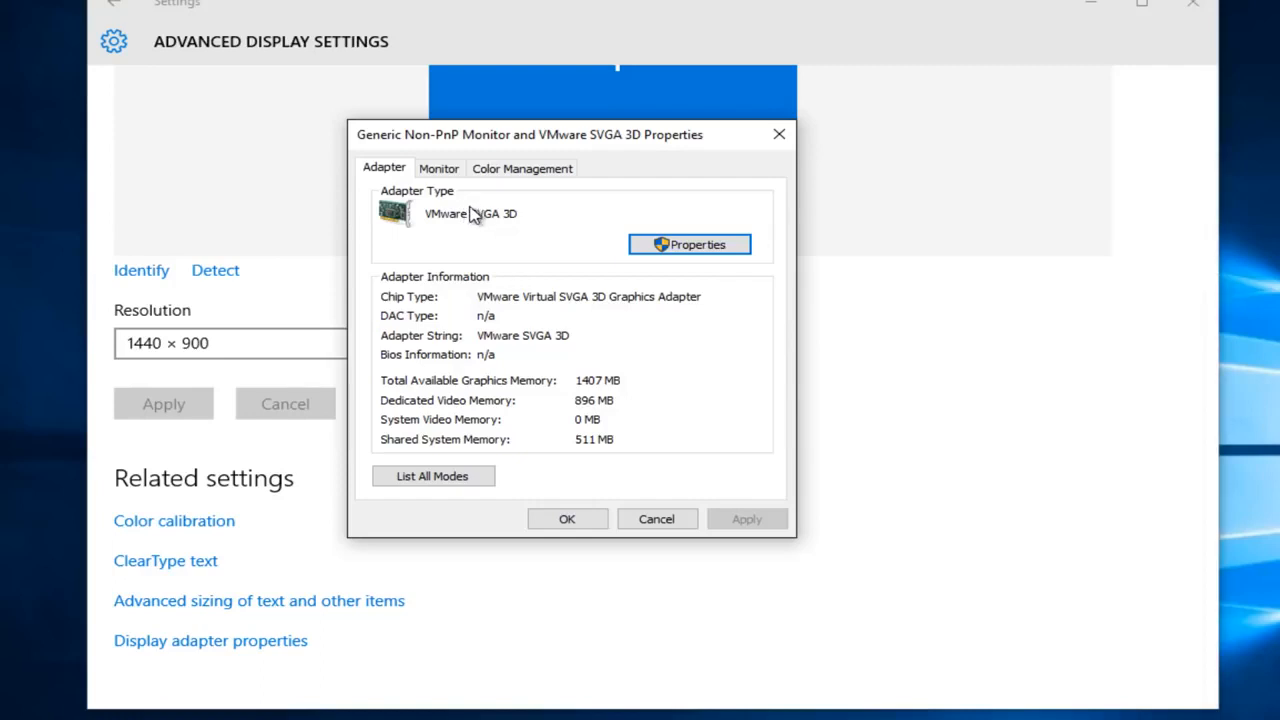
pyautogui.moveTo(444, 224)
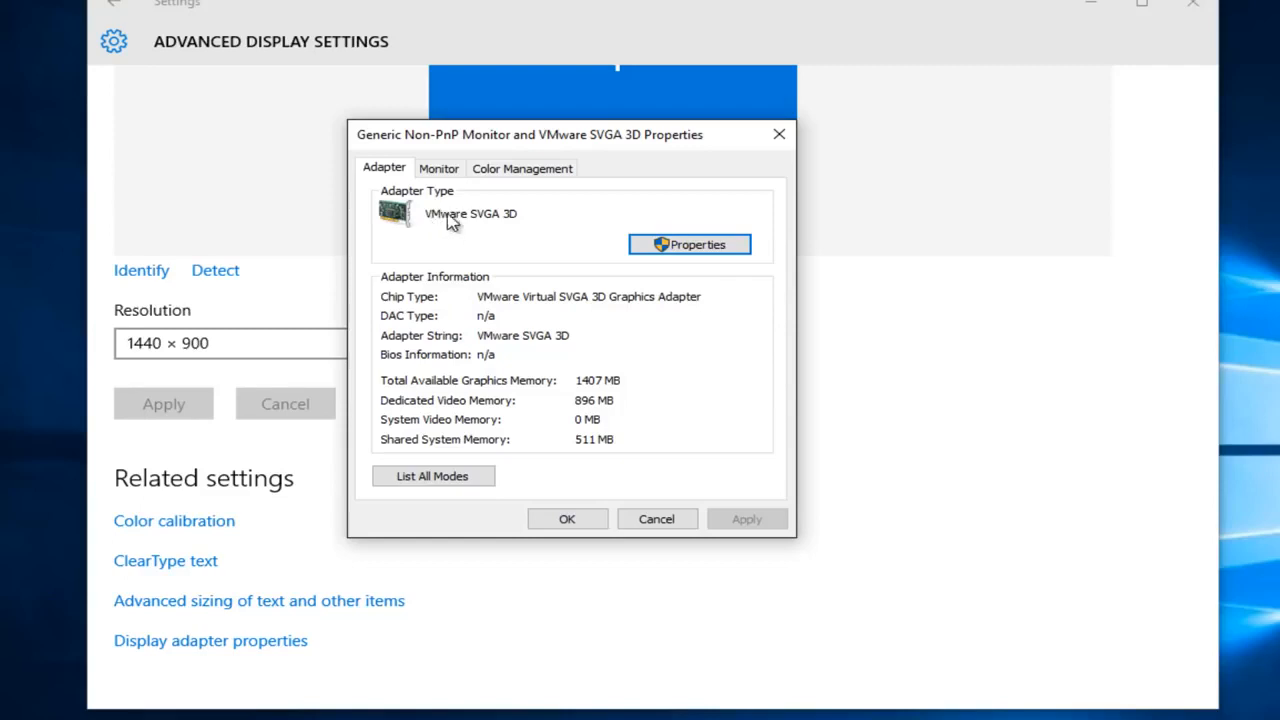
pyautogui.moveTo(456, 228)
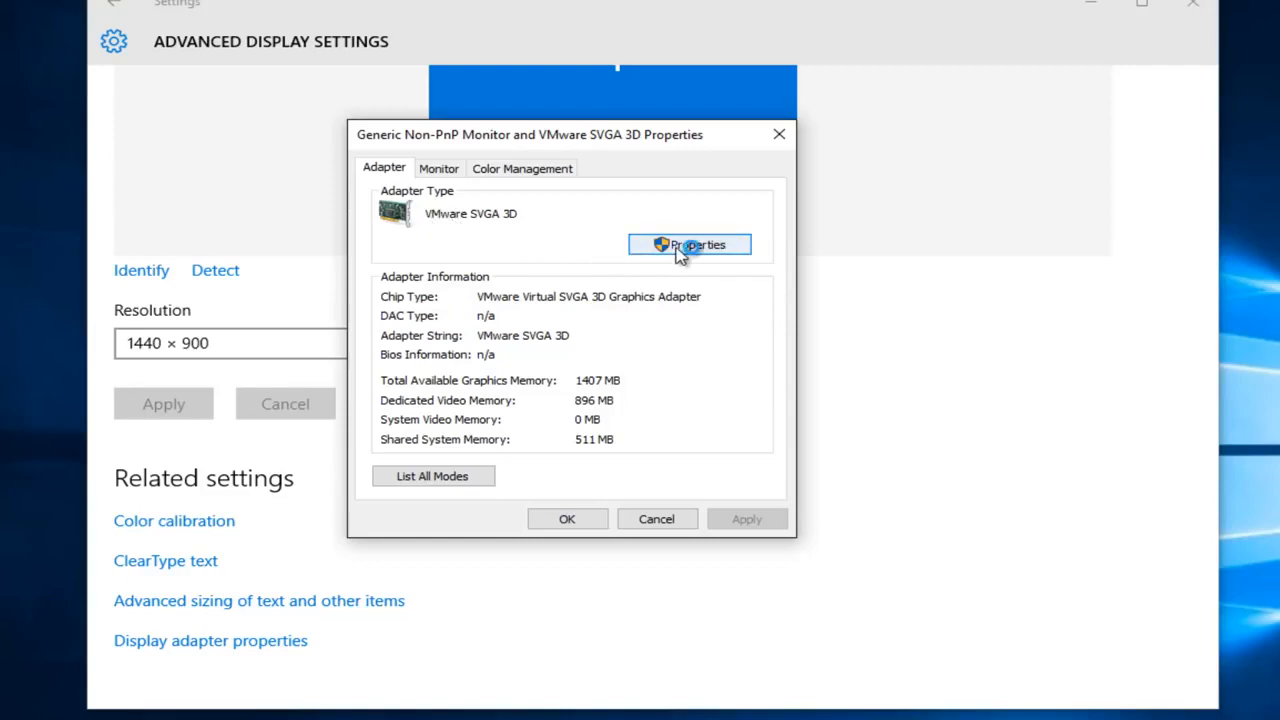
# - View the VMware SVGA 3D driver tab: VMware, Inc., 7/15/2015, version 8.15.1.32
pyautogui.click(688, 244)
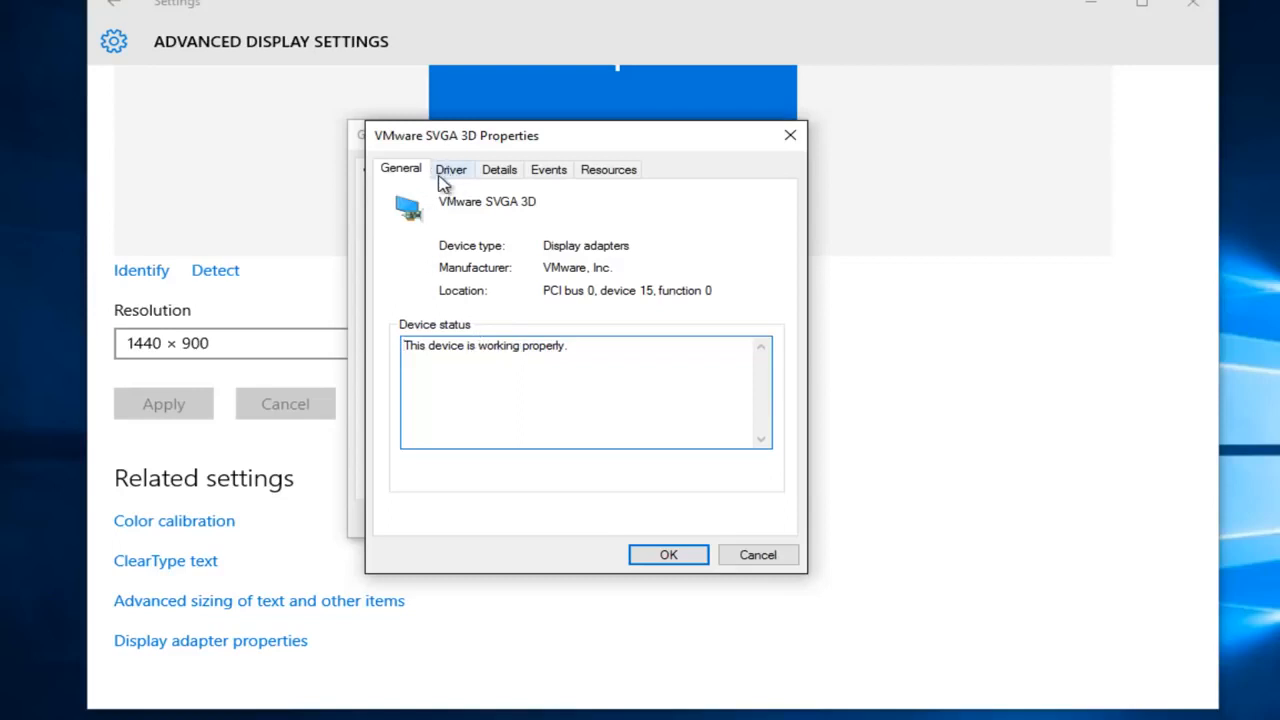
pyautogui.click(452, 168)
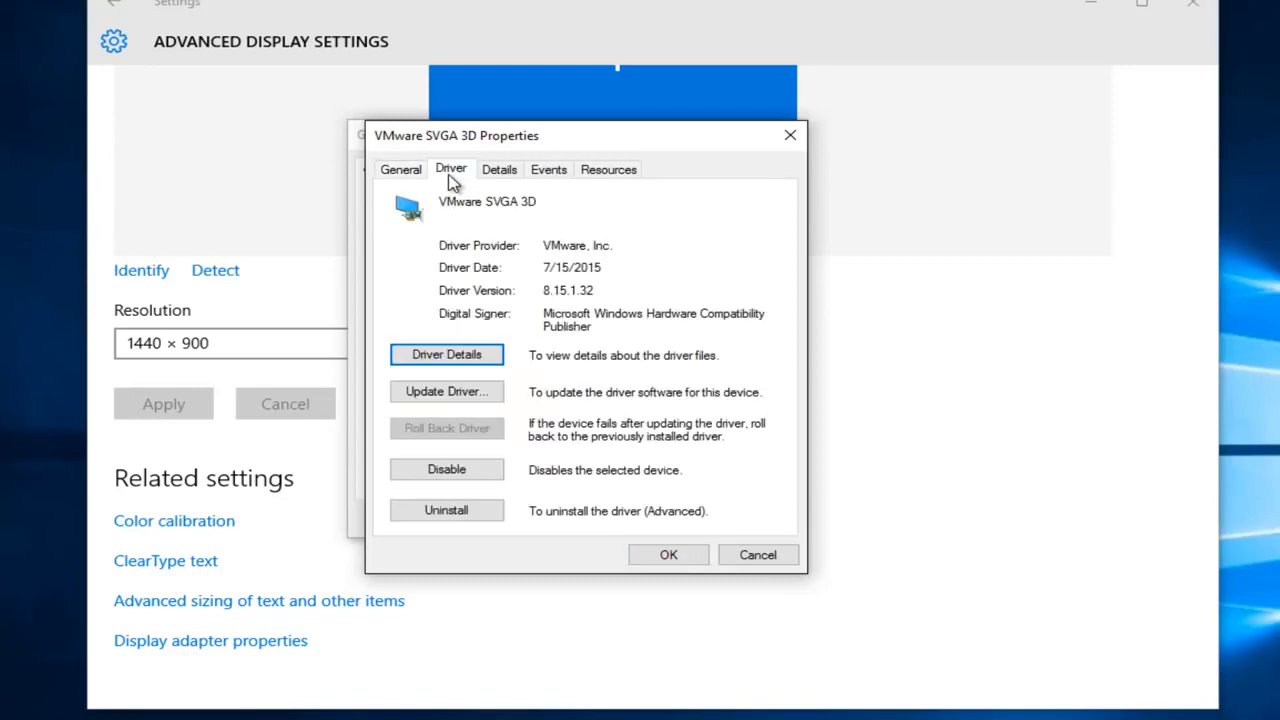
pyautogui.moveTo(446, 390)
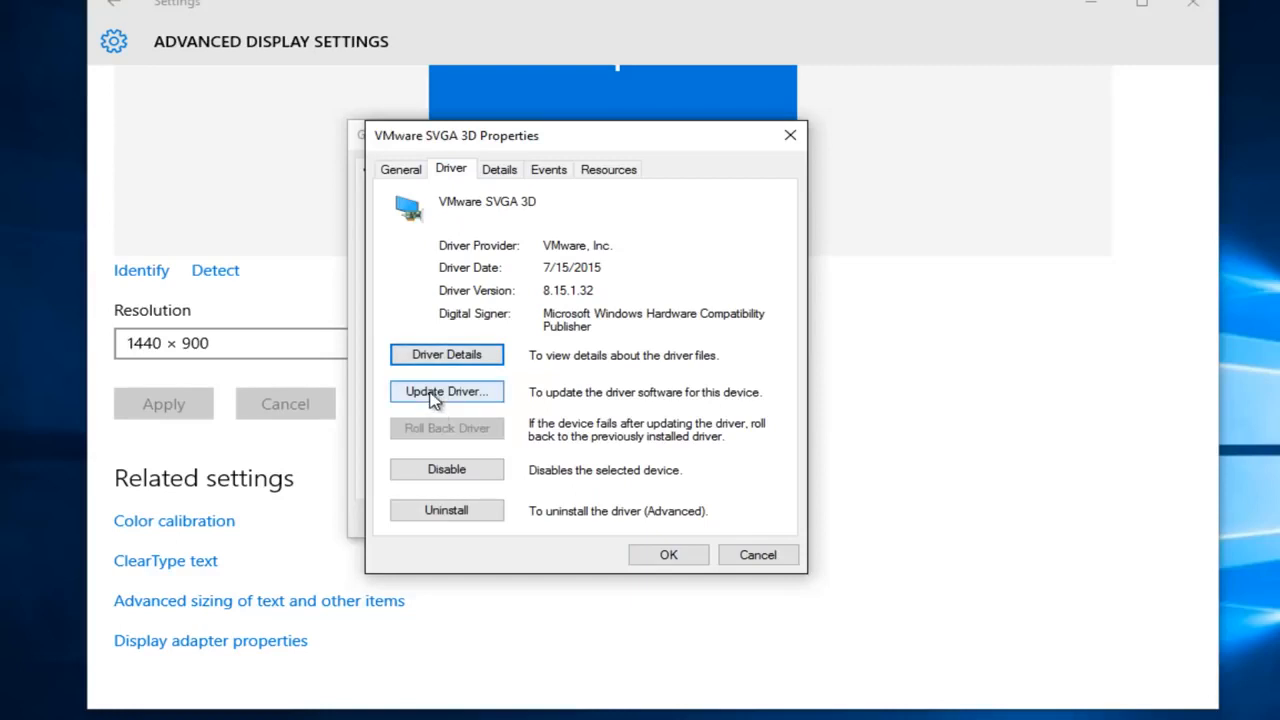
# - Launch the Update Driver Software wizard for the VMware SVGA 3D adapter
pyautogui.click(446, 390)
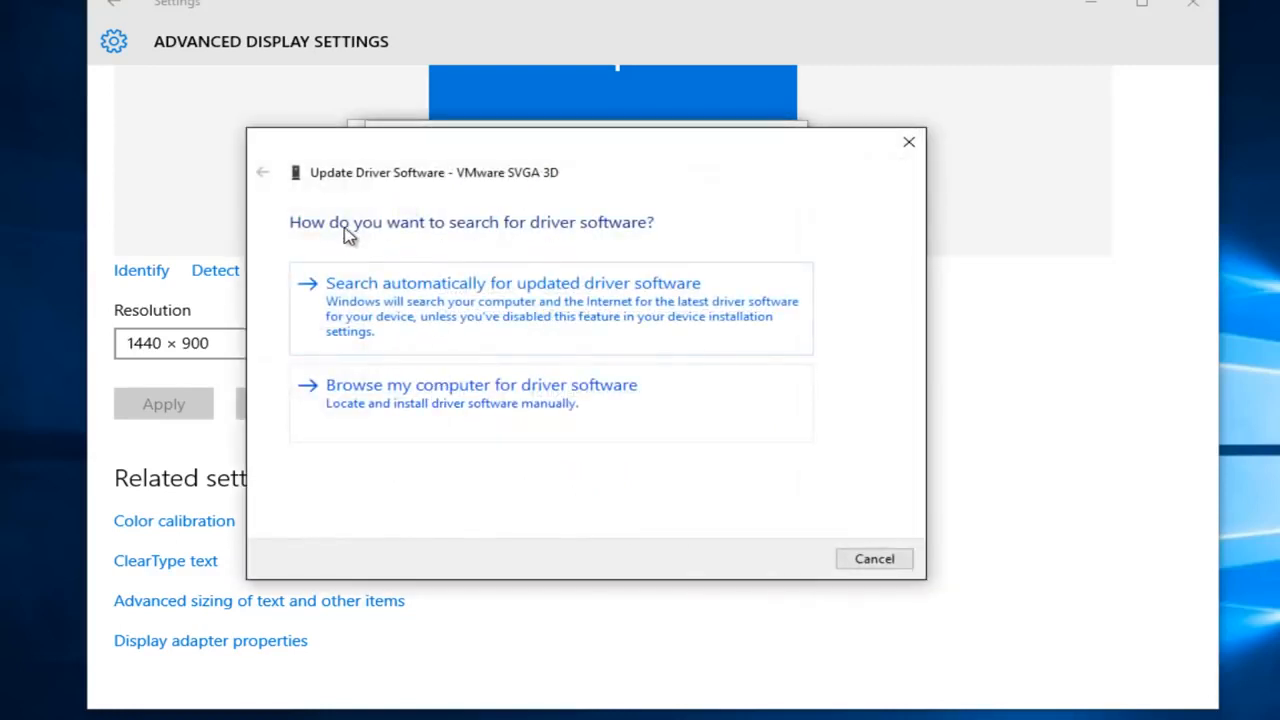
pyautogui.moveTo(558, 232)
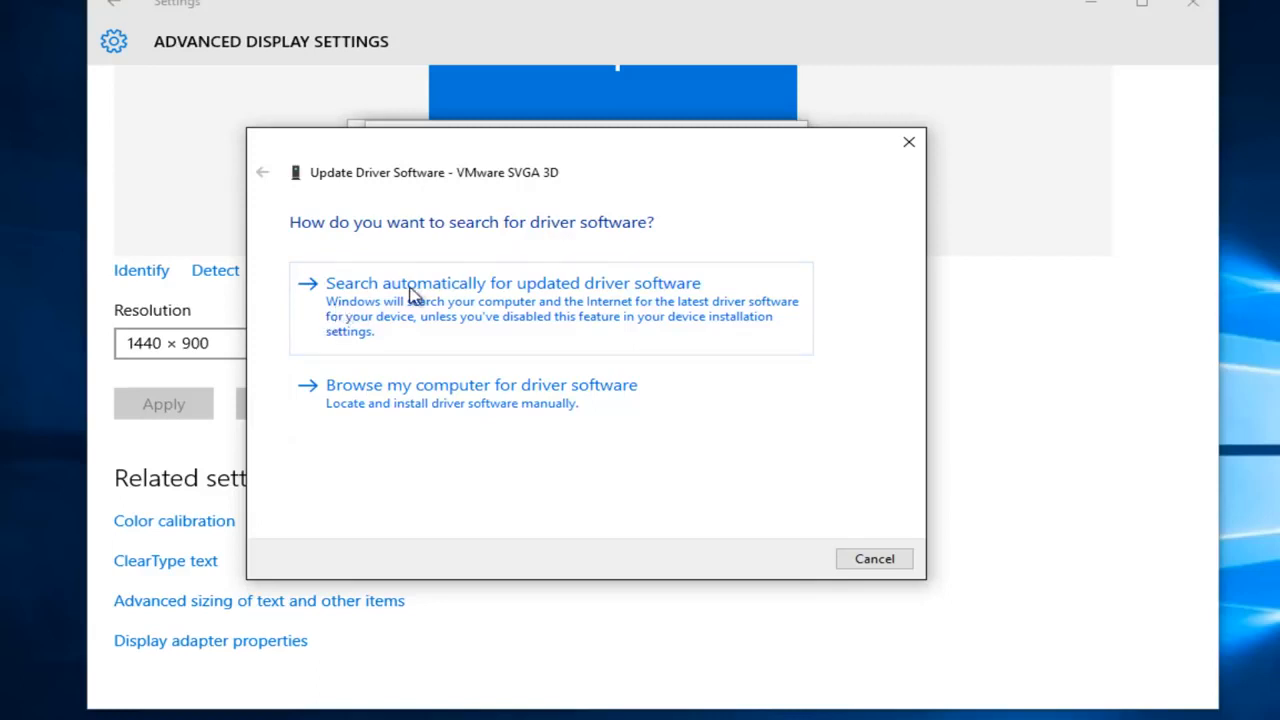
pyautogui.moveTo(640, 304)
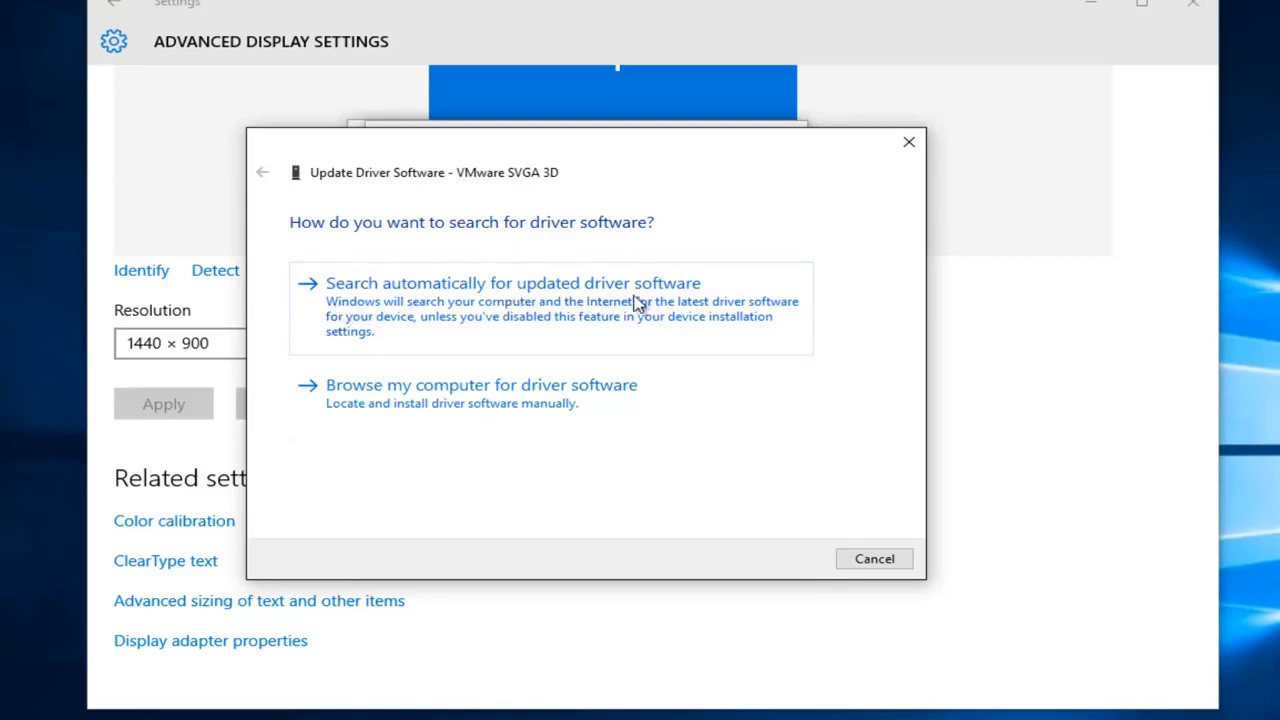
pyautogui.moveTo(510, 324)
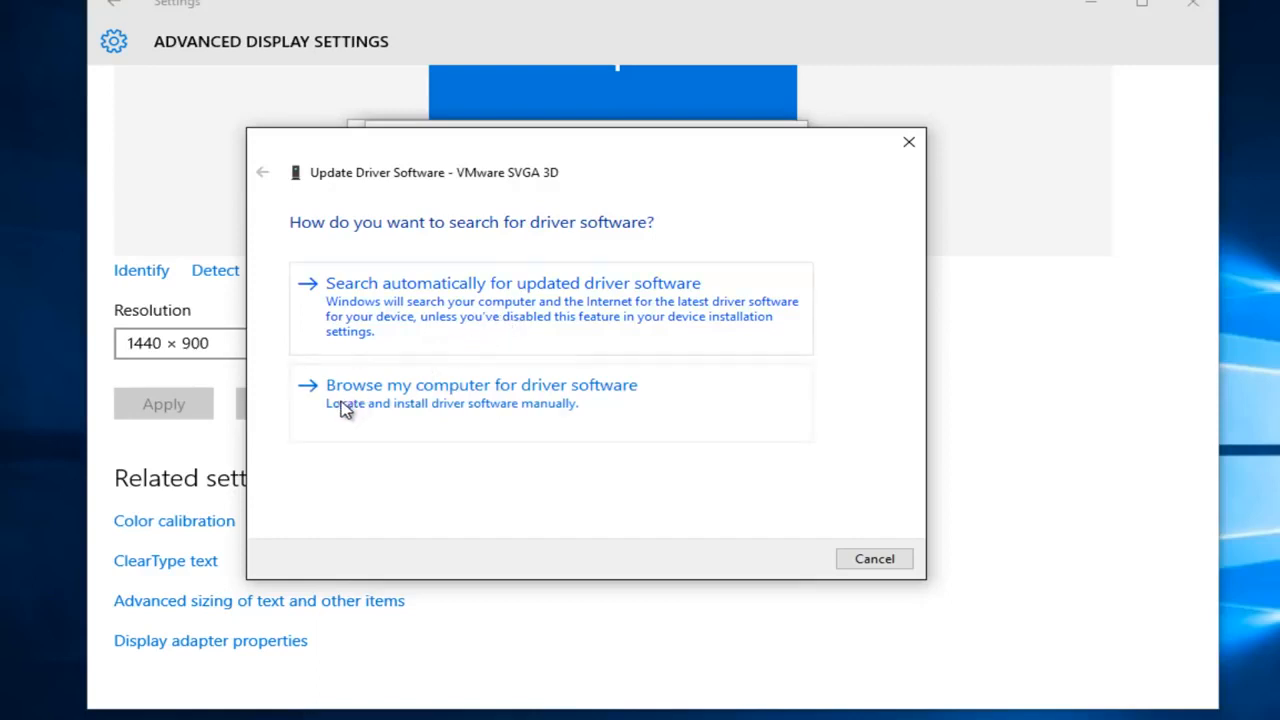
pyautogui.moveTo(630, 396)
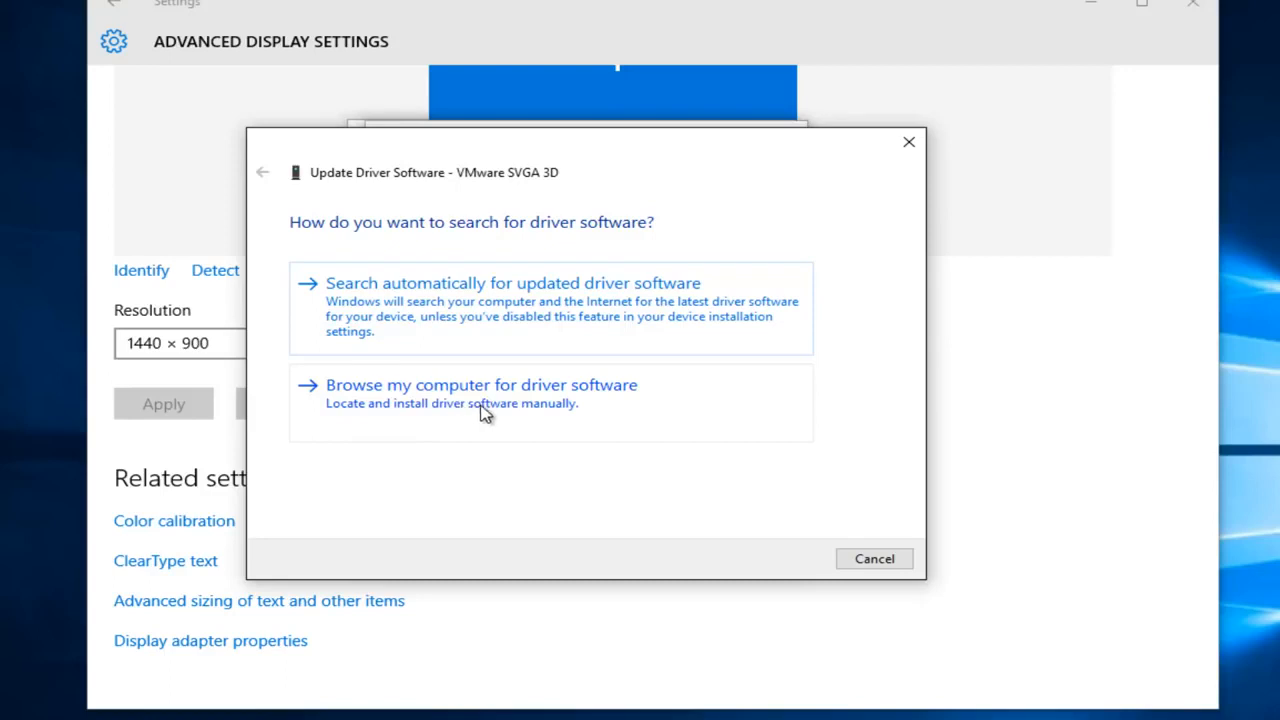
pyautogui.moveTo(496, 398)
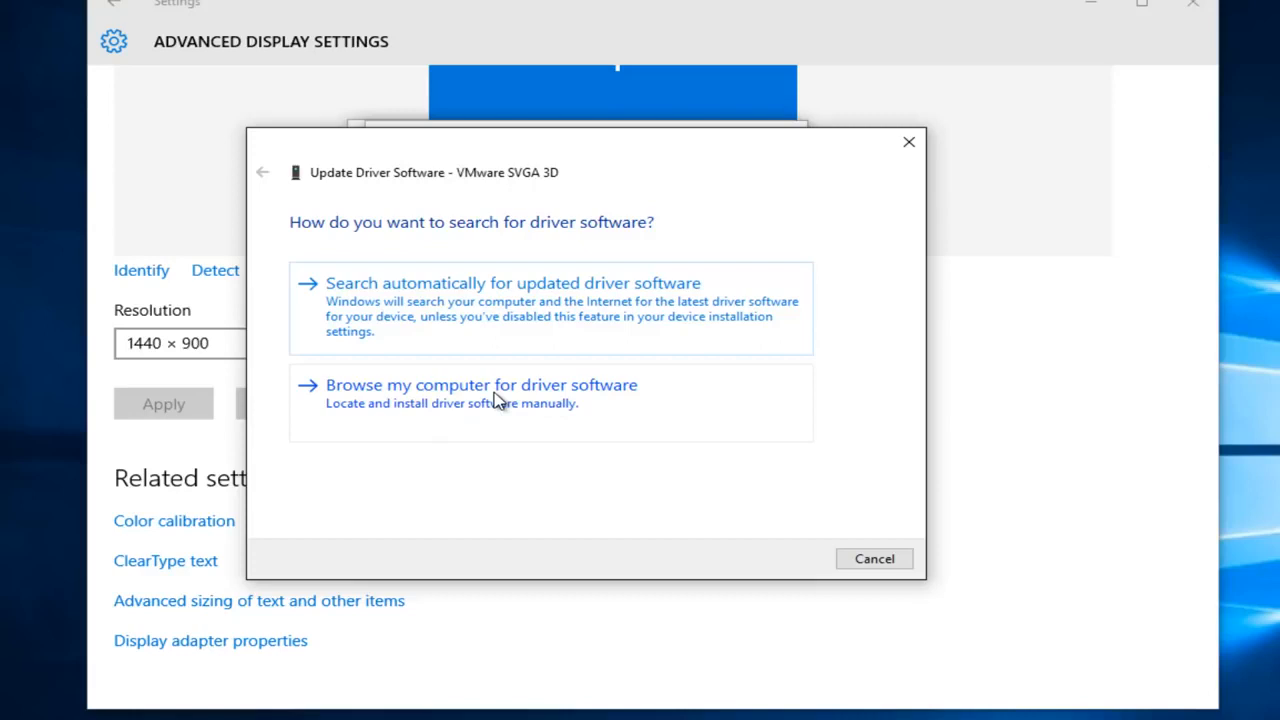
pyautogui.moveTo(464, 410)
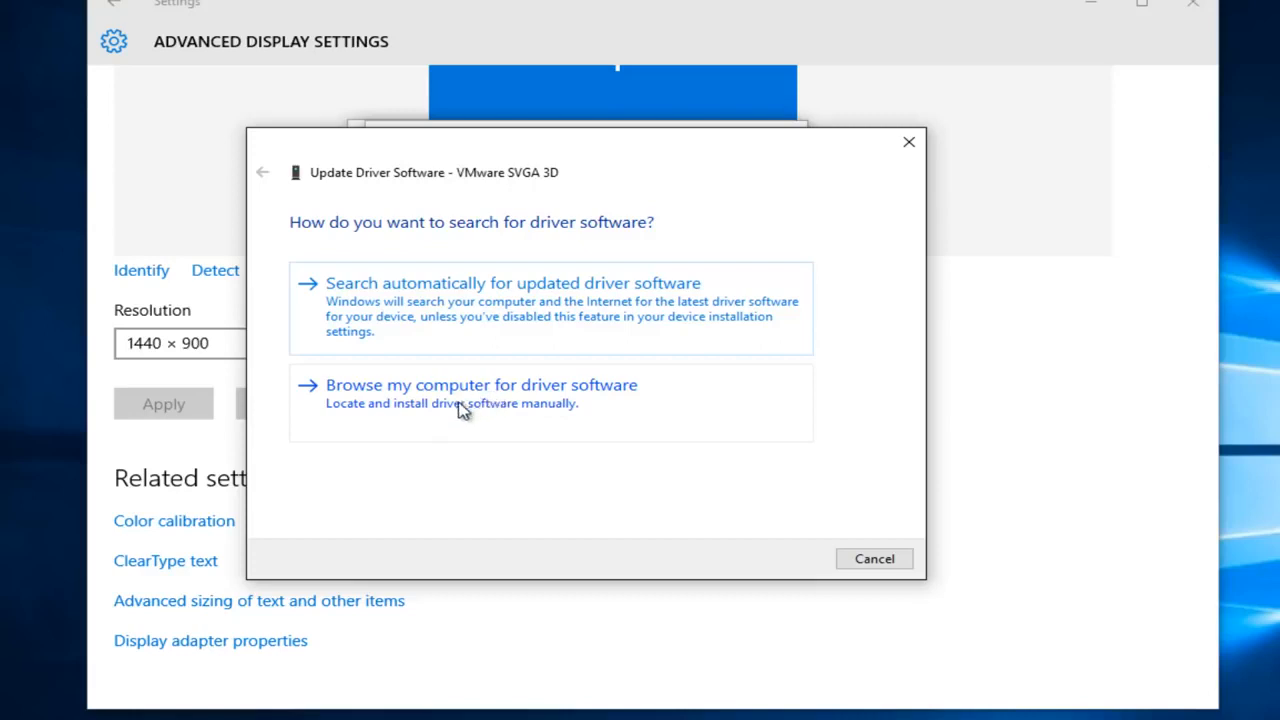
pyautogui.moveTo(420, 418)
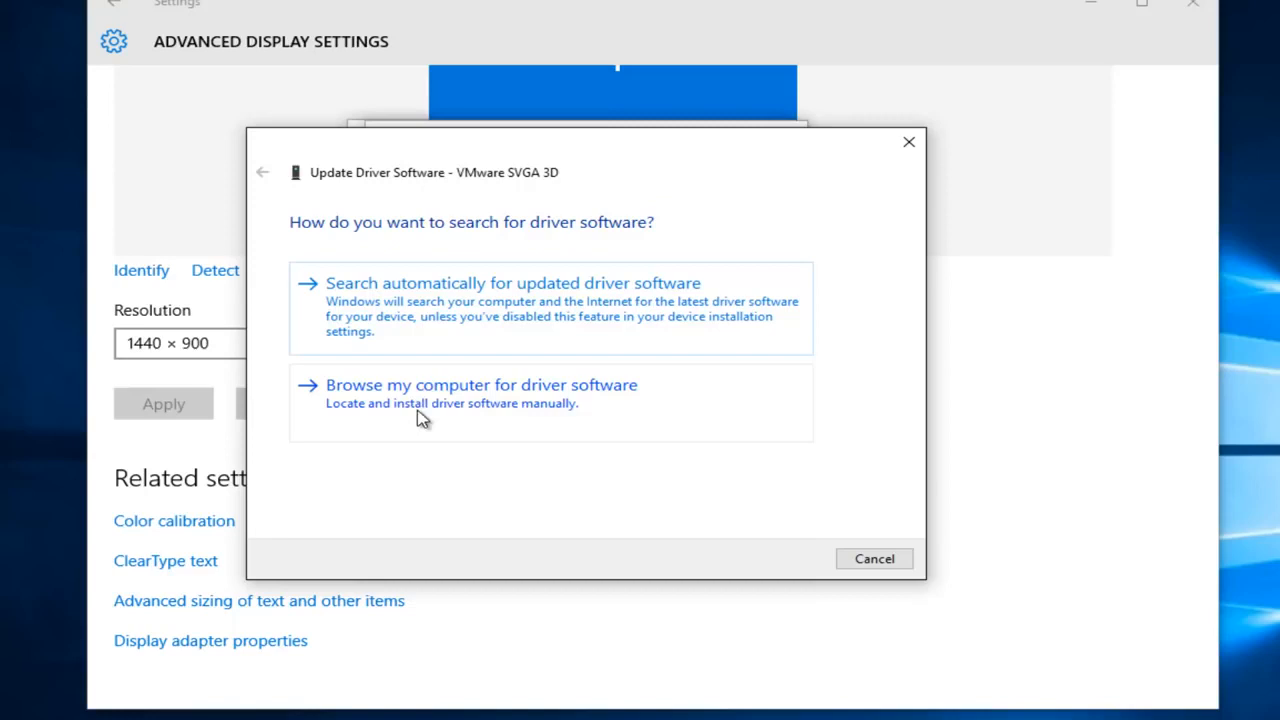
pyautogui.moveTo(476, 424)
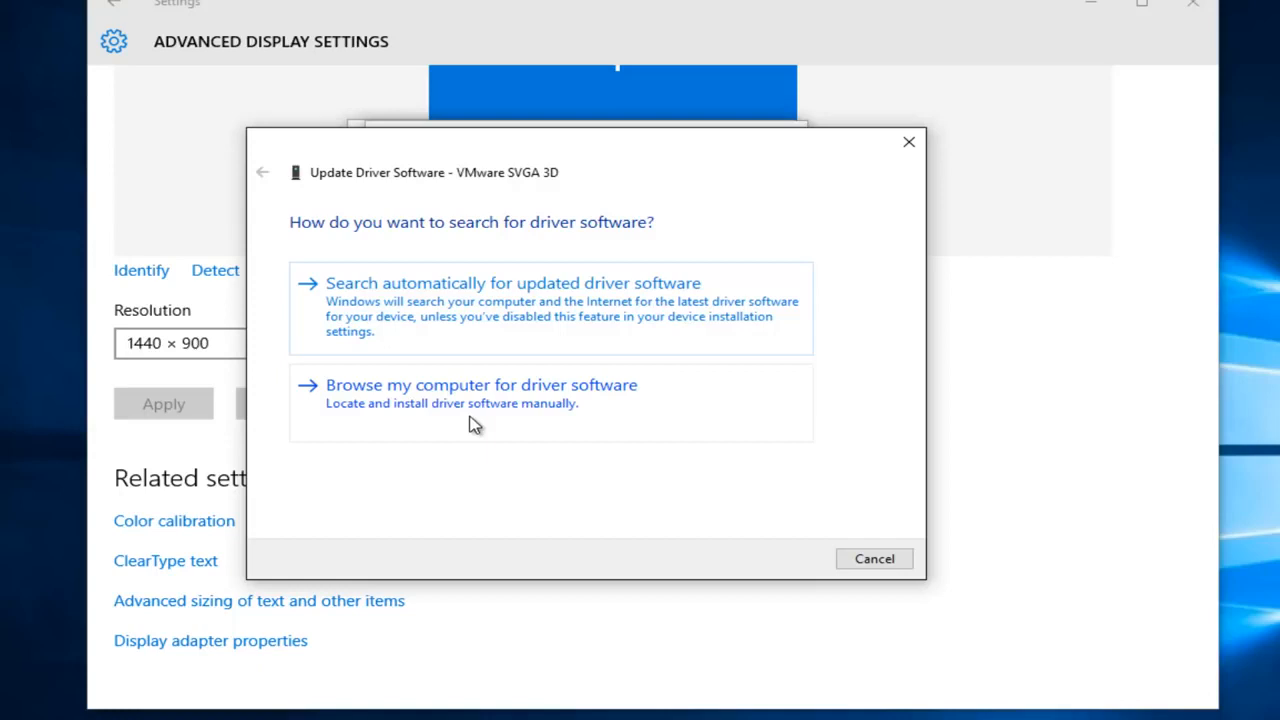
pyautogui.moveTo(528, 400)
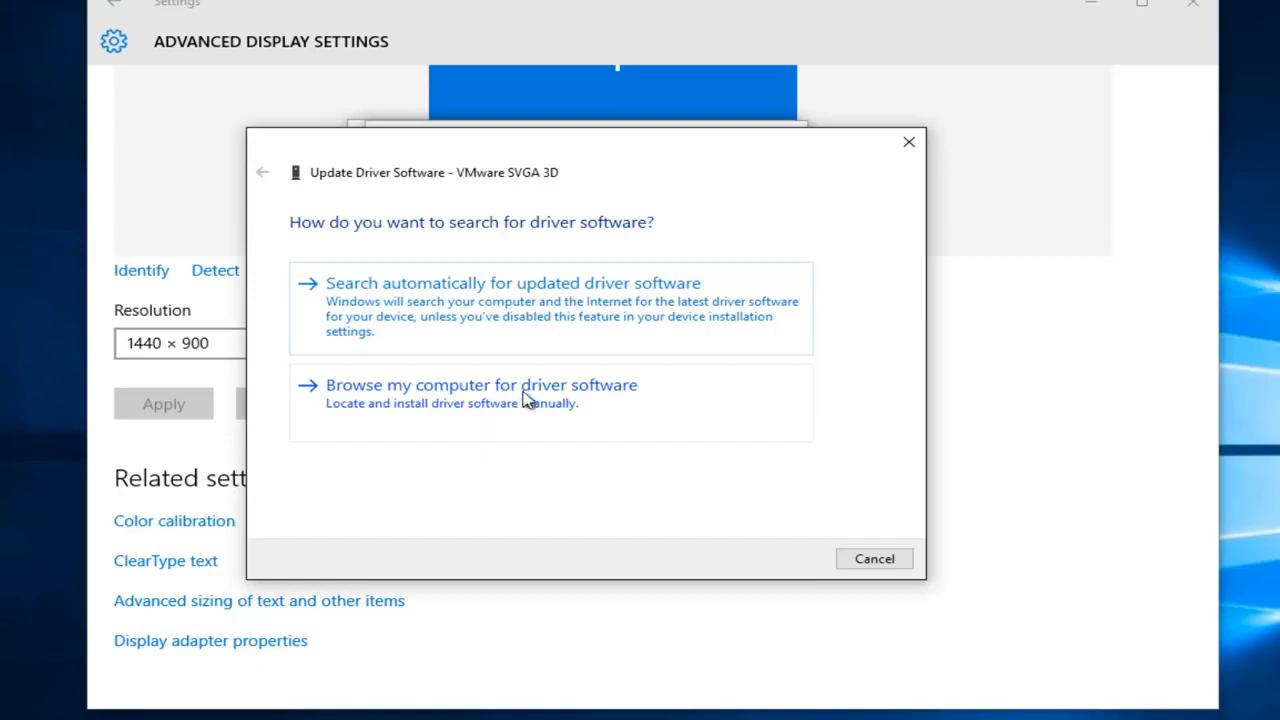
pyautogui.moveTo(490, 414)
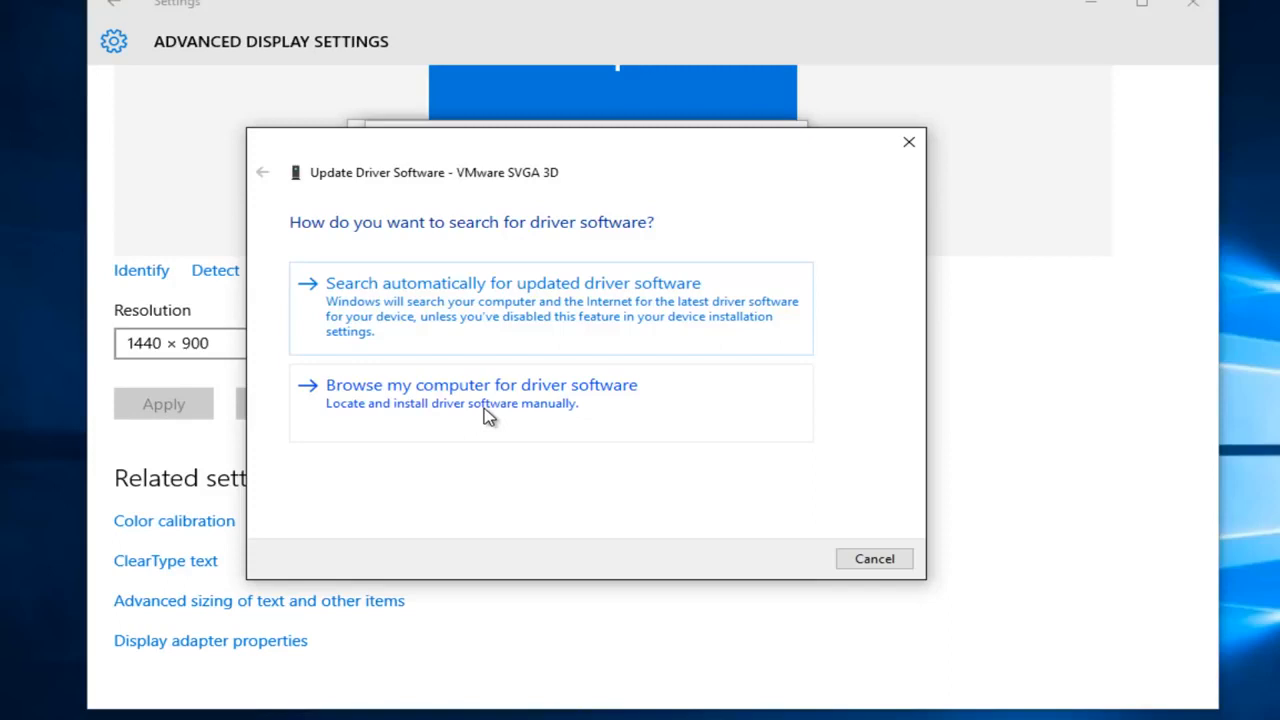
pyautogui.moveTo(458, 346)
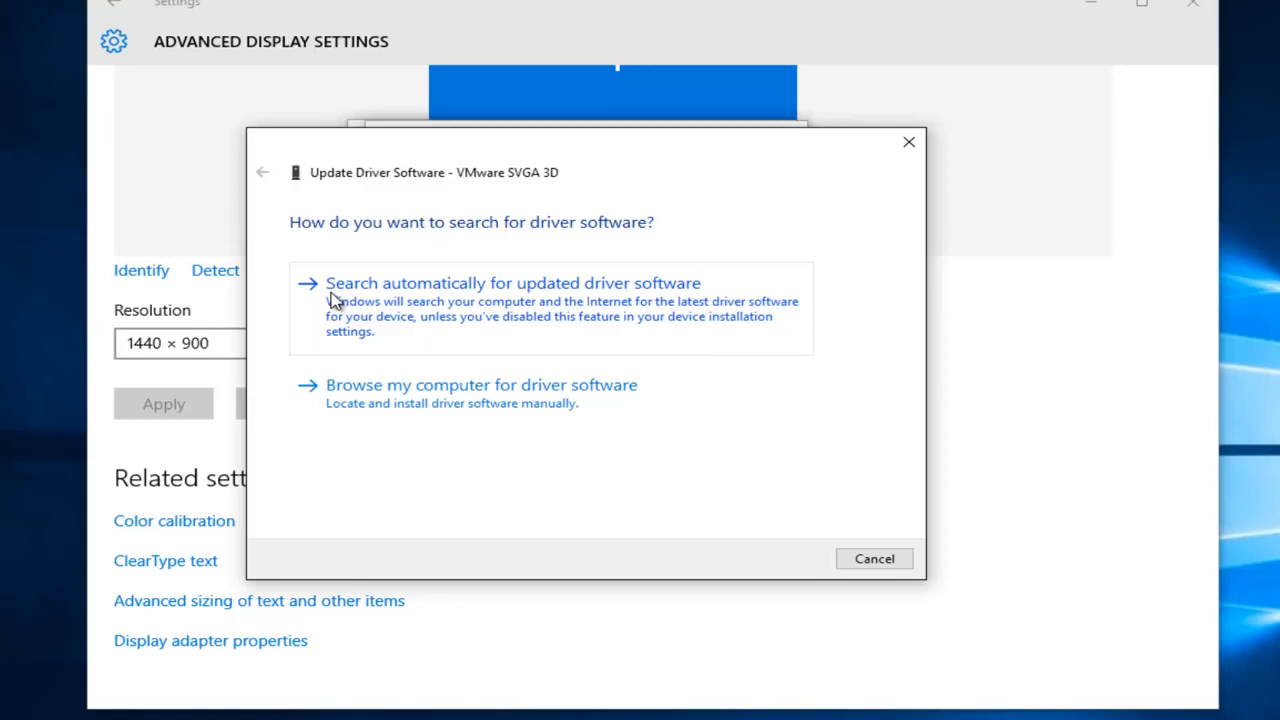
pyautogui.moveTo(344, 362)
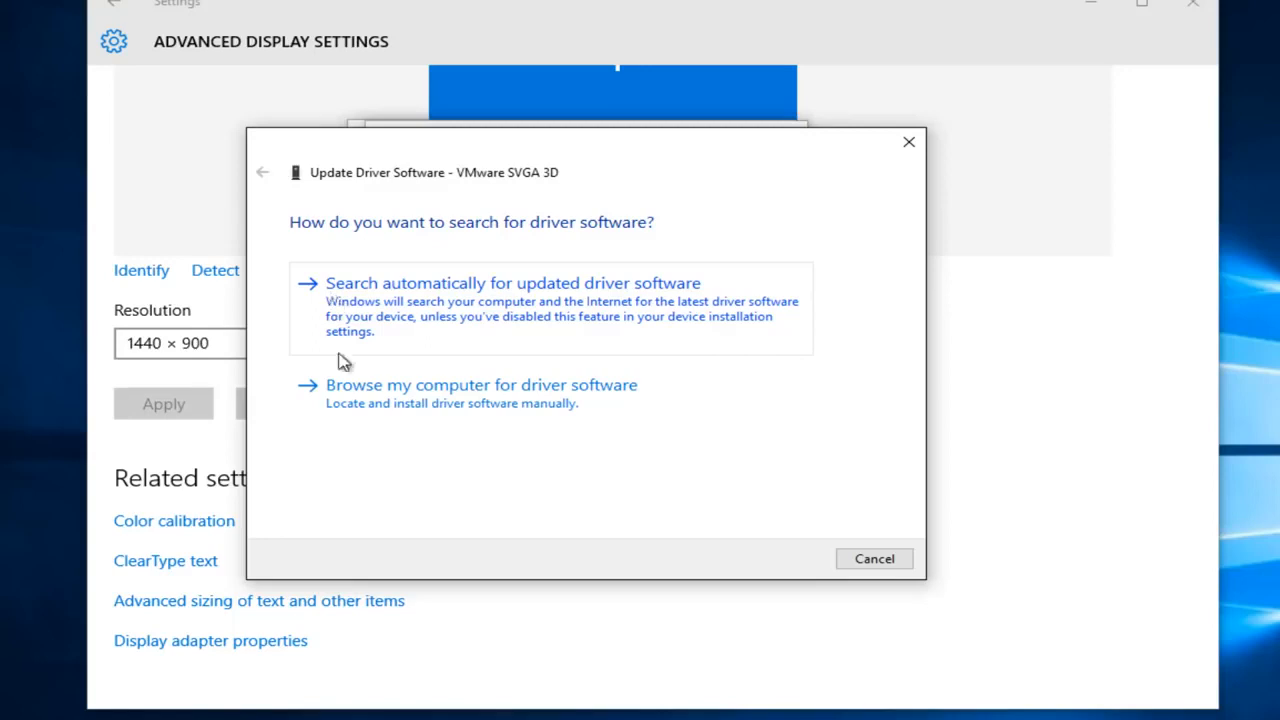
pyautogui.moveTo(590, 304)
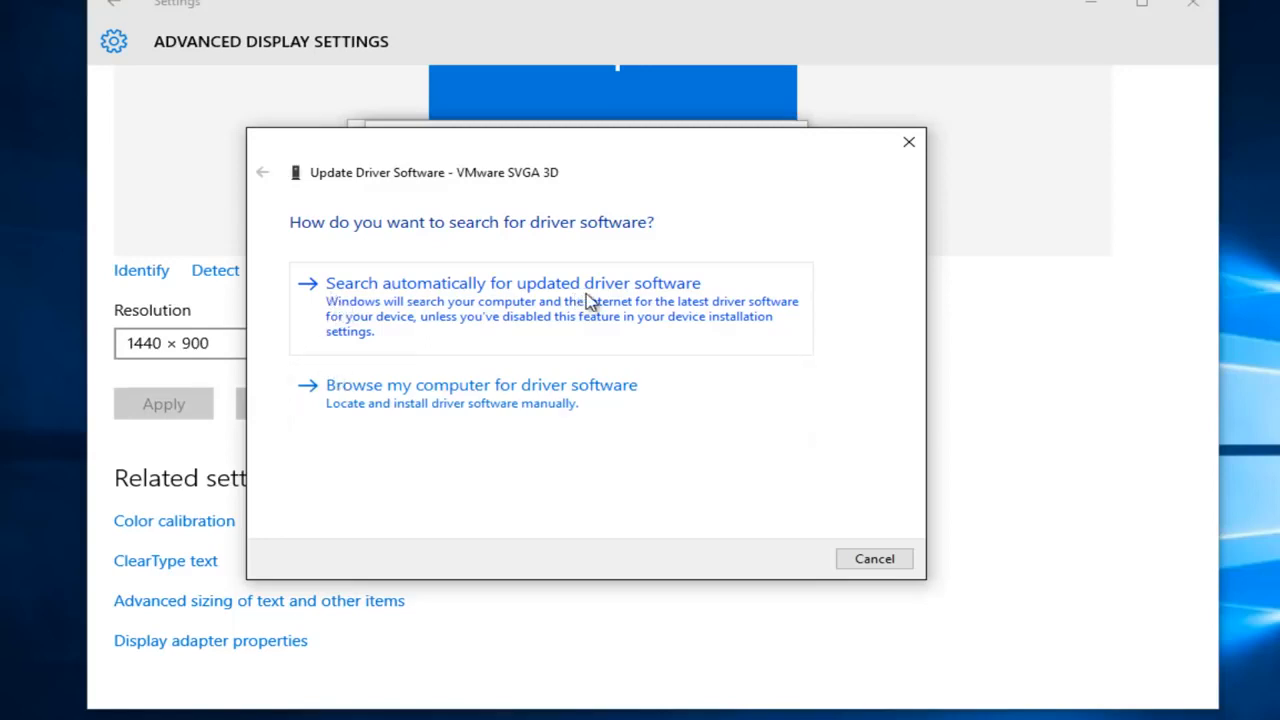
# - Search automatically for a newer driver, confirm it is up to date, and close
pyautogui.click(512, 284)
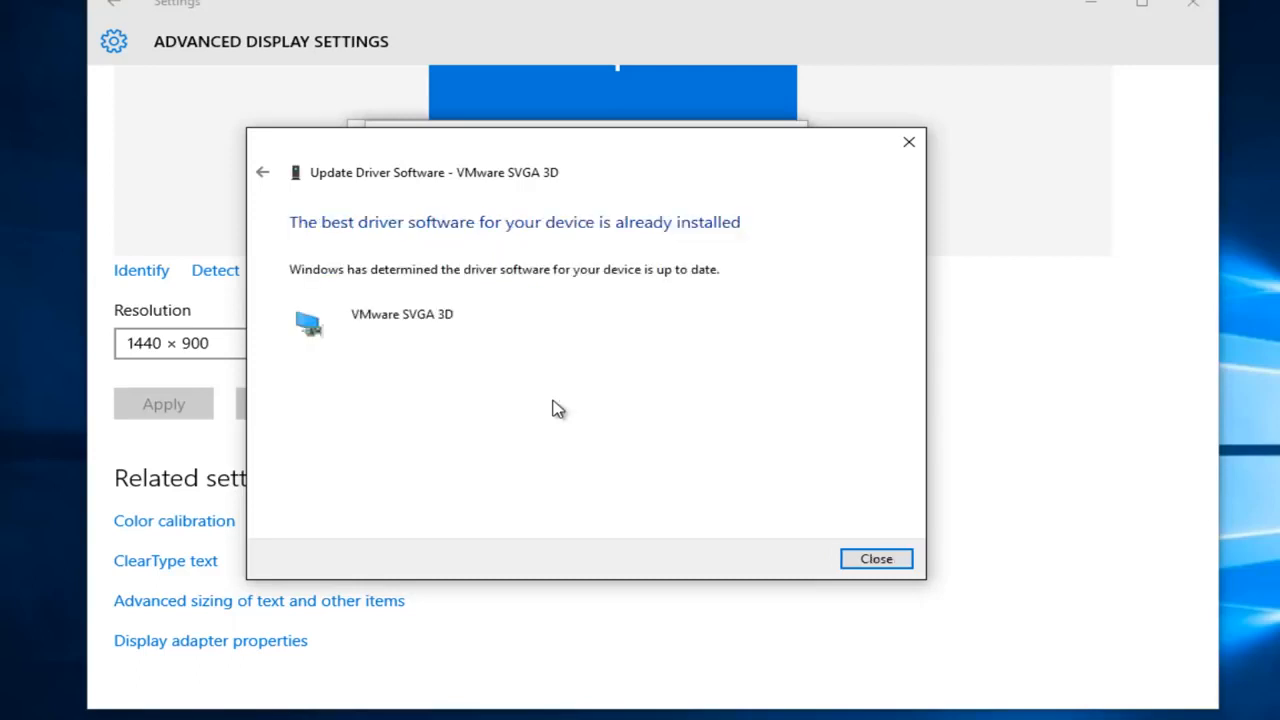
pyautogui.moveTo(332, 284)
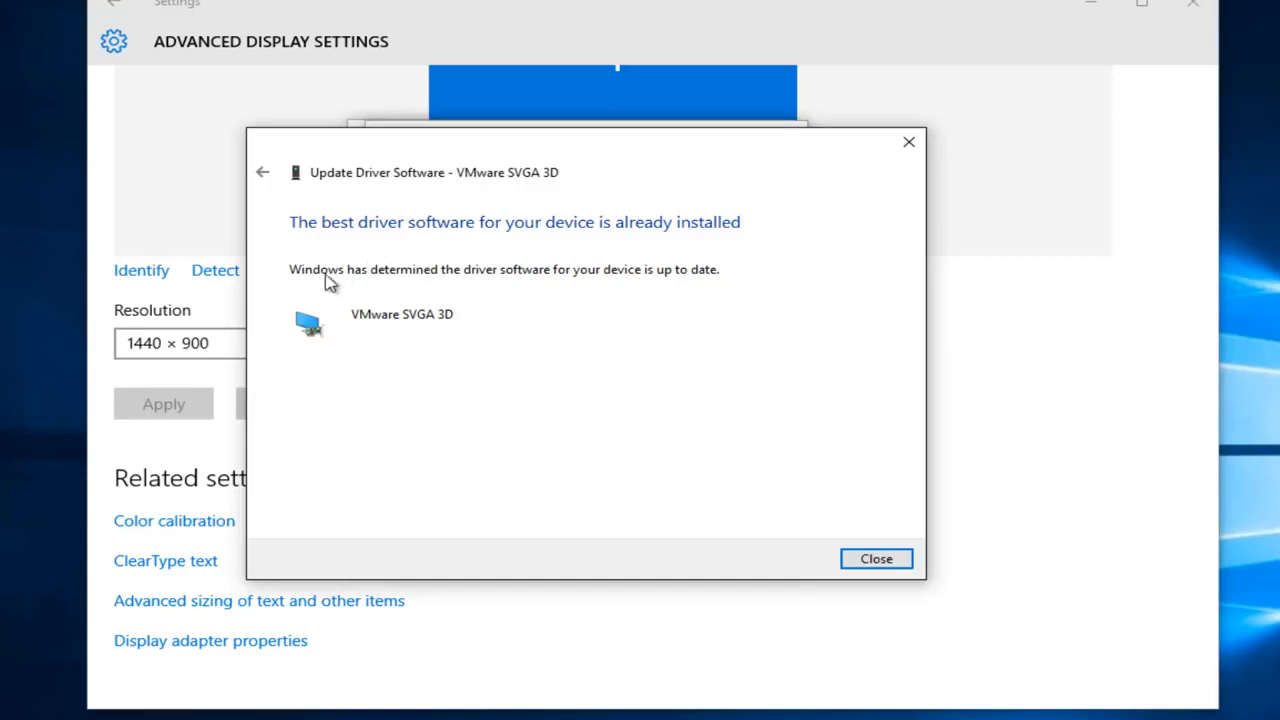
pyautogui.moveTo(368, 280)
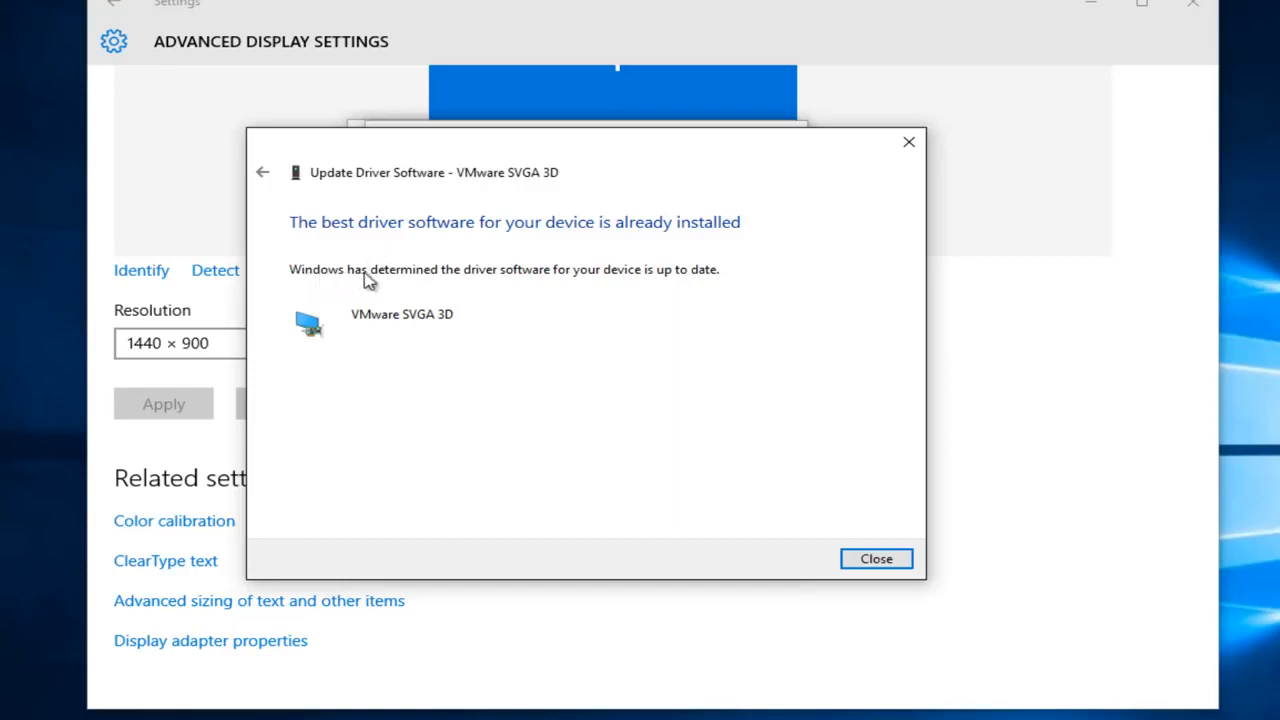
pyautogui.moveTo(562, 280)
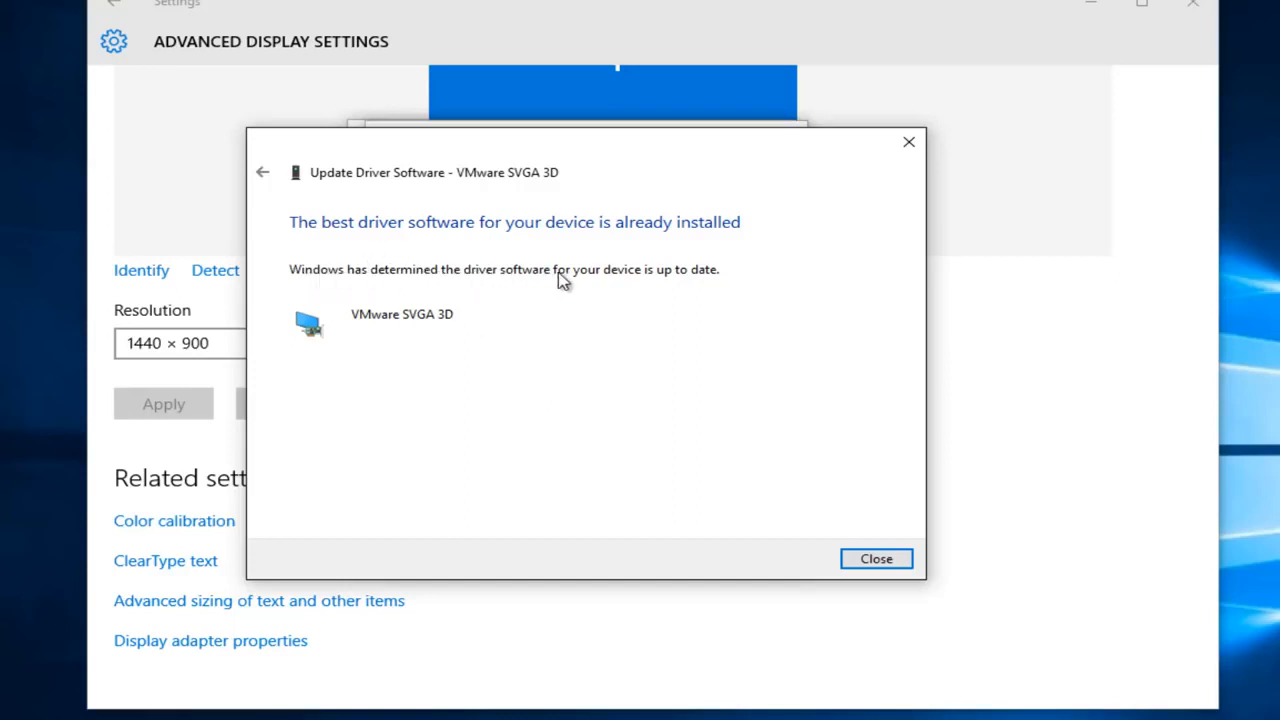
pyautogui.moveTo(670, 290)
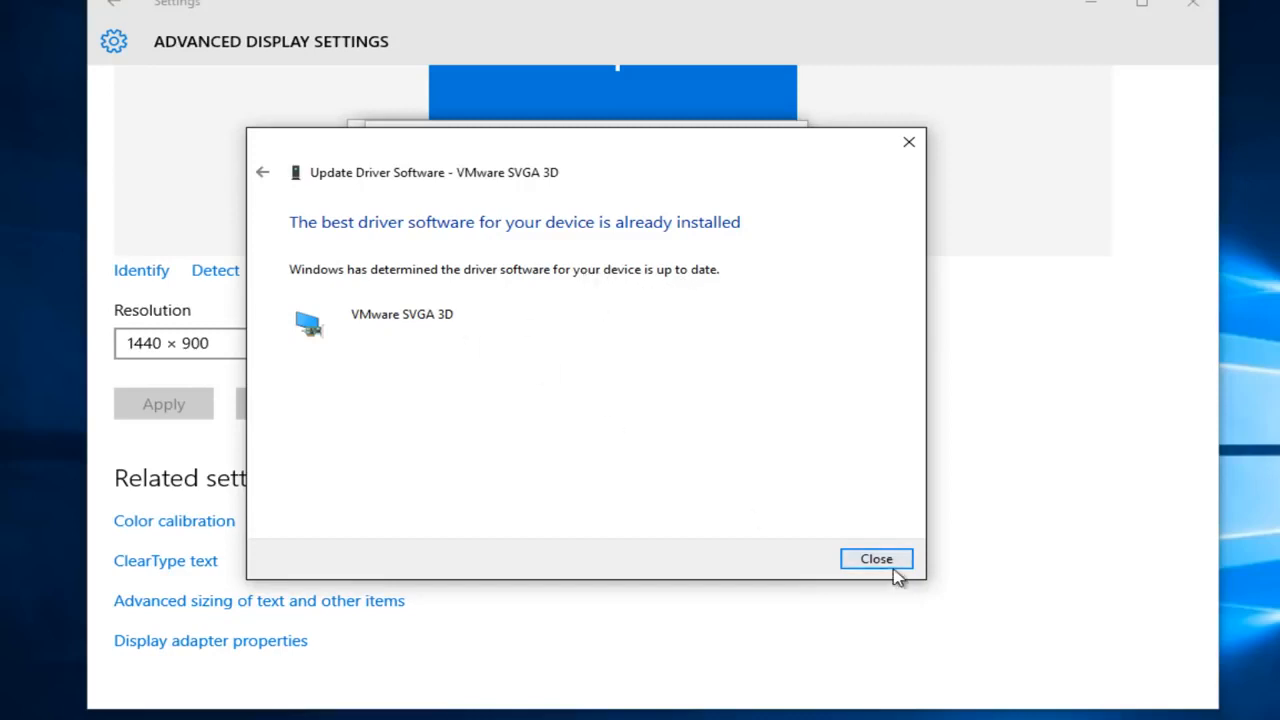
pyautogui.click(876, 558)
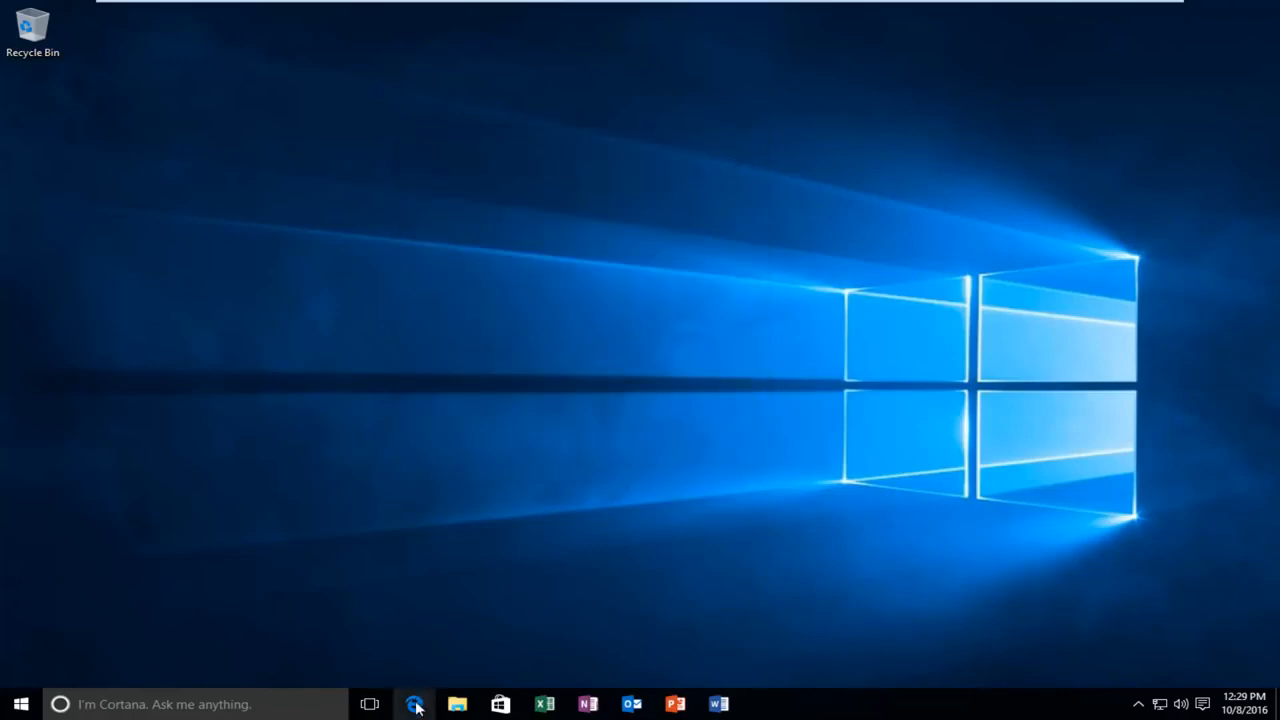
# - Search Google in Edge for nvidia display driver and pick the NVIDIA drivers result
pyautogui.click(416, 704)
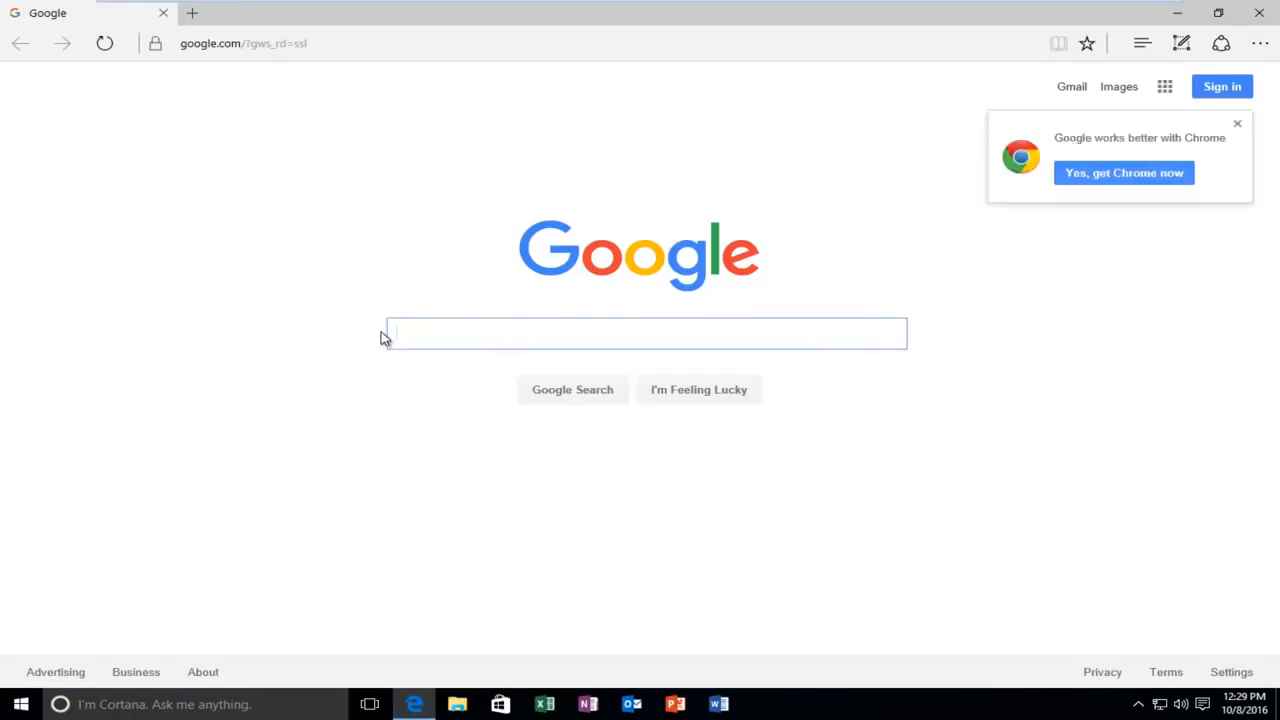
pyautogui.click(648, 332)
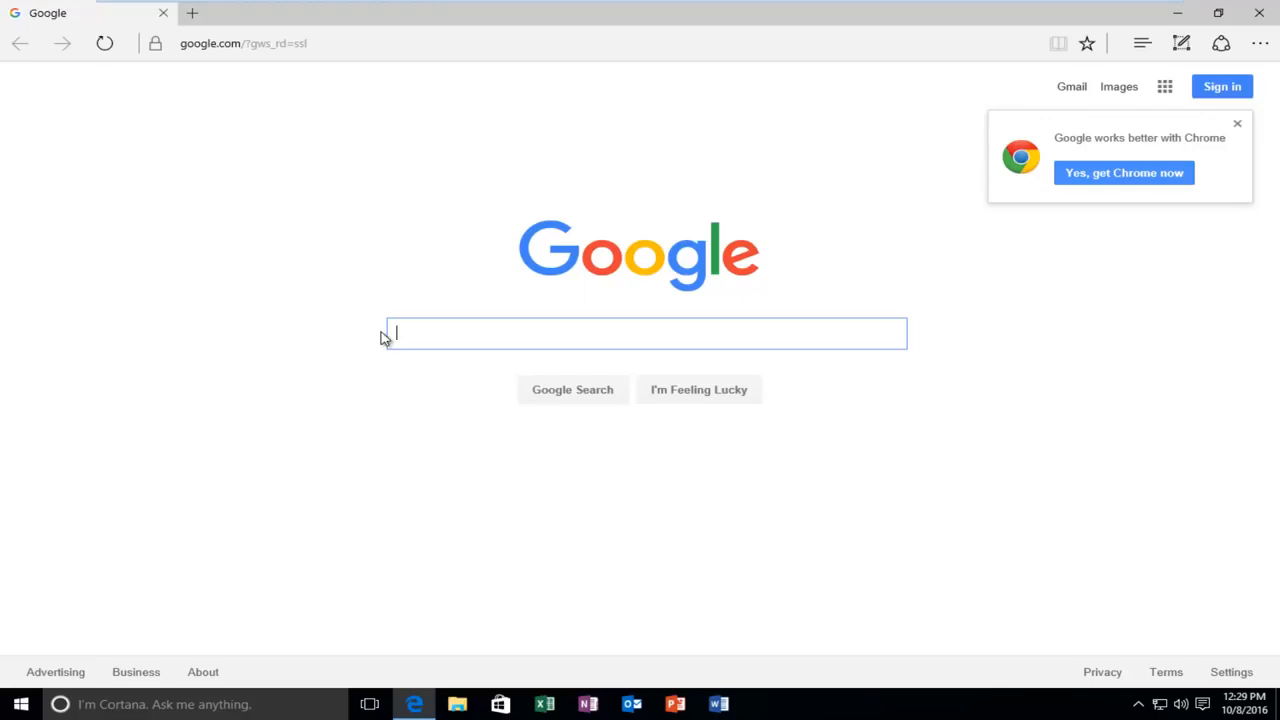
pyautogui.write('nvida')
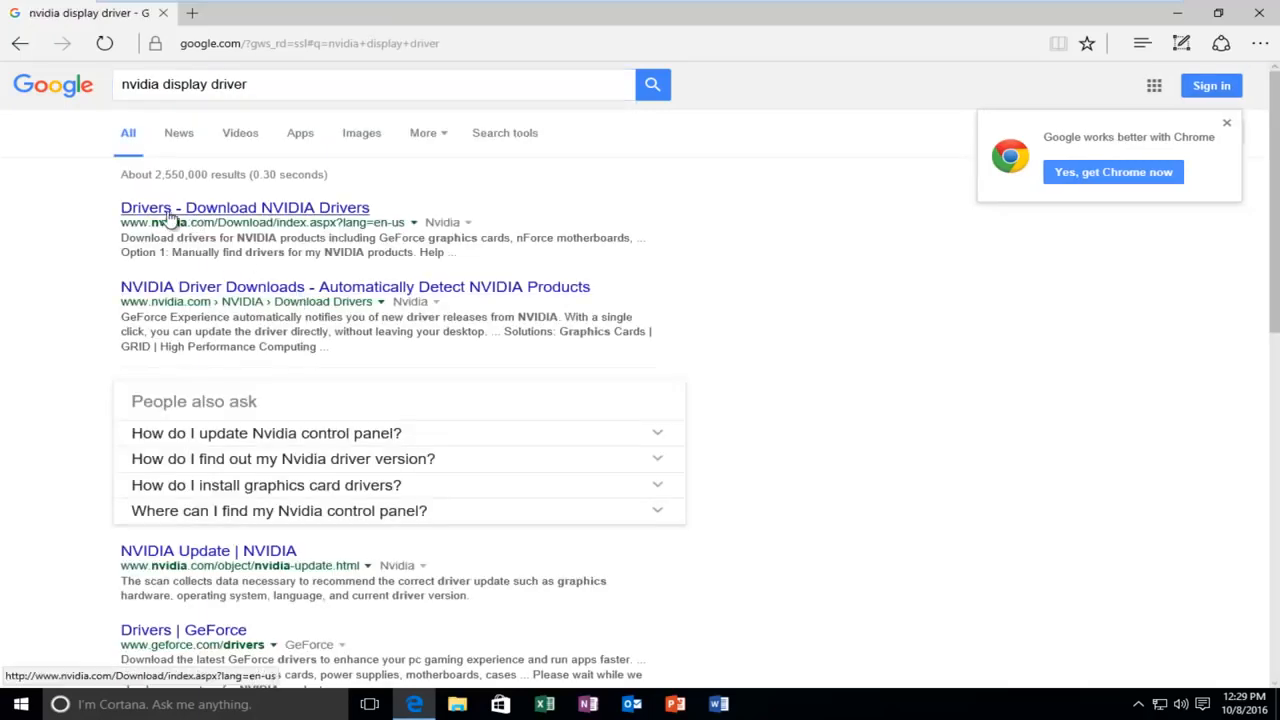
pyautogui.click(244, 206)
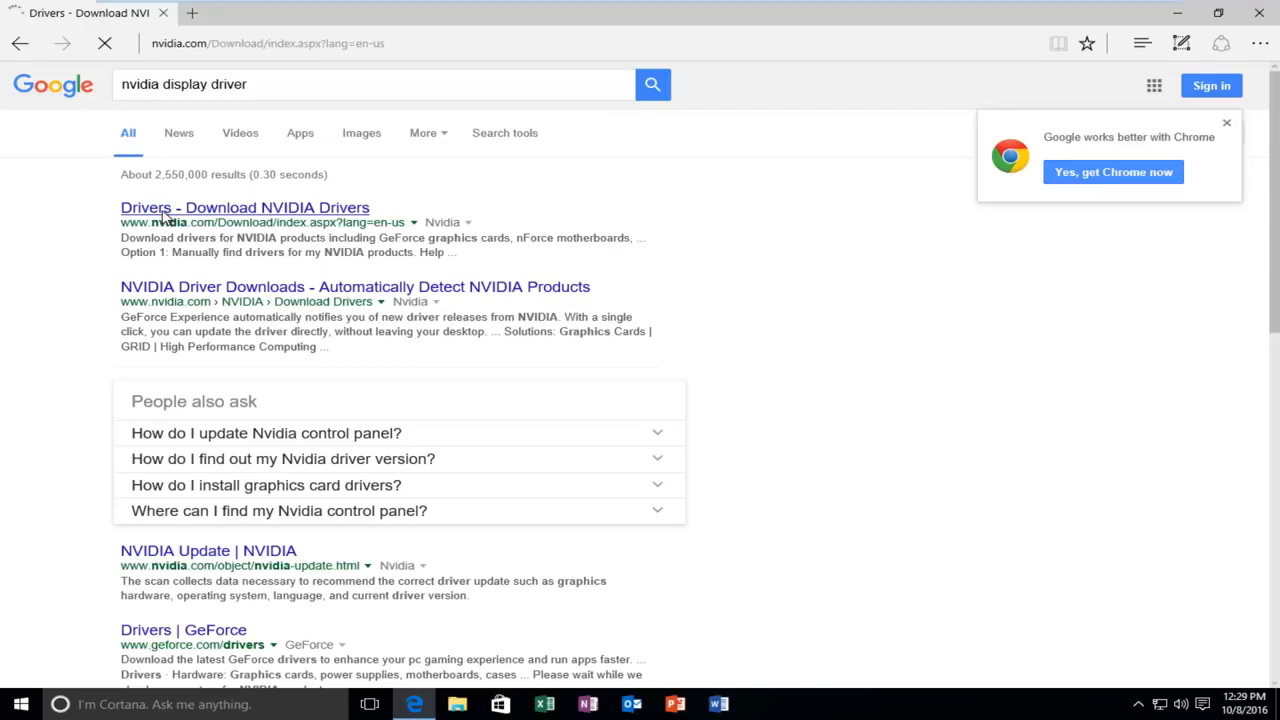
pyautogui.moveTo(164, 222)
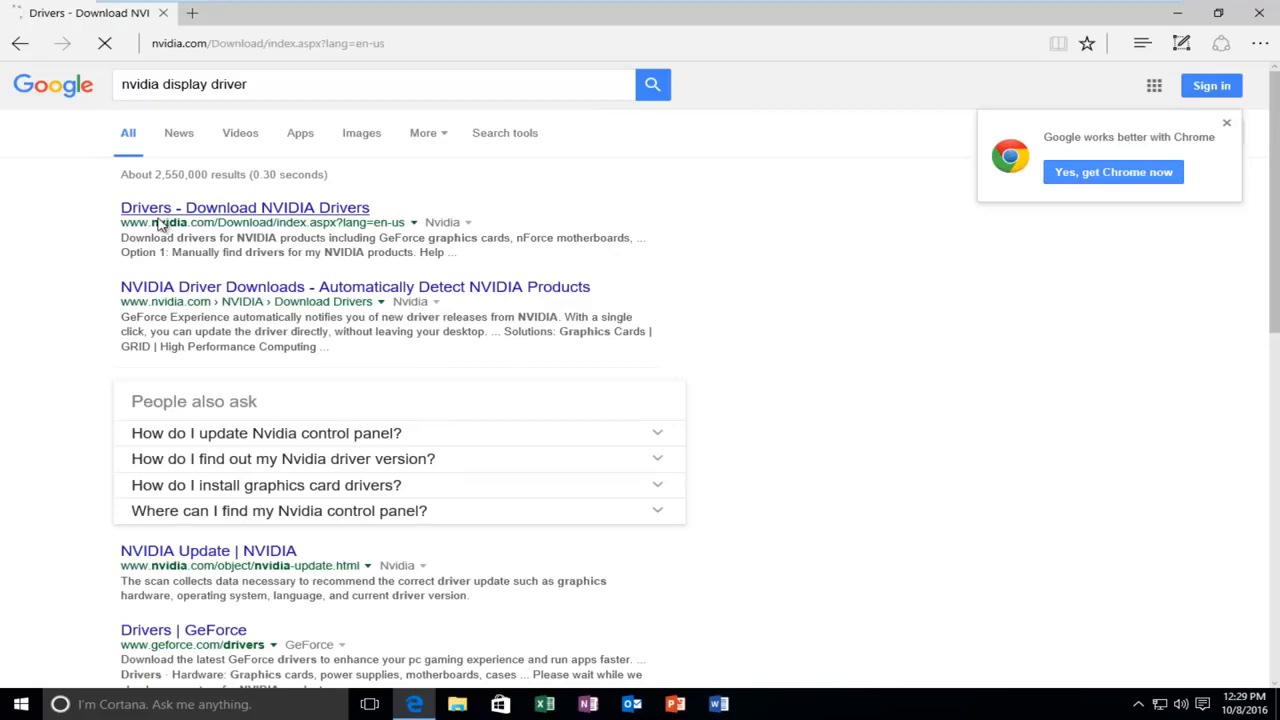
# - Load the NVIDIA Driver Downloads page and review its manual and automatic options
pyautogui.click(244, 206)
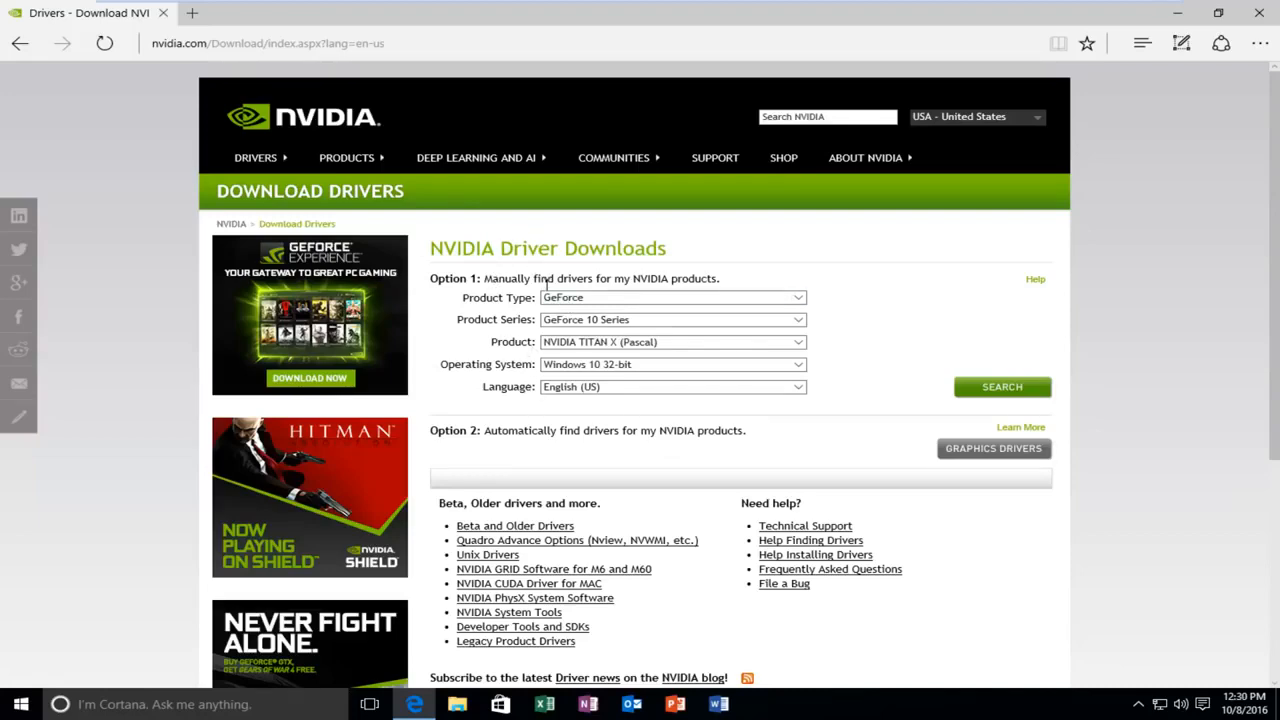
pyautogui.scroll(-3)
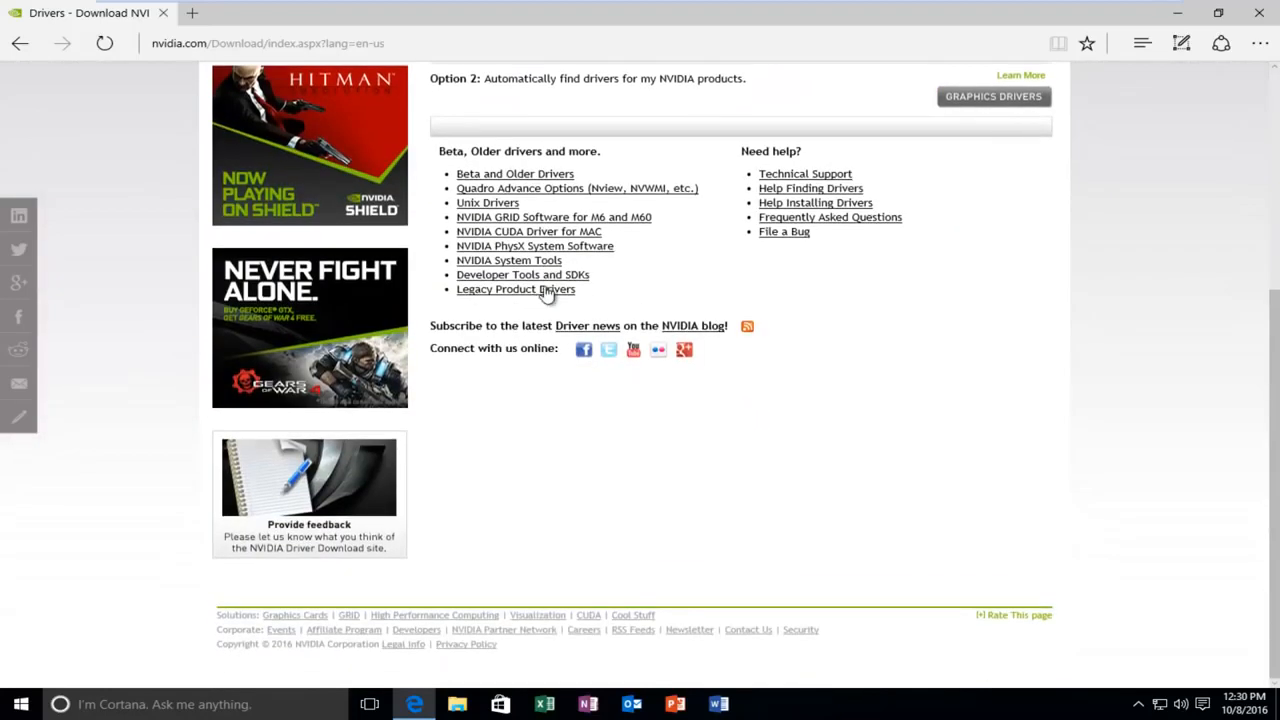
pyautogui.scroll(3)
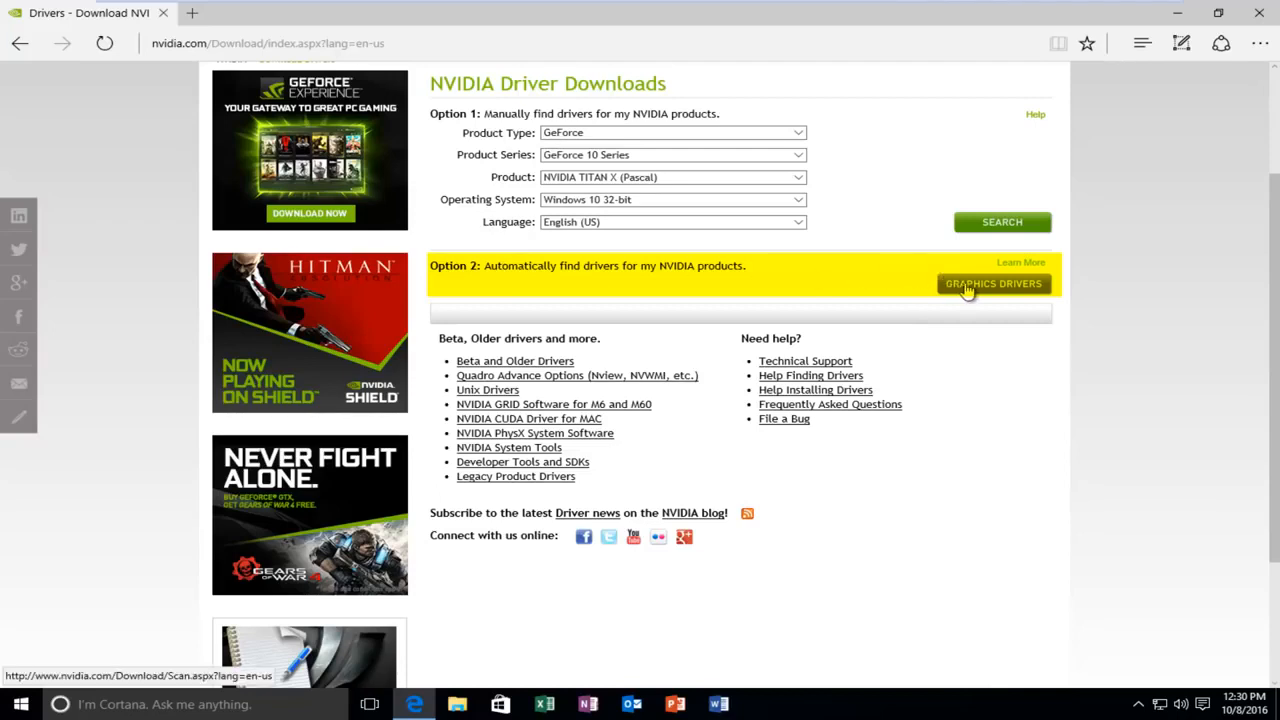
# - Start NVIDIA's Smart Scan via the Option 2 Graphics Drivers button
pyautogui.click(992, 284)
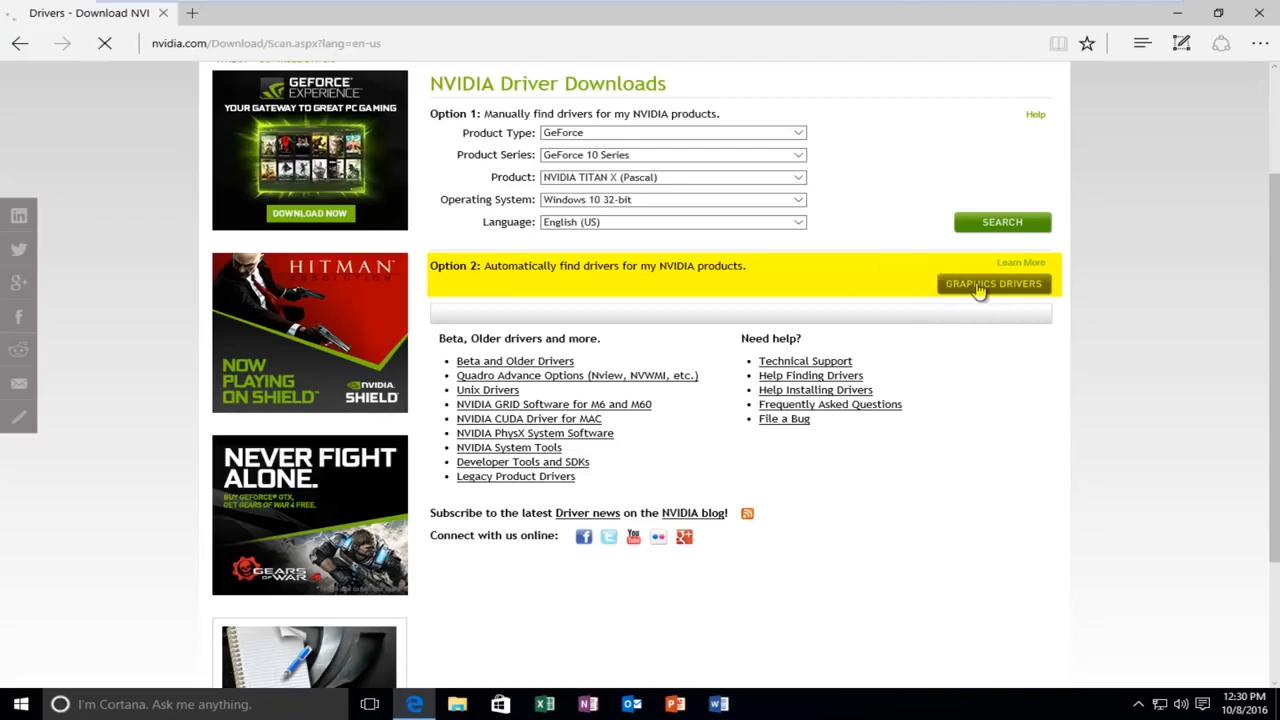
pyautogui.click(992, 284)
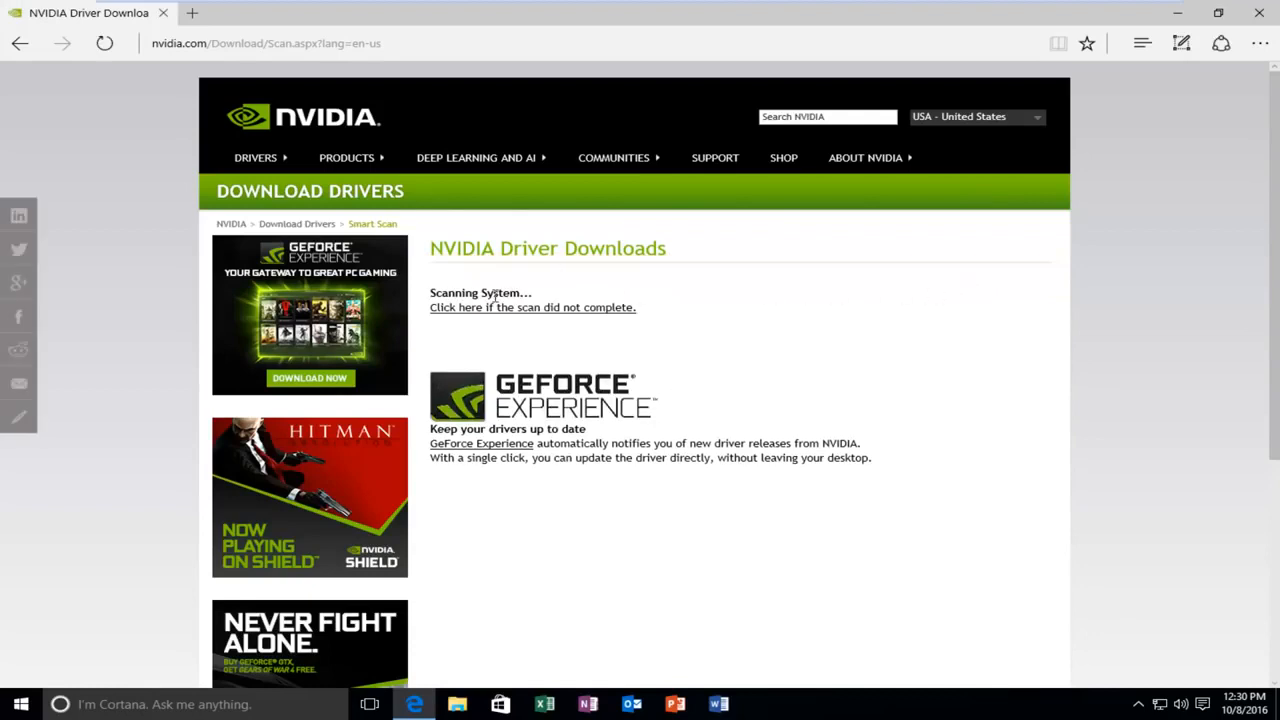
pyautogui.moveTo(534, 296)
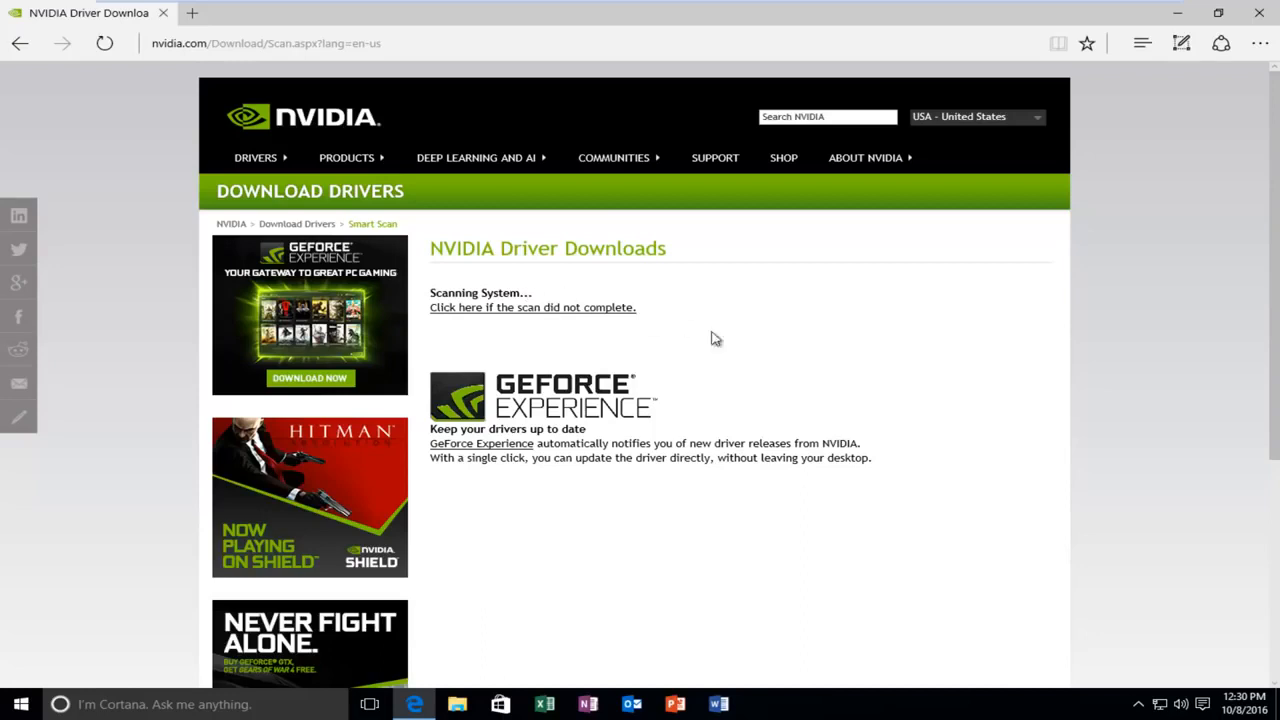
pyautogui.moveTo(528, 292)
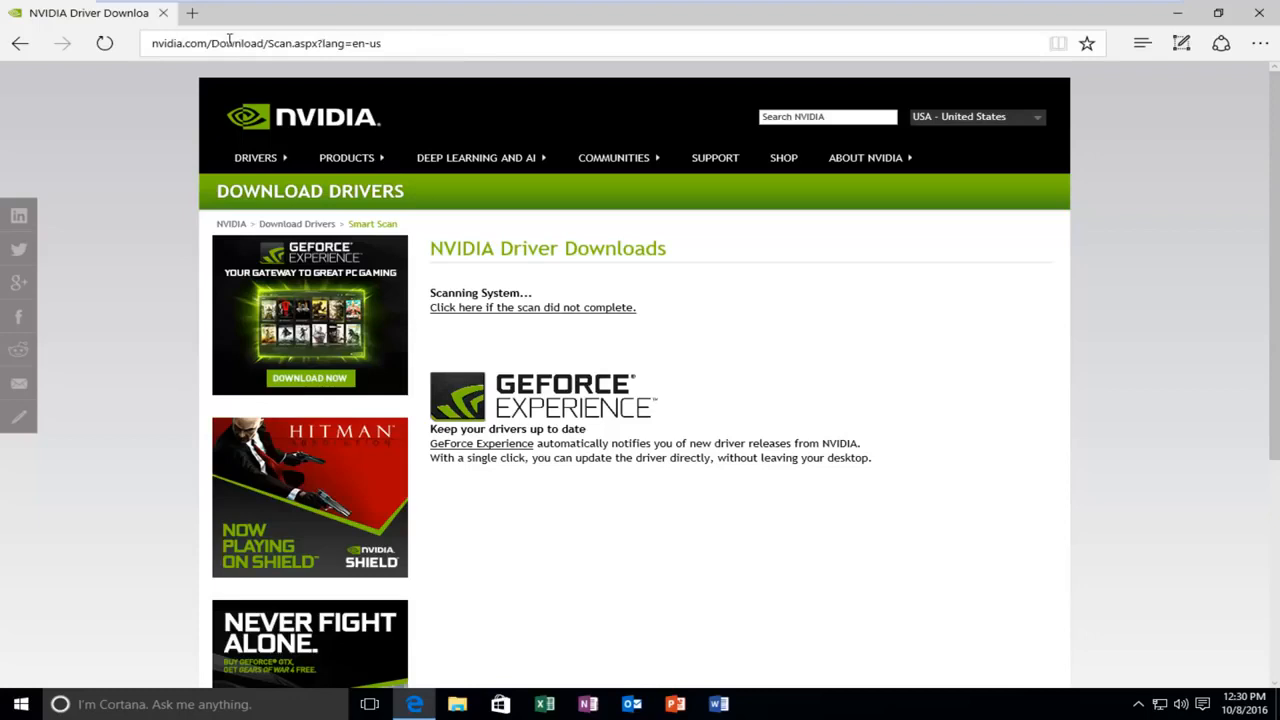
# - Search Bing for amd driver download and pick the AMD Driver Autodetect sitelink
pyautogui.write('amd driver')
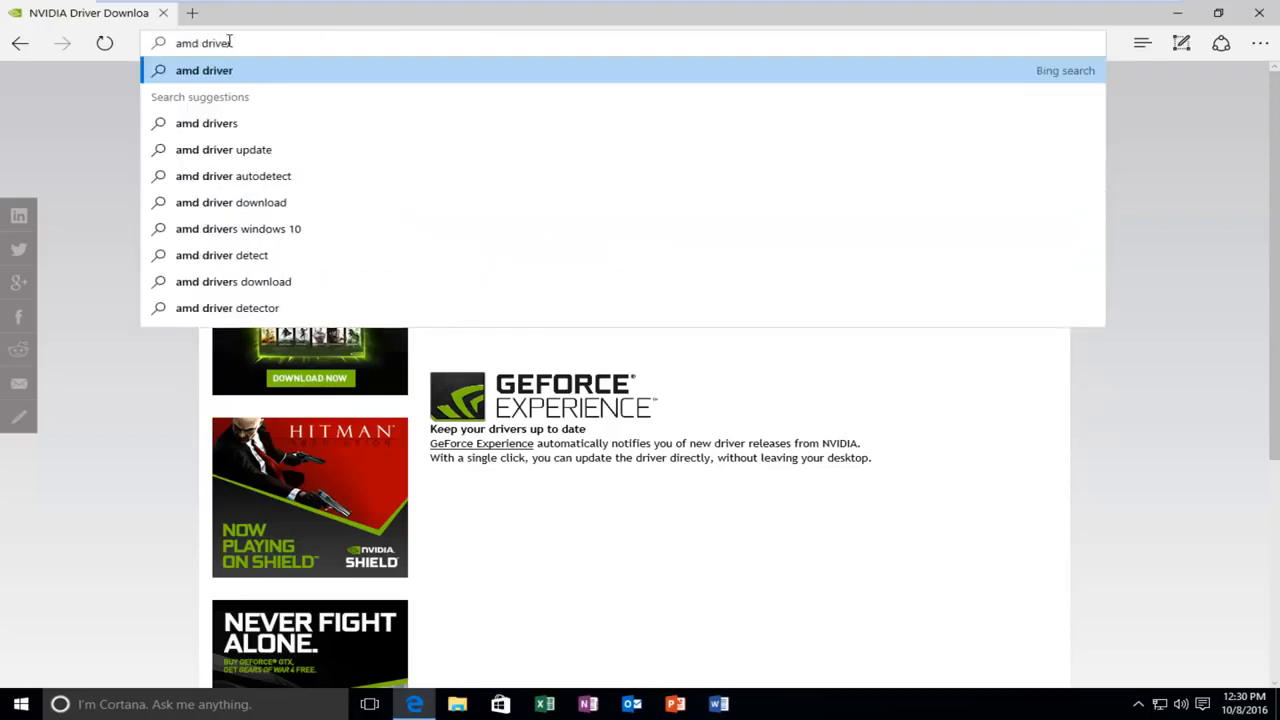
pyautogui.moveTo(564, 124)
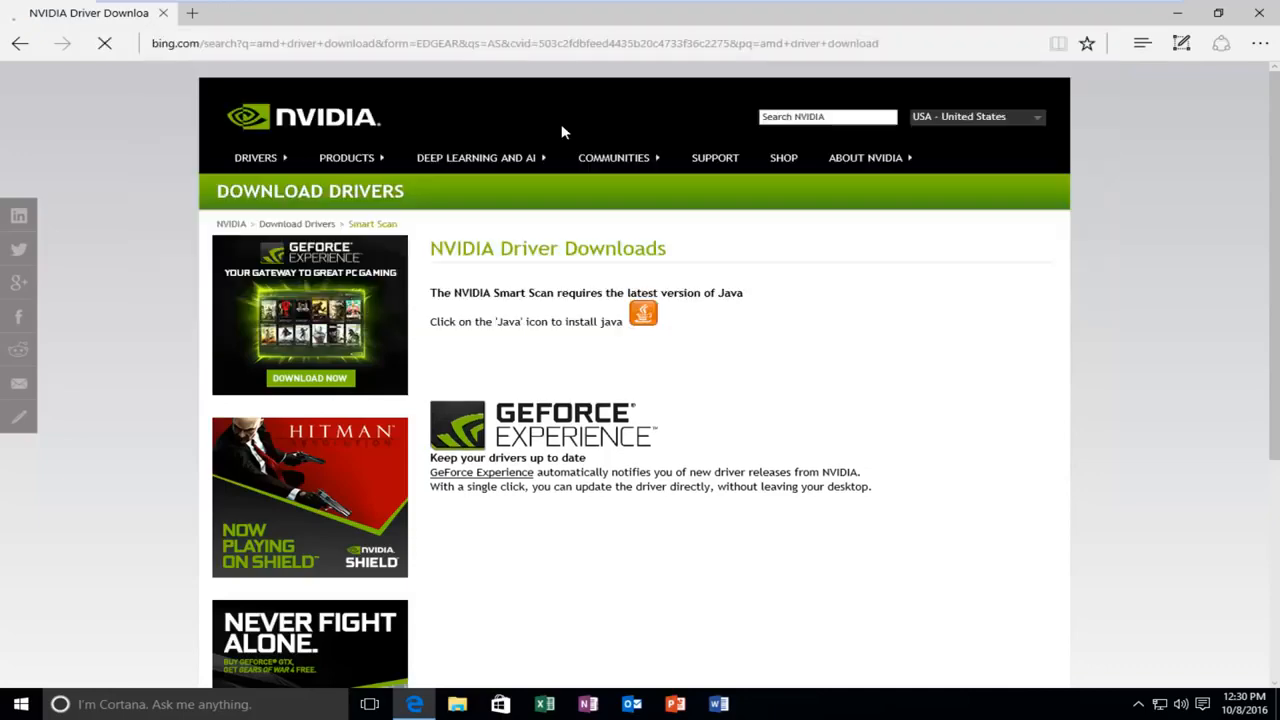
pyautogui.click(20, 44)
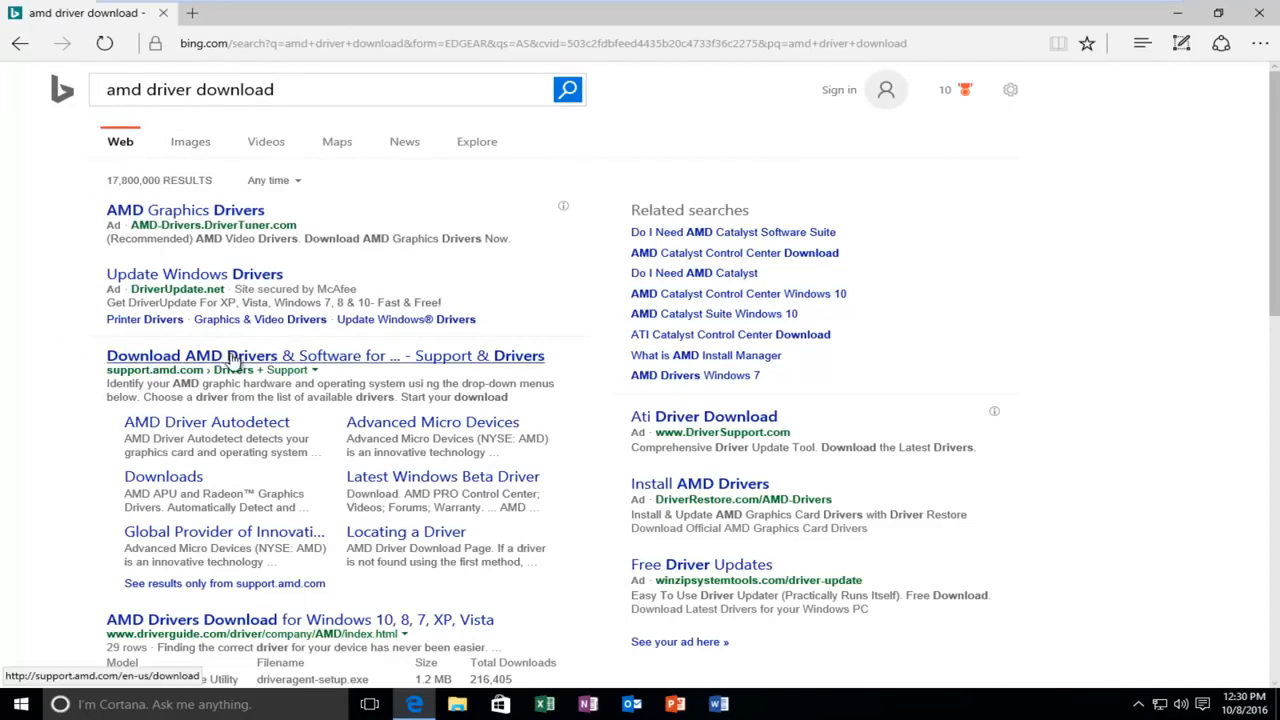
pyautogui.moveTo(206, 420)
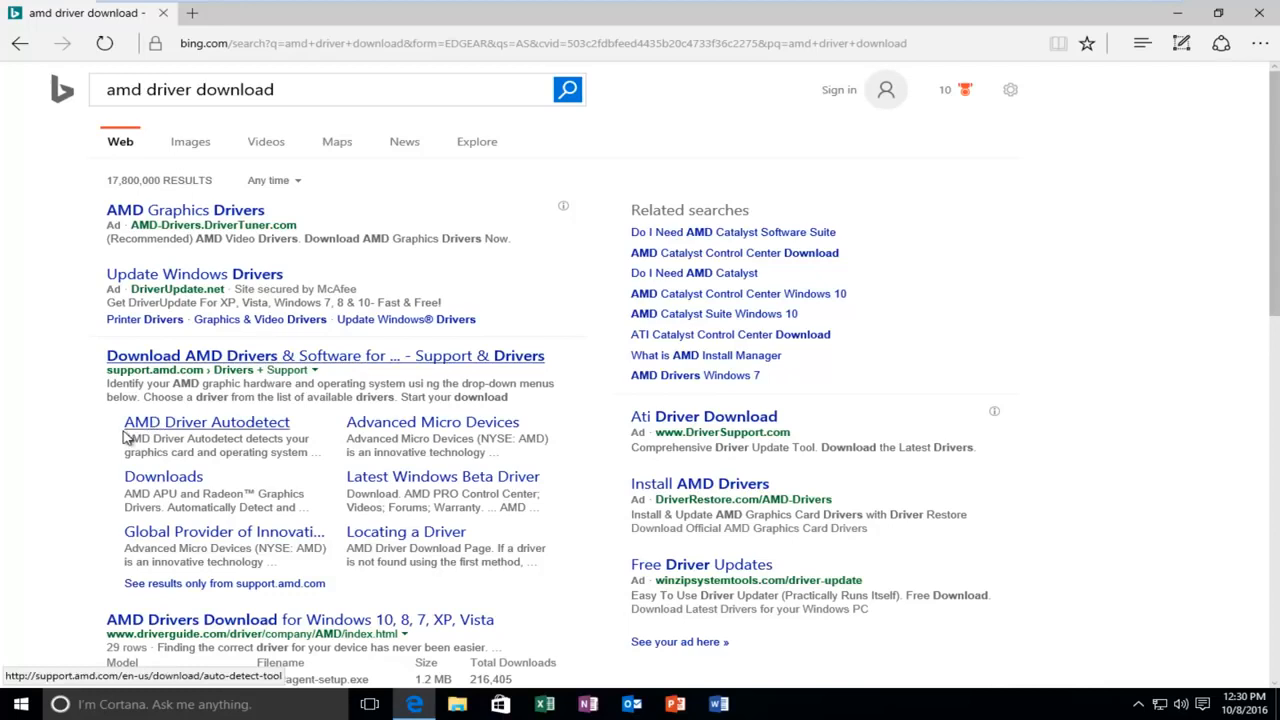
pyautogui.moveTo(140, 432)
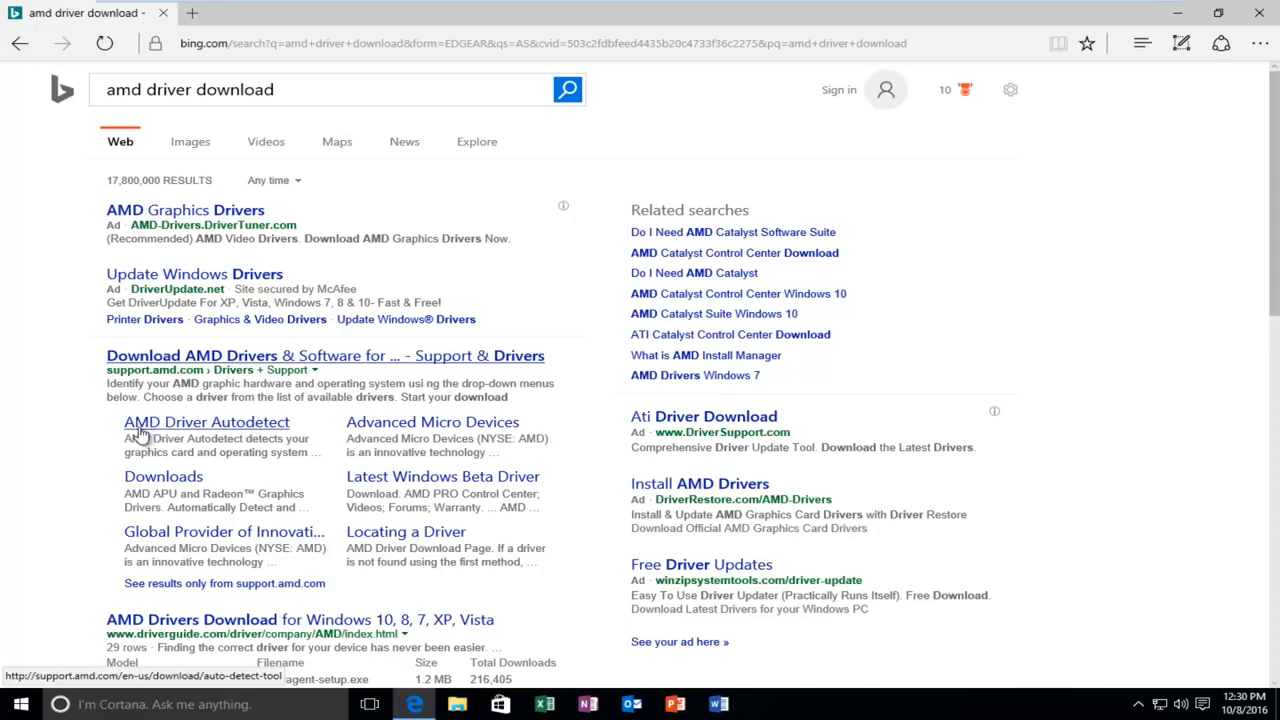
pyautogui.moveTo(248, 432)
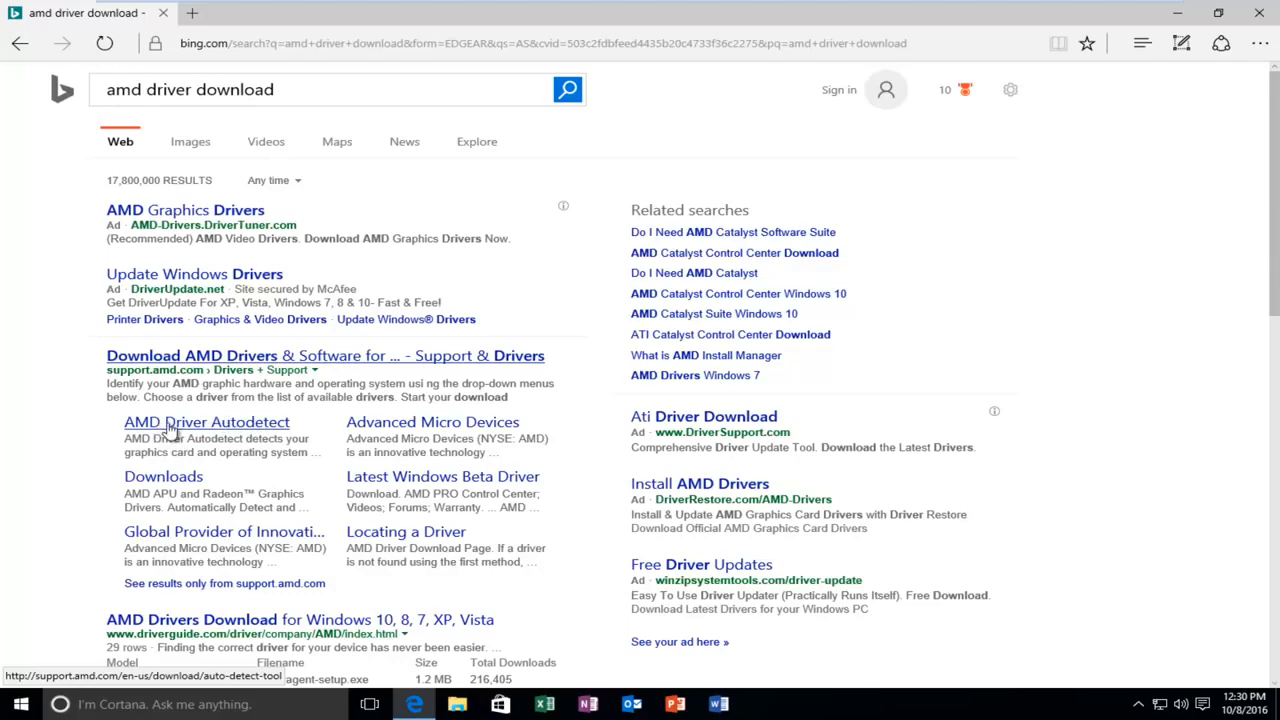
pyautogui.click(206, 420)
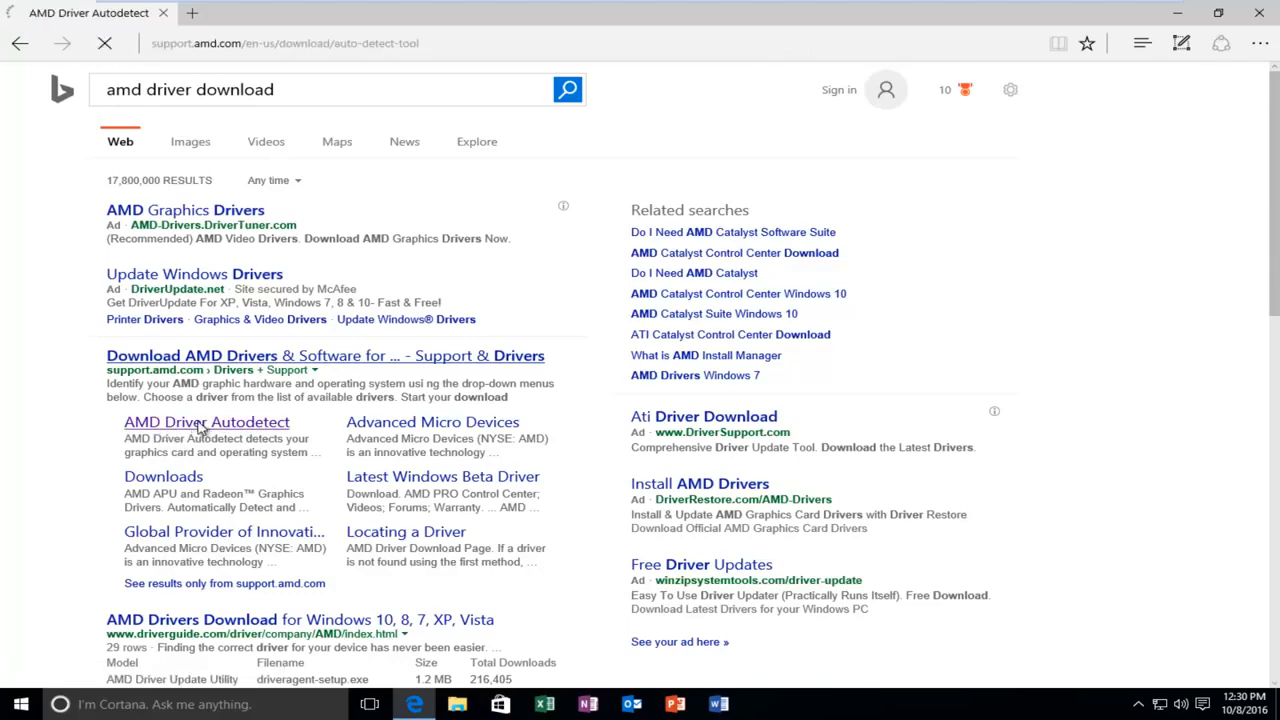
# - Dismiss the cookie notice on the AMD Driver Autodetect page before closing it
pyautogui.click(206, 420)
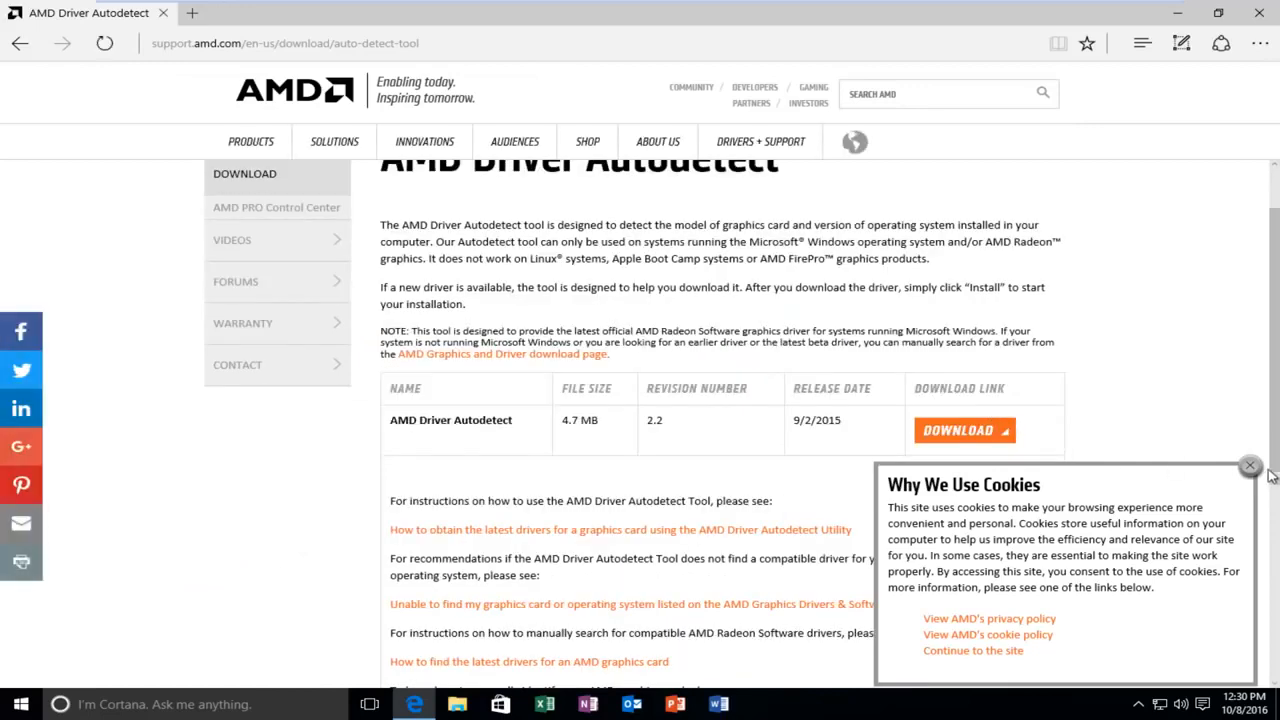
pyautogui.click(1250, 464)
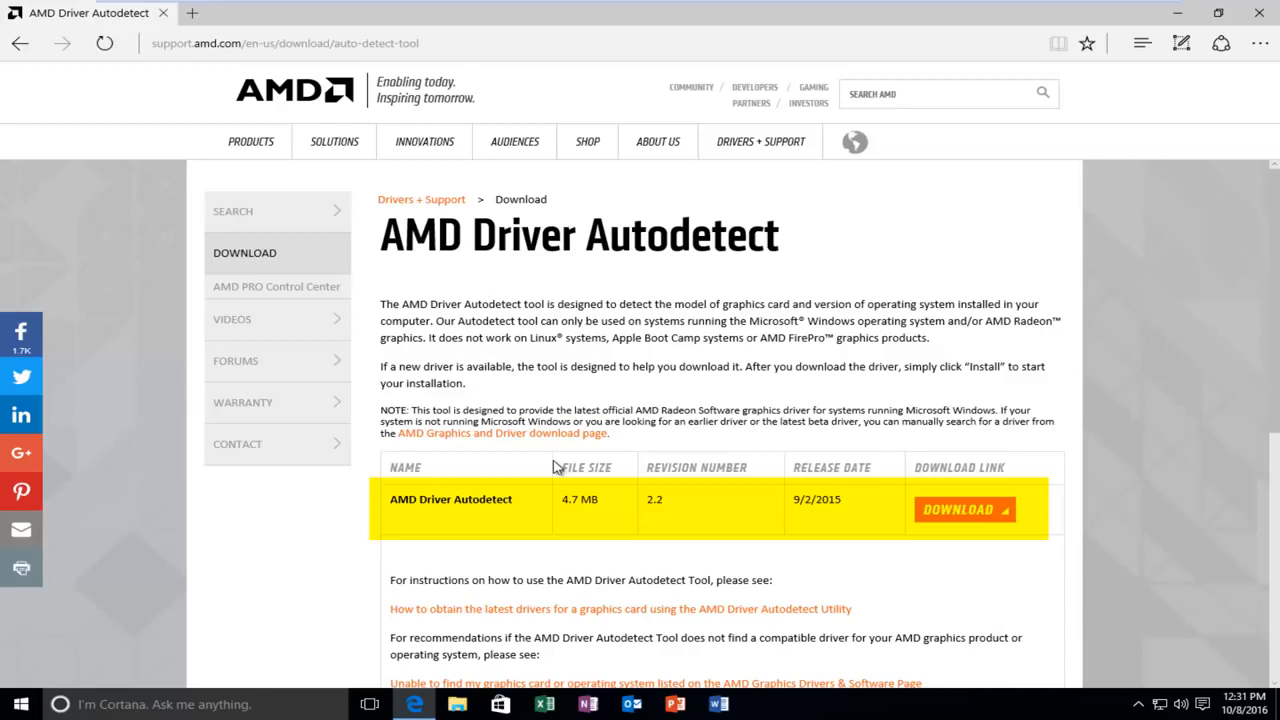
pyautogui.moveTo(450, 450)
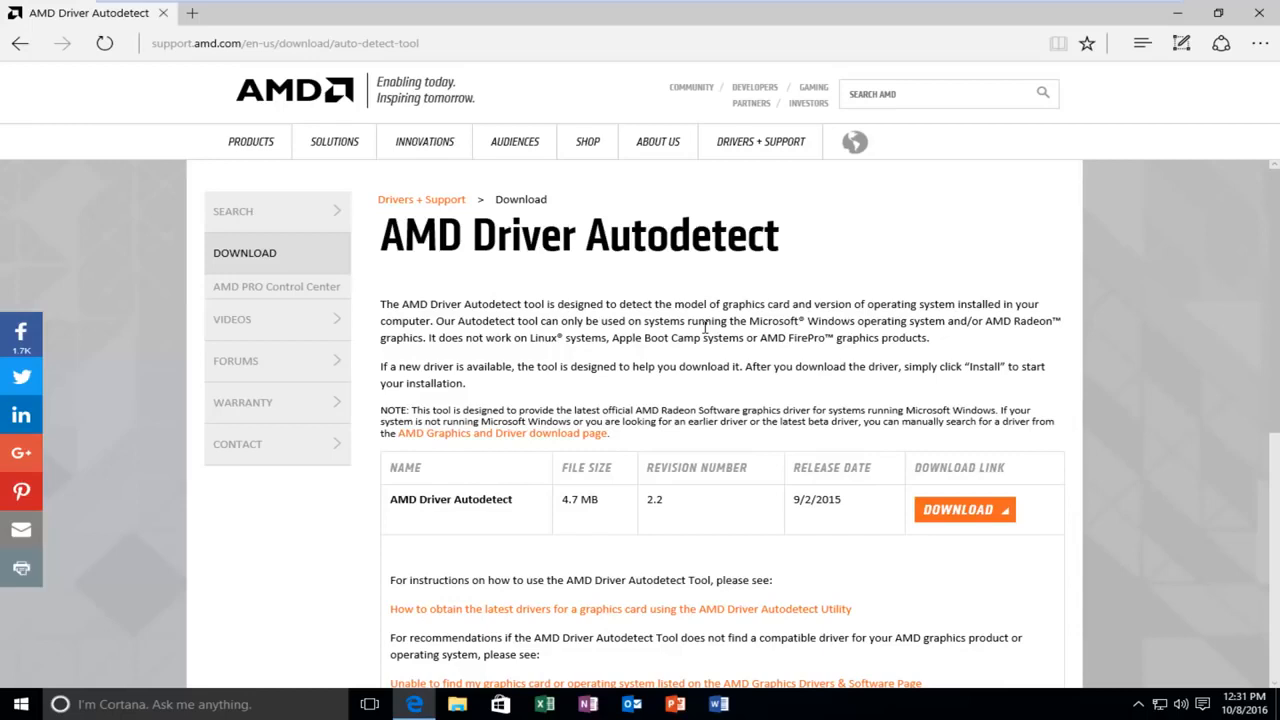
pyautogui.moveTo(540, 472)
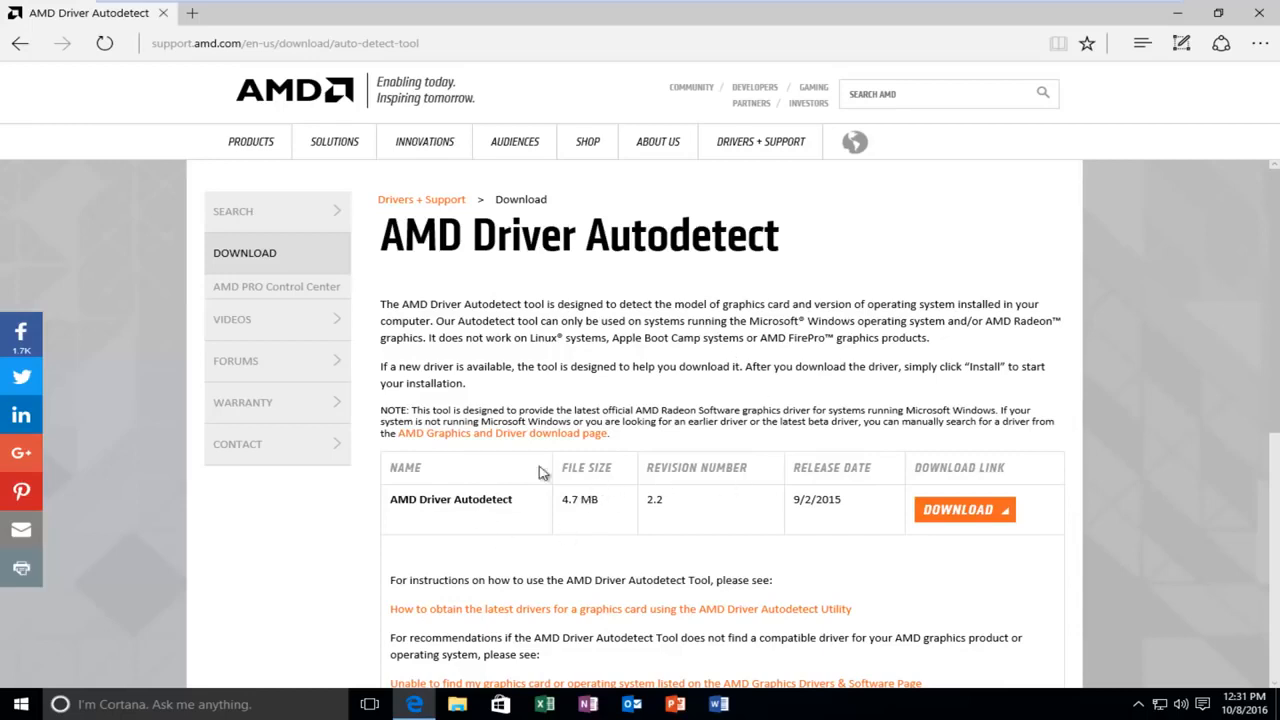
pyautogui.moveTo(576, 552)
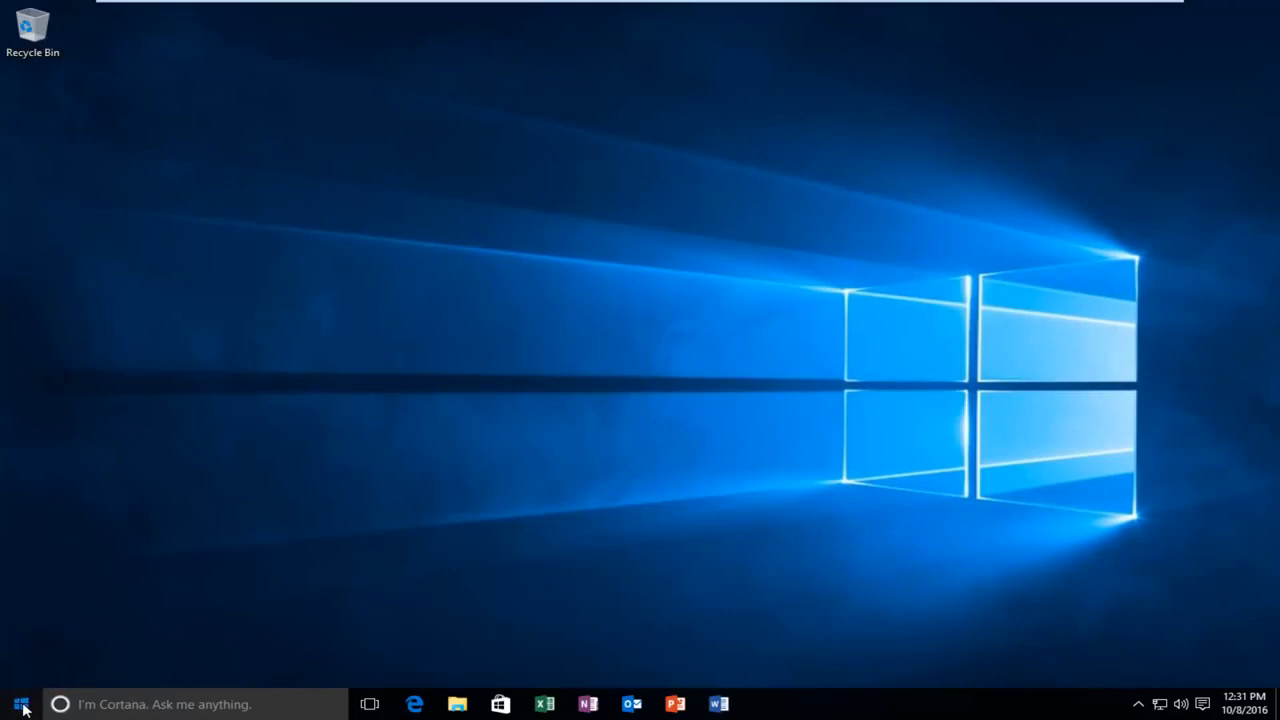
# - Search 'device' to launch Device Manager maximized and select VMware SVGA 3D under Display adapters
pyautogui.write('device')
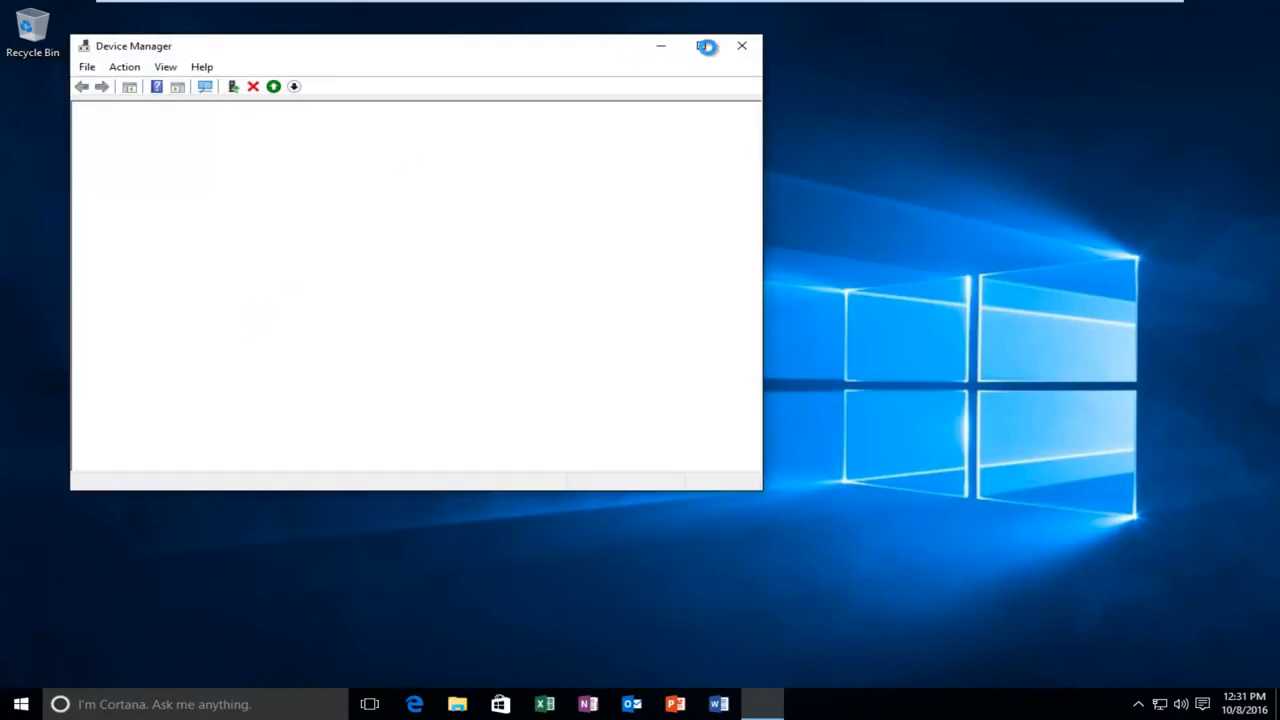
pyautogui.click(708, 46)
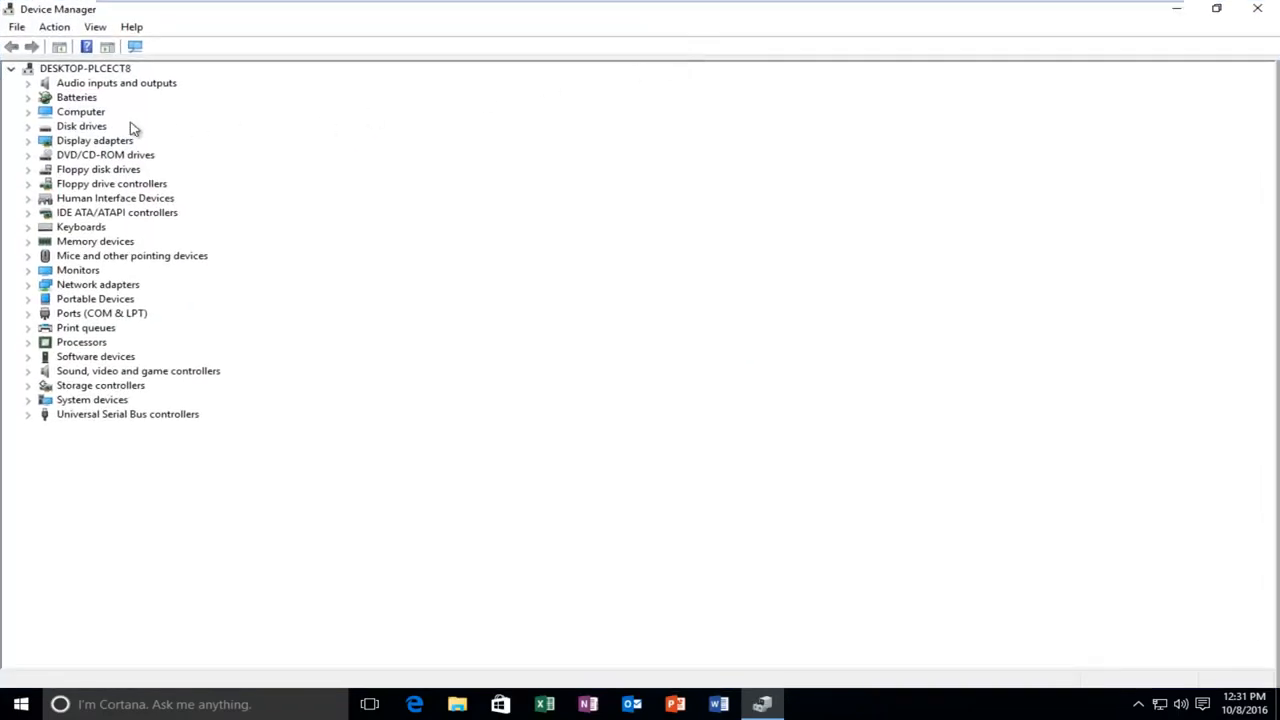
pyautogui.moveTo(100, 148)
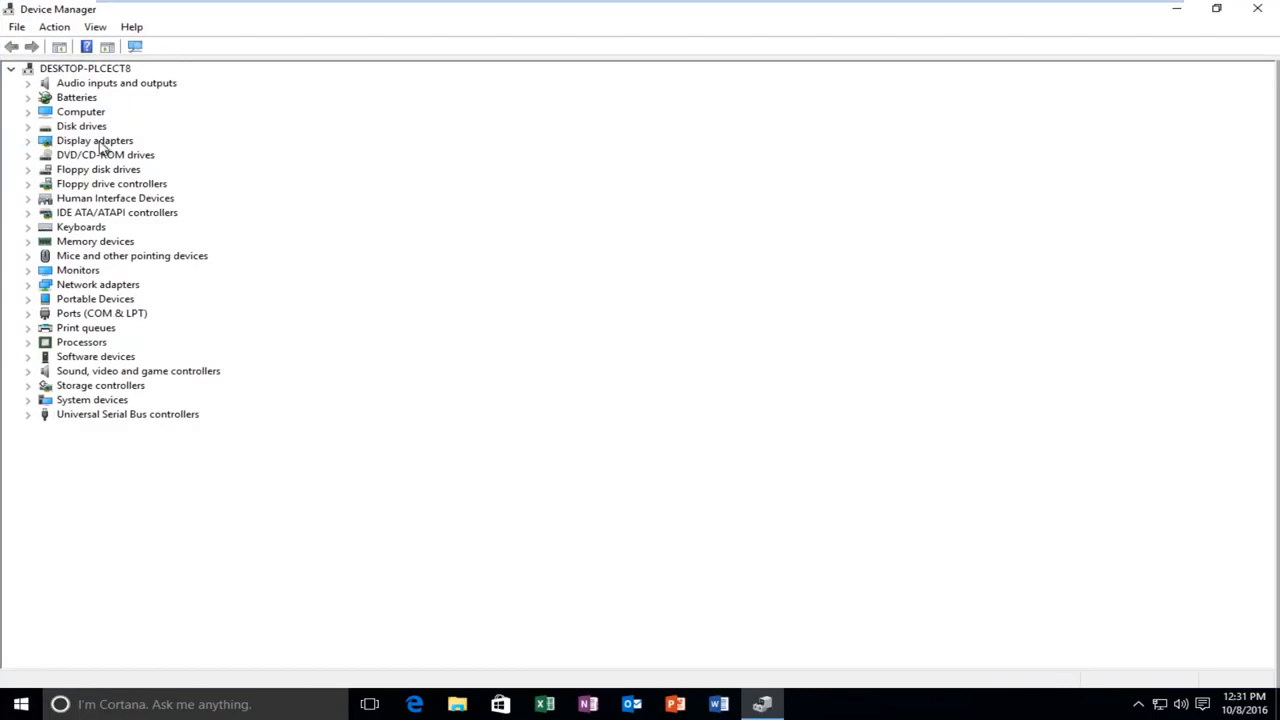
pyautogui.moveTo(24, 84)
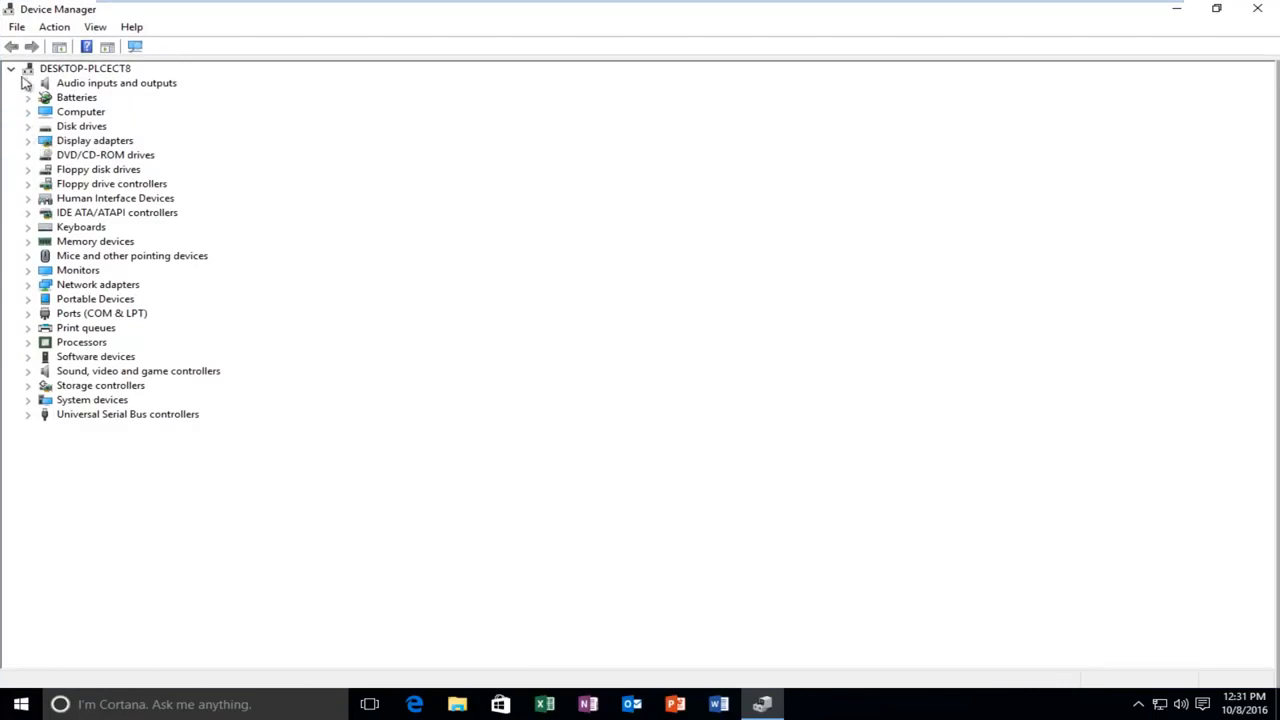
pyautogui.click(28, 140)
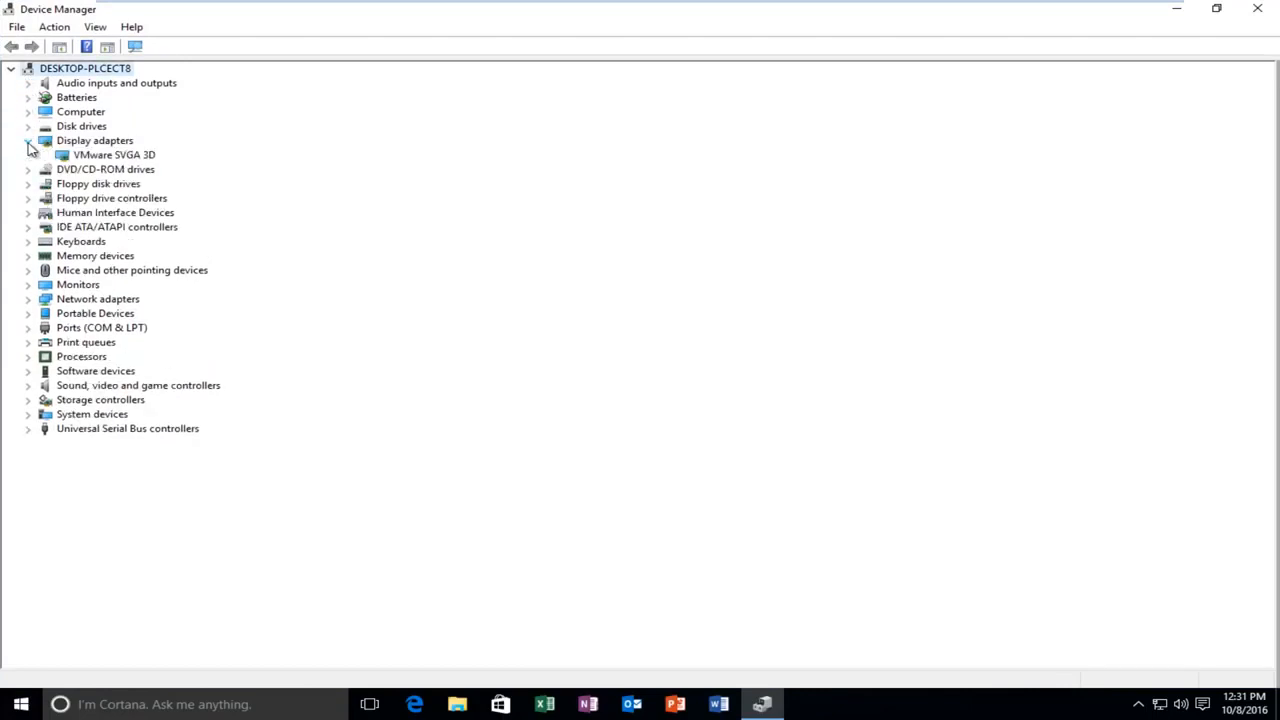
pyautogui.click(112, 156)
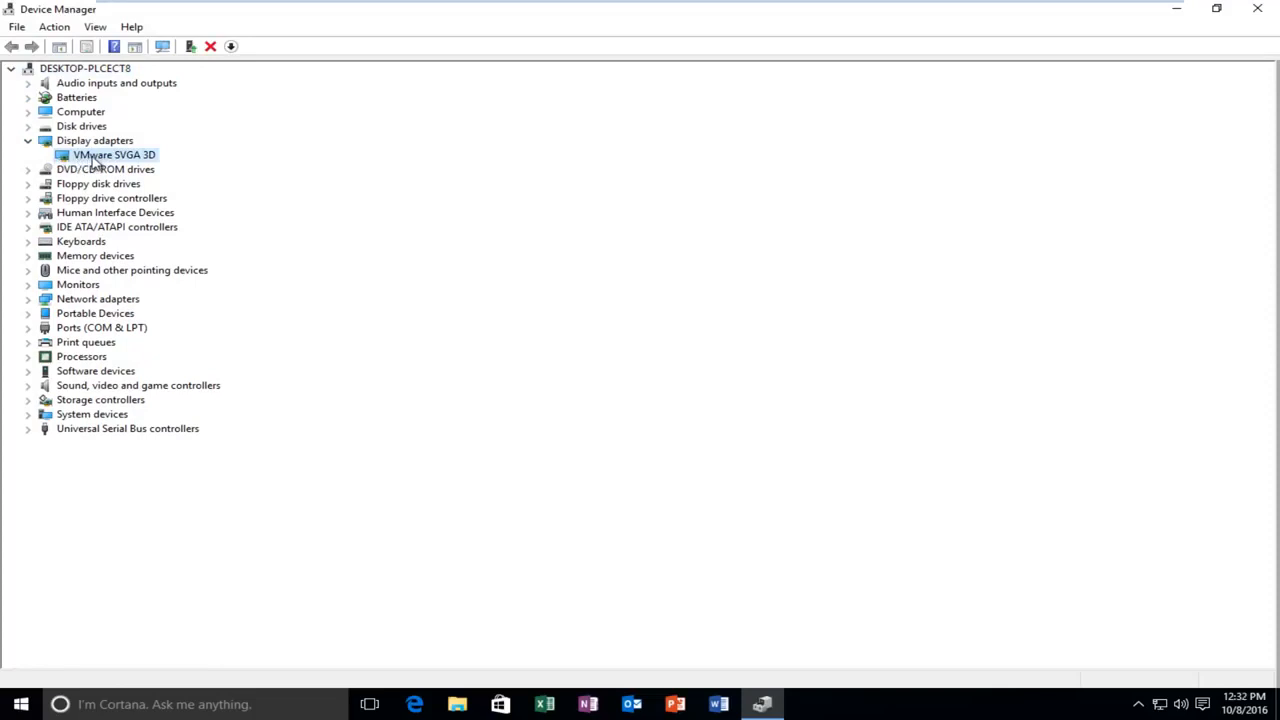
pyautogui.moveTo(96, 164)
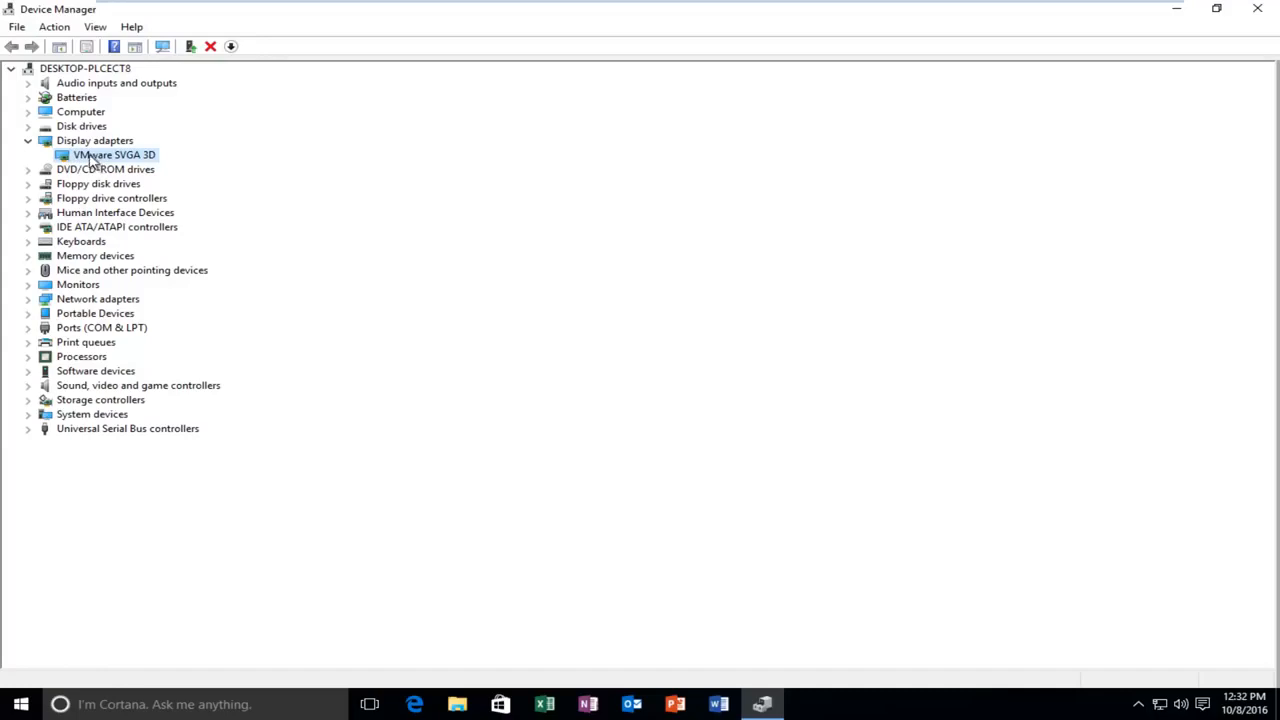
# - Show the context menu of actions for the VMware SVGA 3D adapter
pyautogui.rightClick(112, 154)
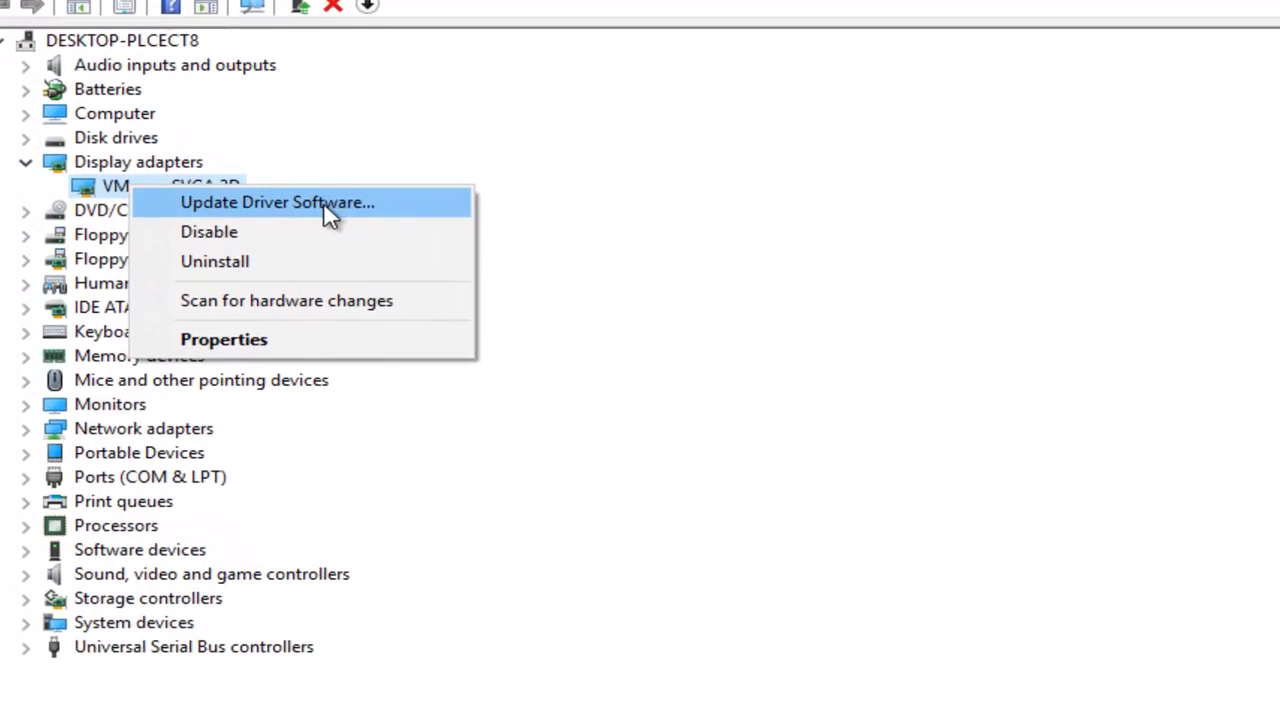
pyautogui.moveTo(1148, 644)
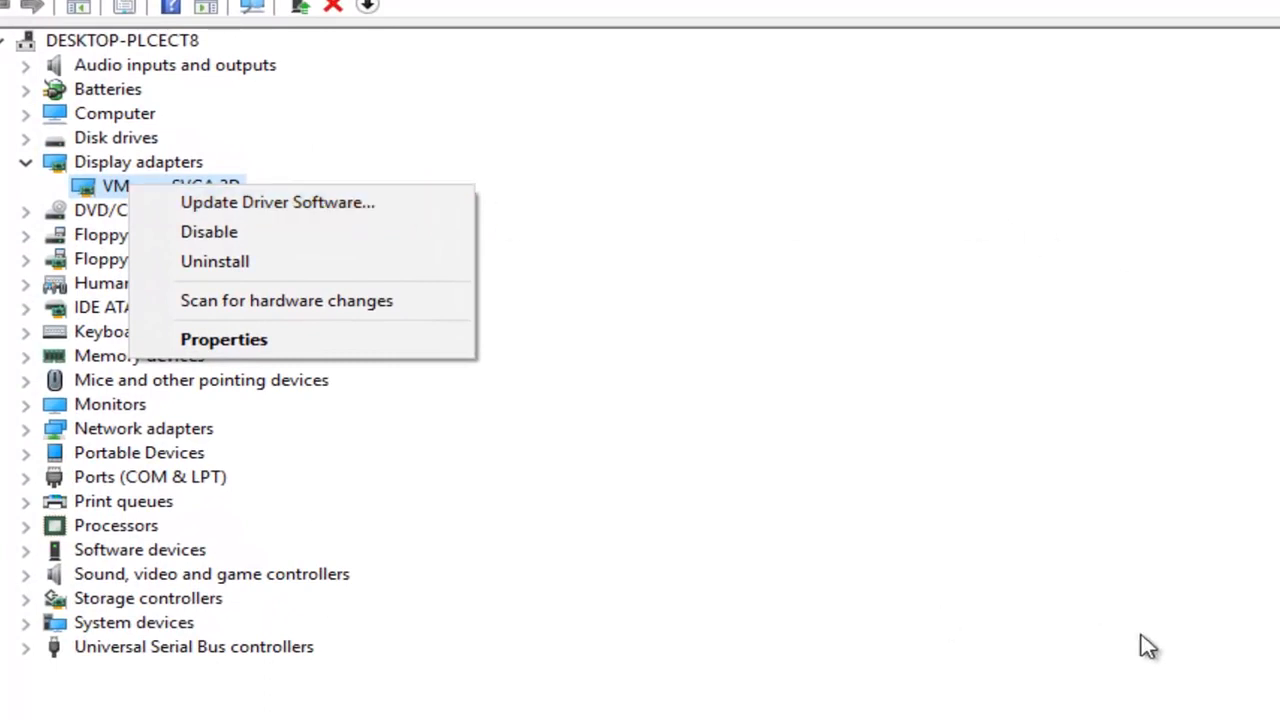
pyautogui.moveTo(88, 196)
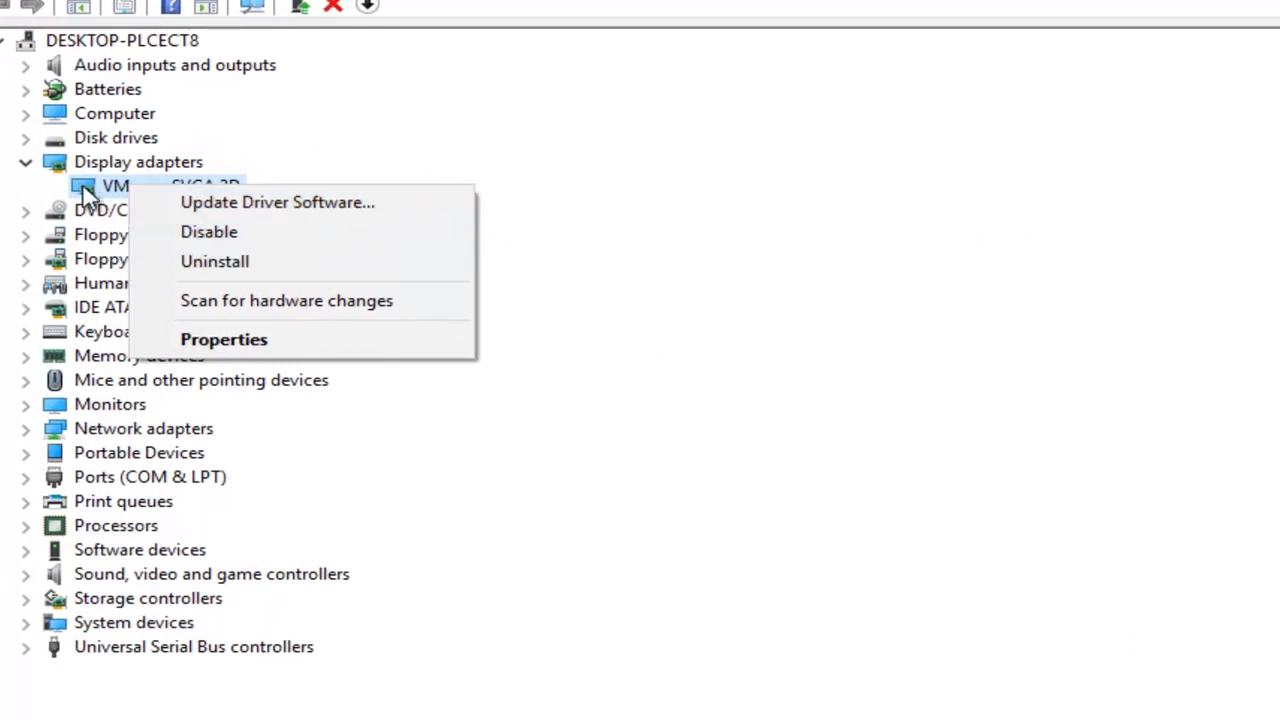
pyautogui.moveTo(216, 260)
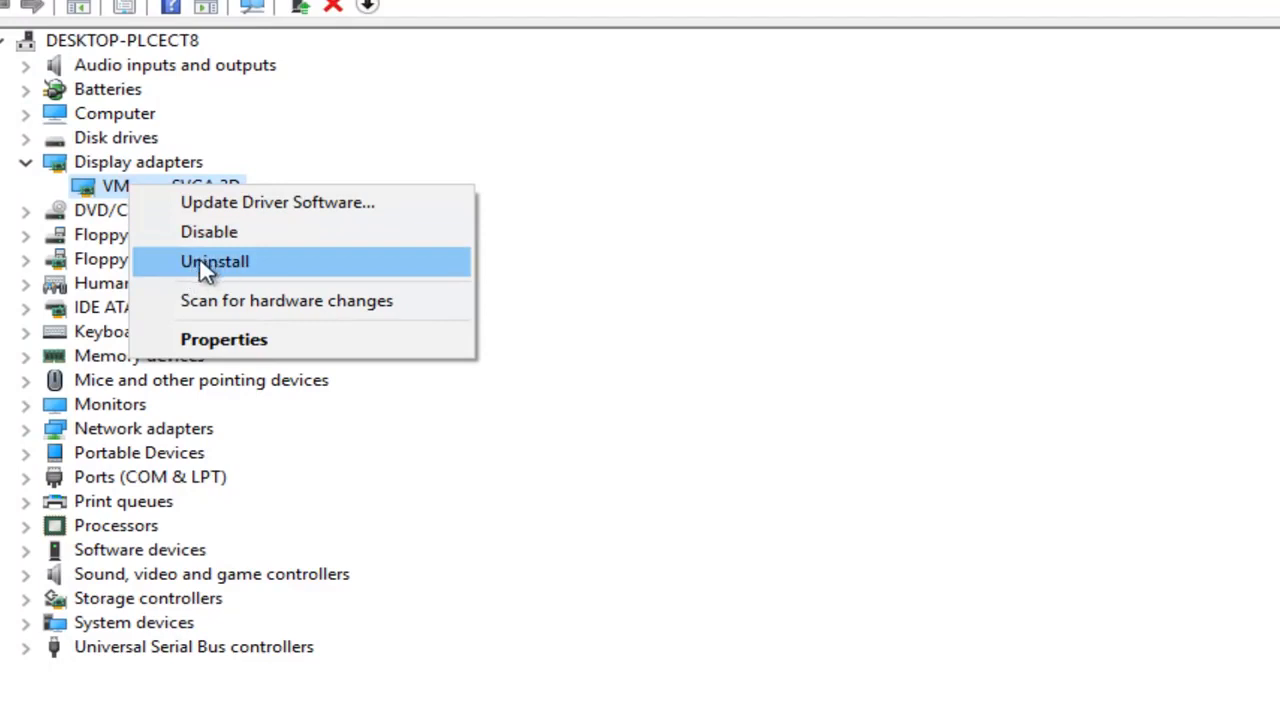
pyautogui.moveTo(244, 284)
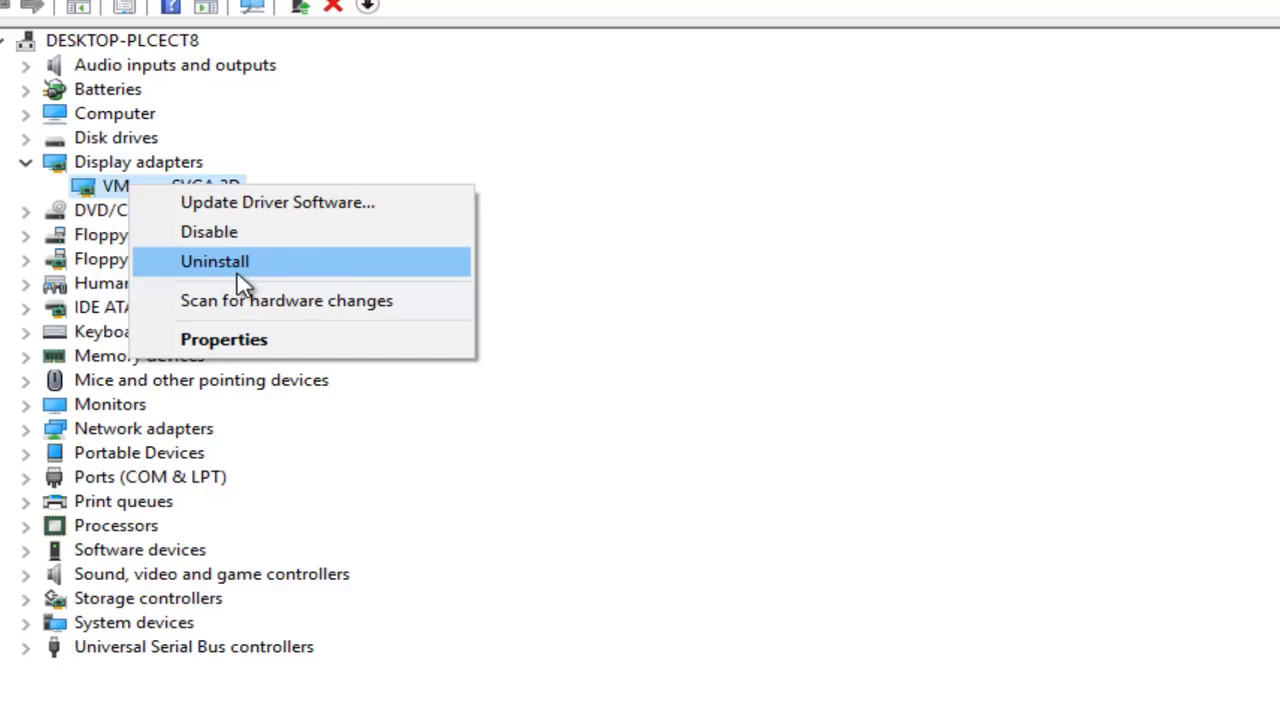
pyautogui.moveTo(244, 304)
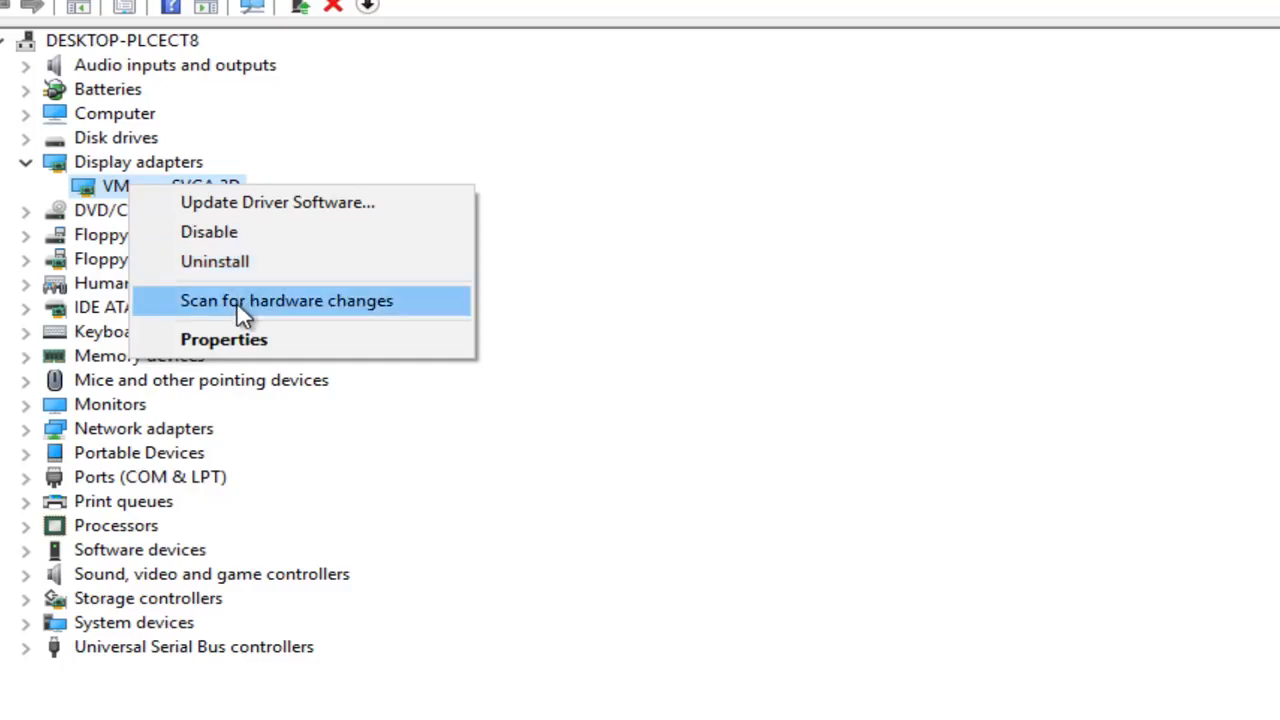
pyautogui.moveTo(220, 350)
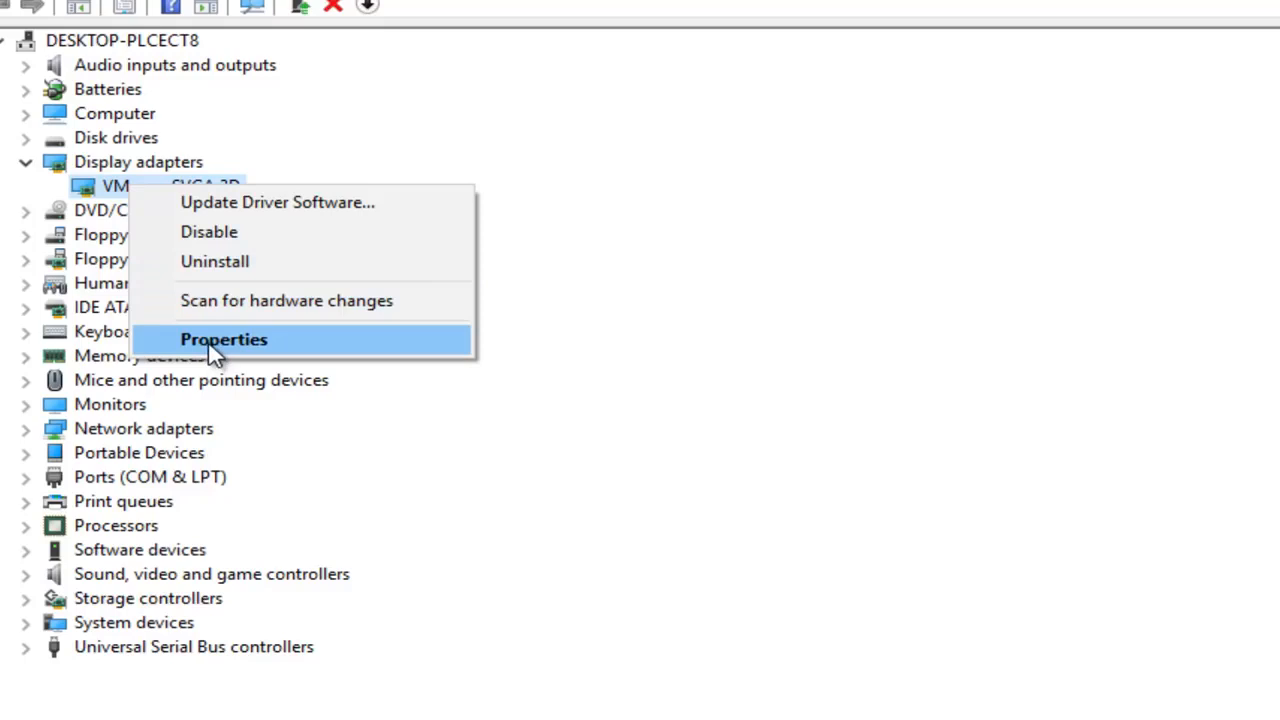
# - View the VMware SVGA 3D properties' Driver details: VMware, Inc., 7/15/2015, version 8.15.1.32
pyautogui.click(224, 340)
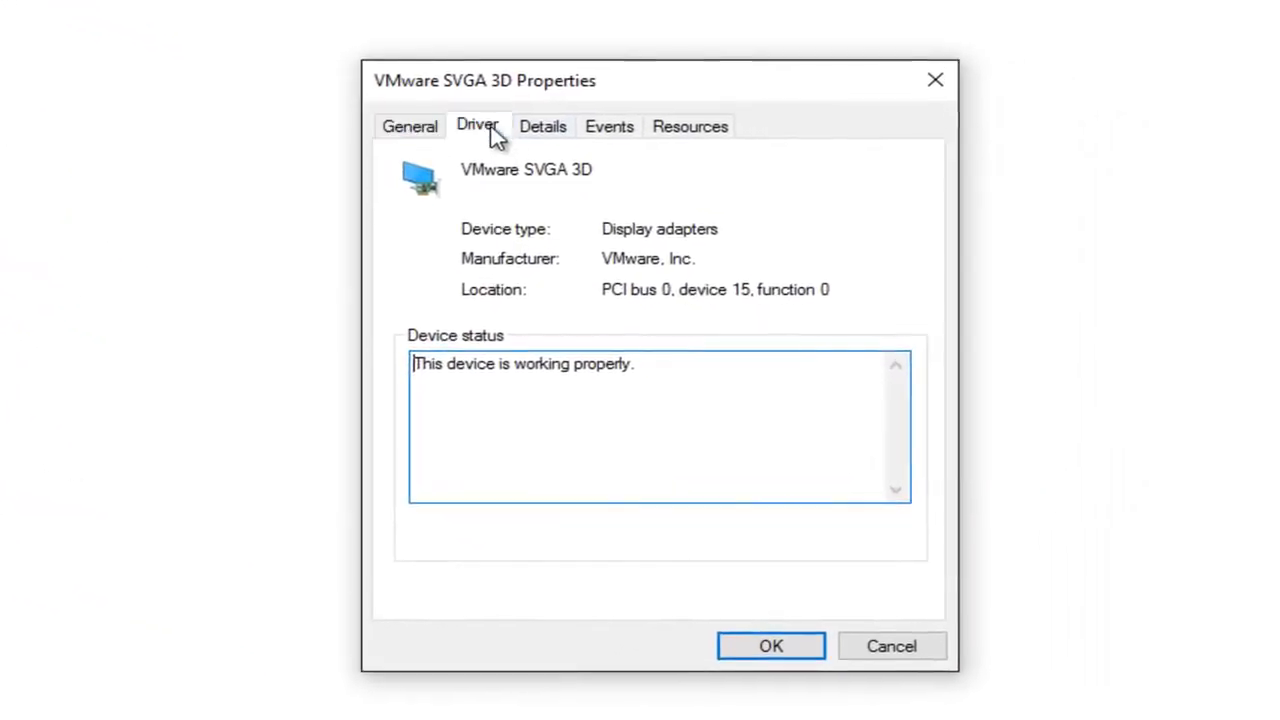
pyautogui.click(476, 124)
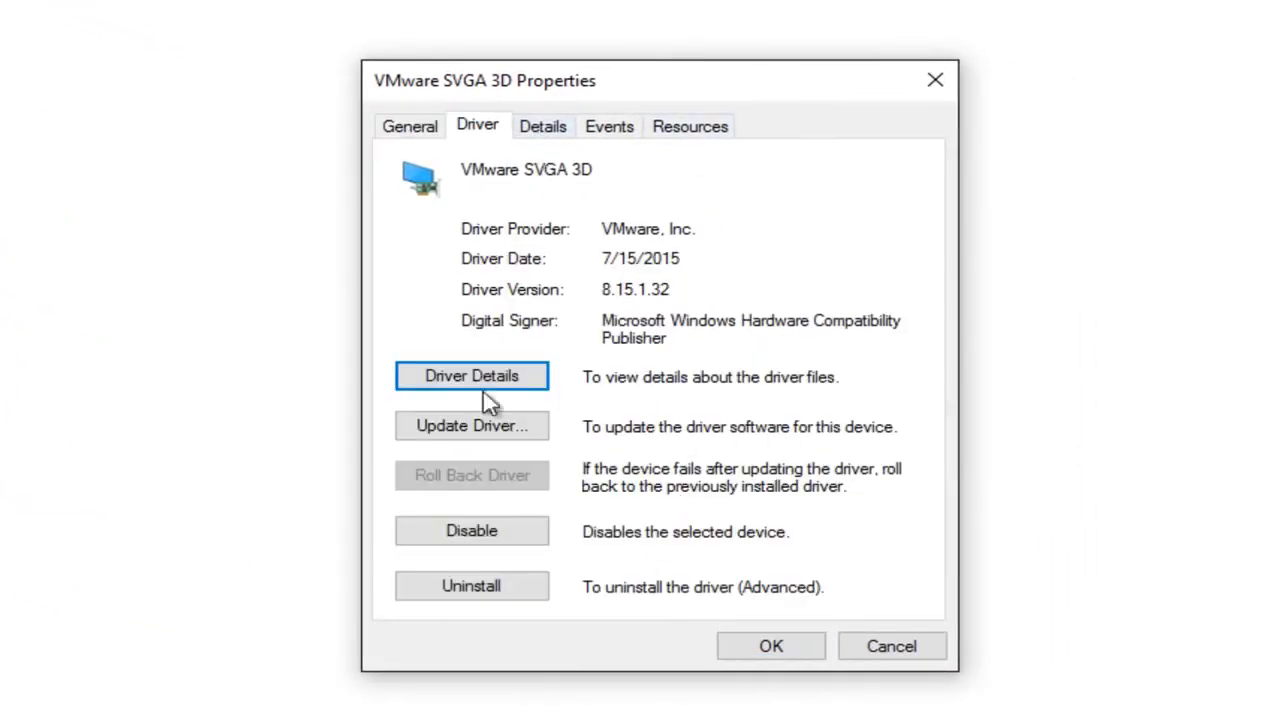
pyautogui.moveTo(708, 360)
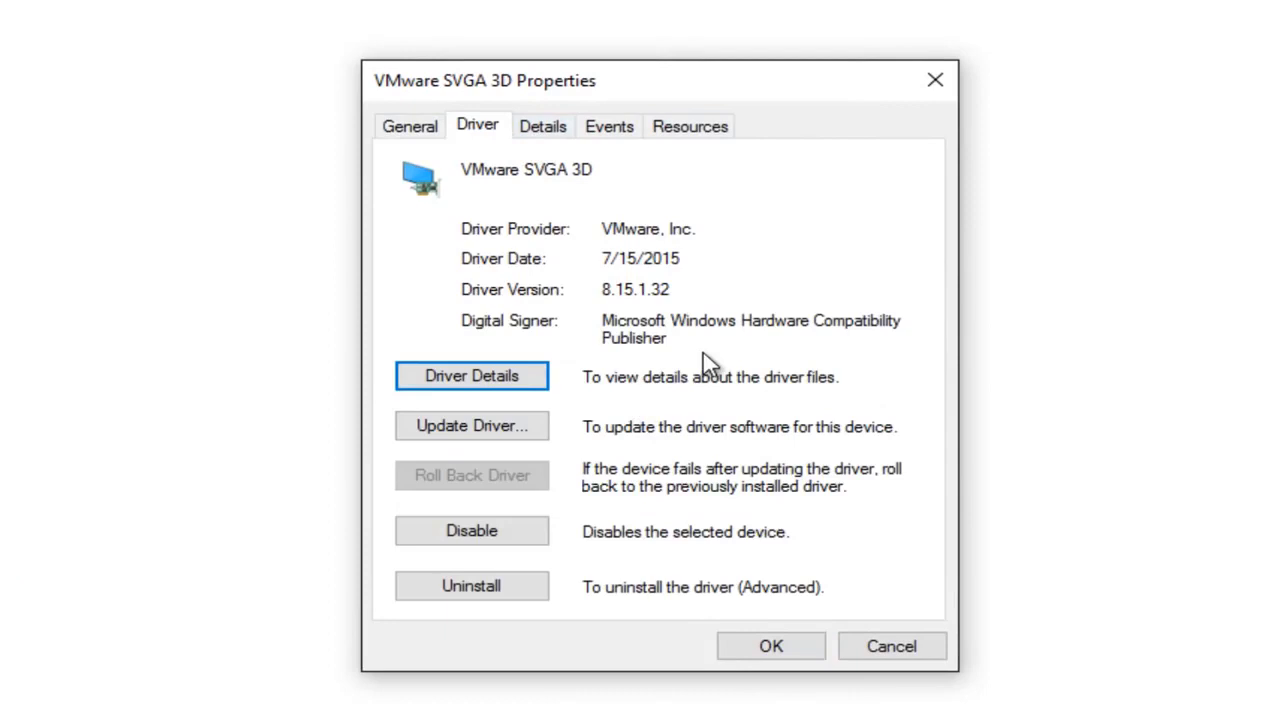
pyautogui.moveTo(568, 130)
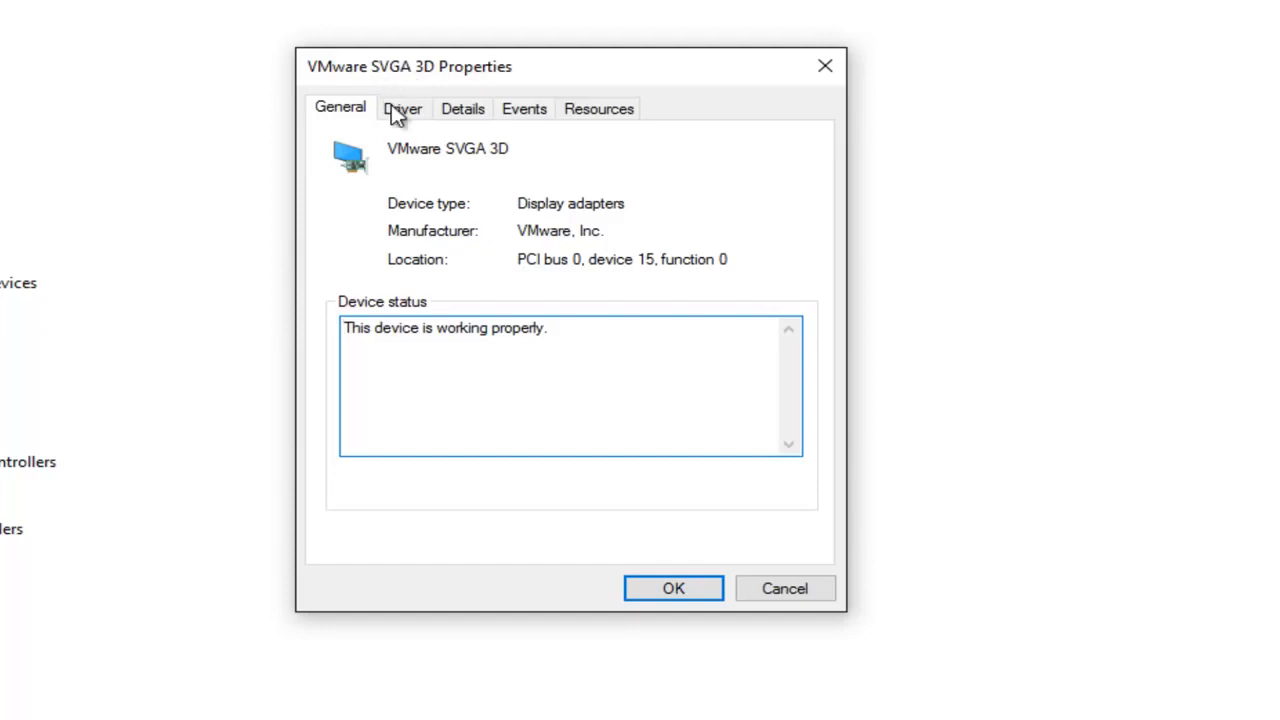
pyautogui.moveTo(402, 114)
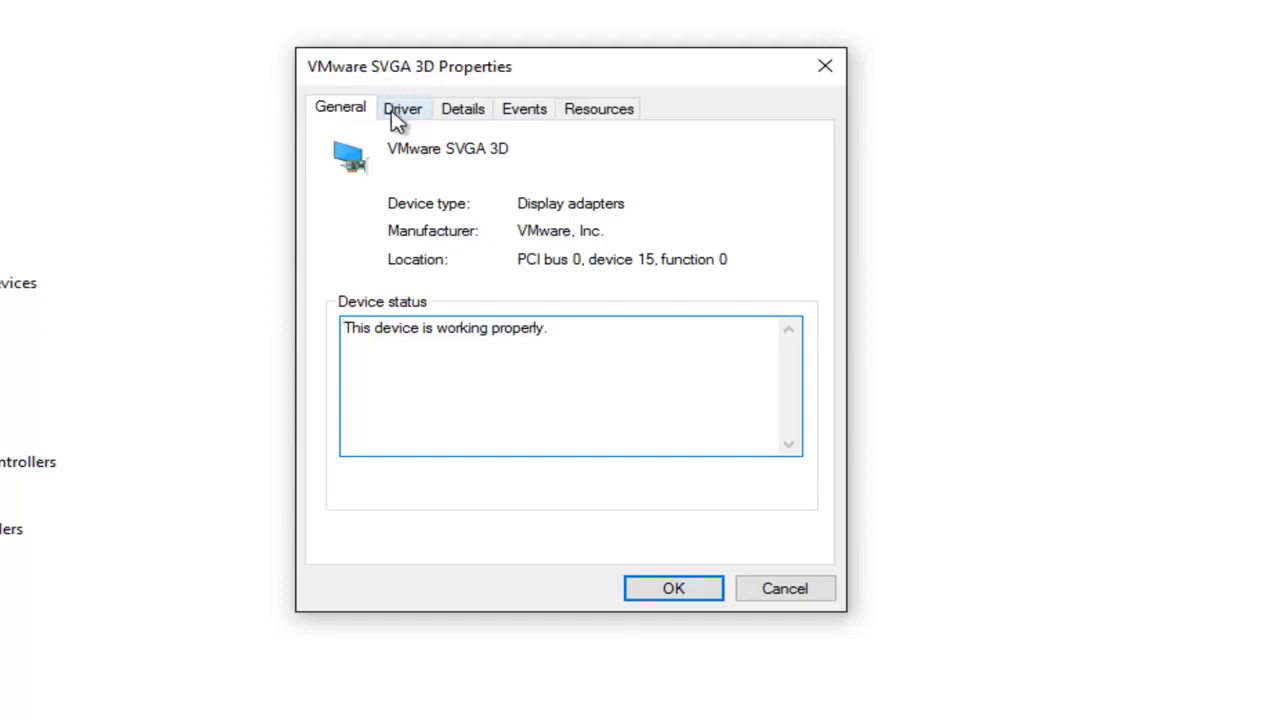
pyautogui.click(402, 108)
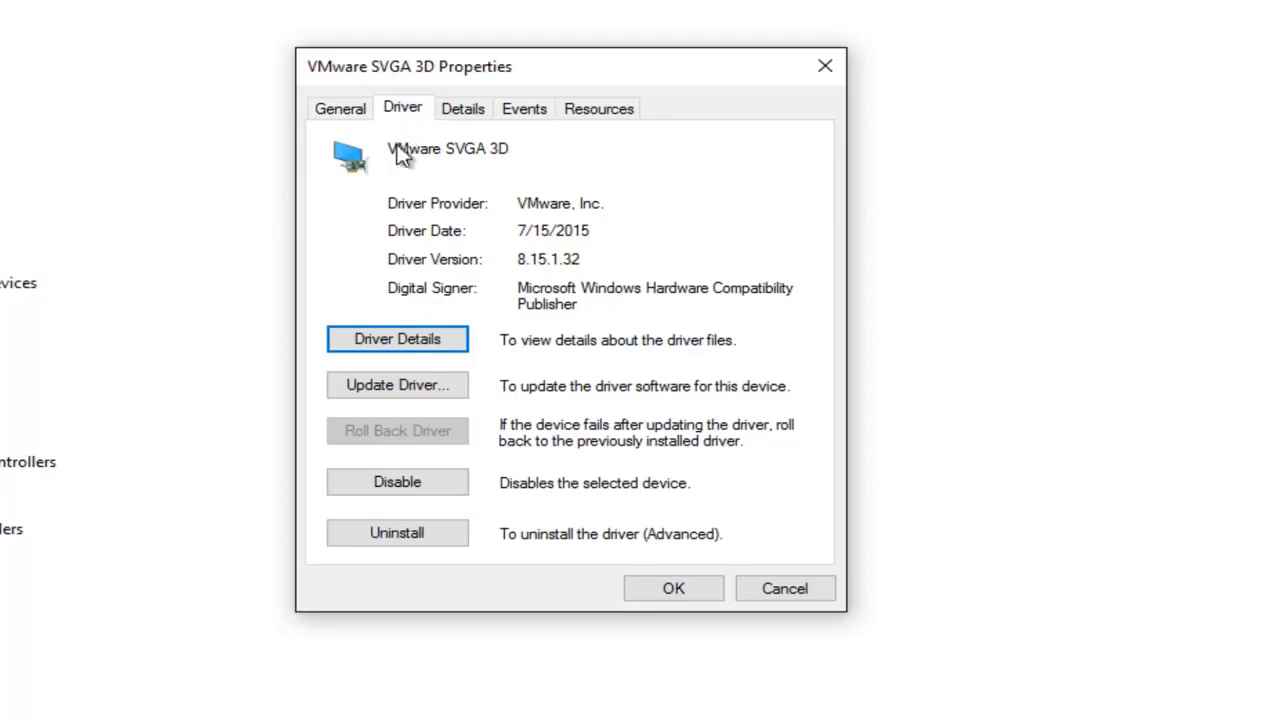
# - Start Update Driver for VMware SVGA 3D, reaching the search-method choice of the wizard
pyautogui.click(396, 384)
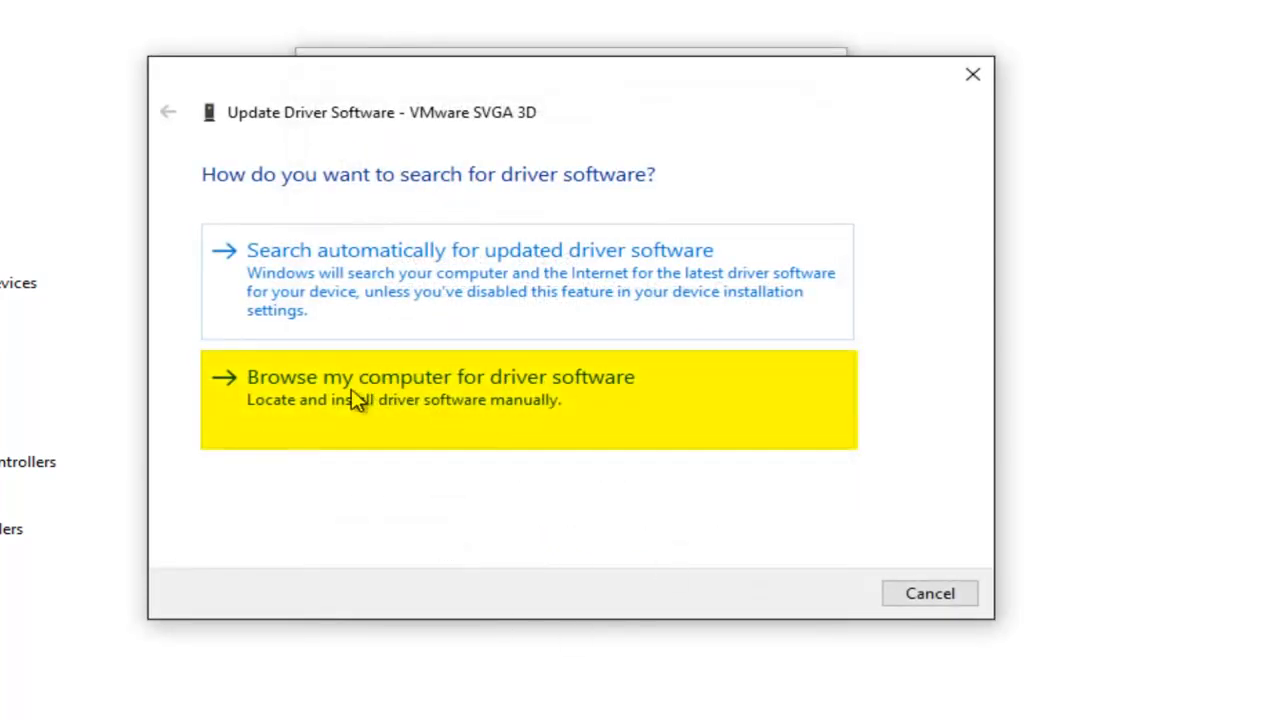
pyautogui.moveTo(640, 400)
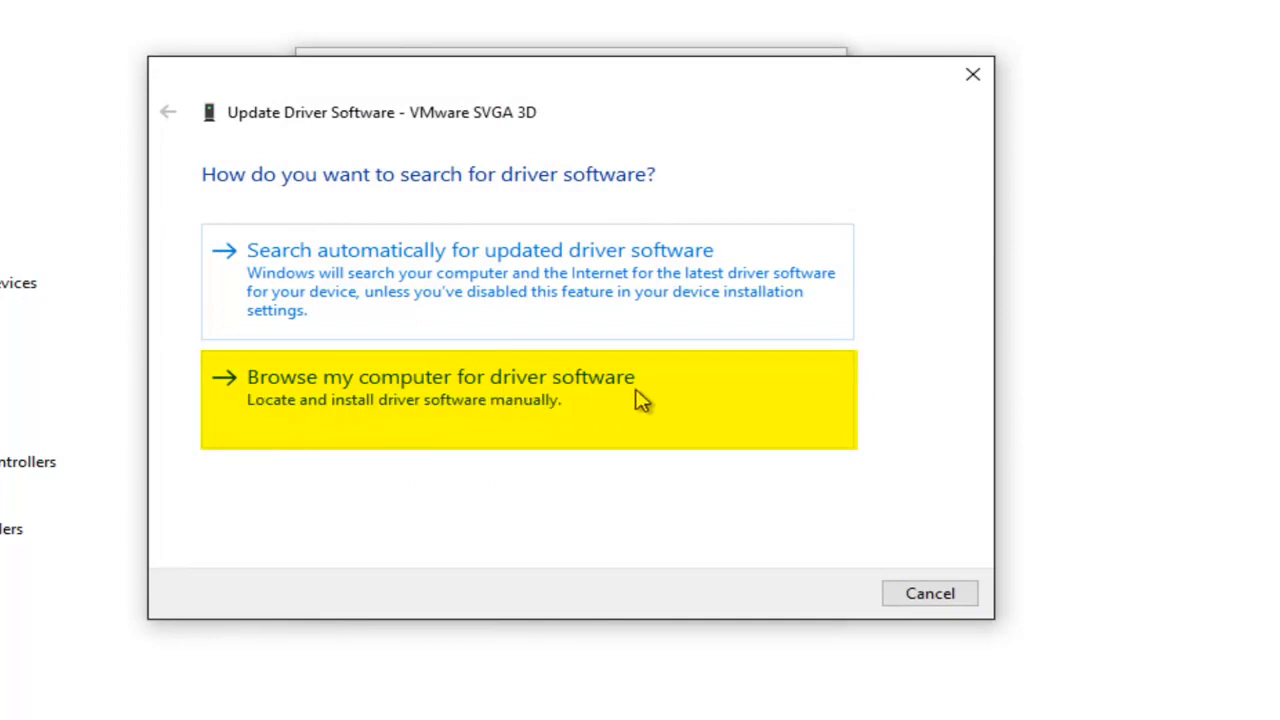
pyautogui.moveTo(296, 402)
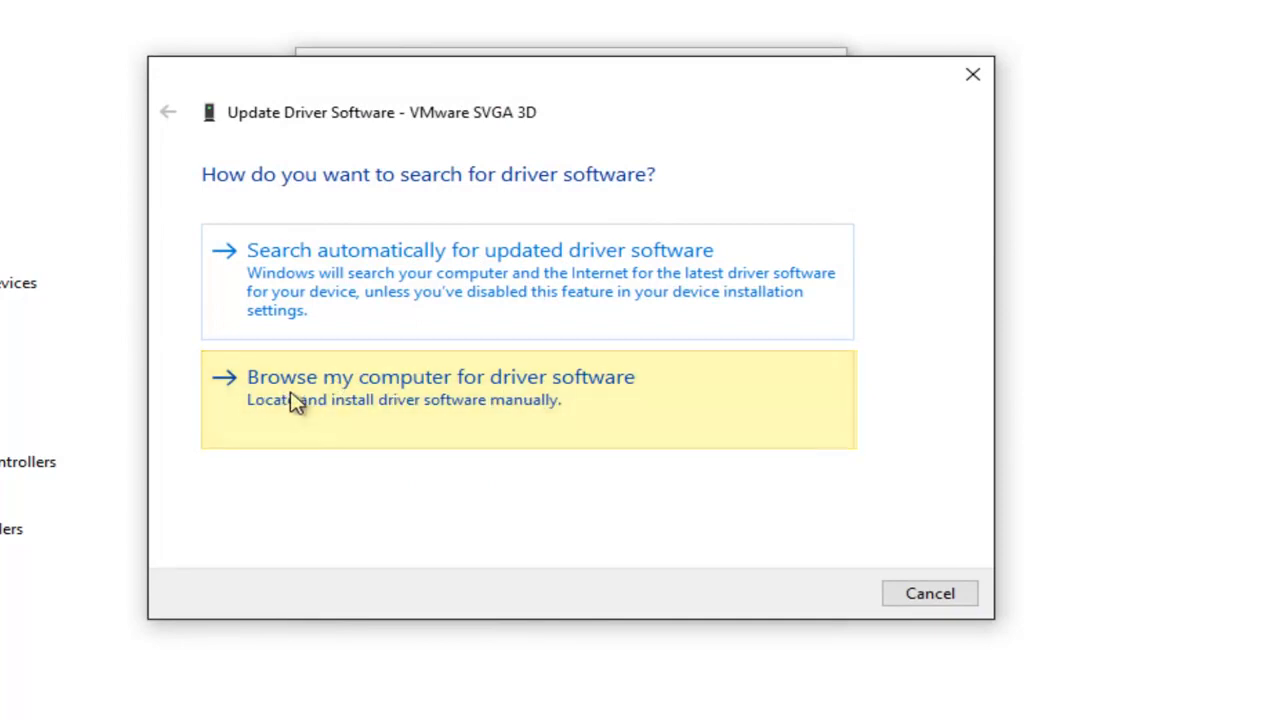
pyautogui.moveTo(396, 384)
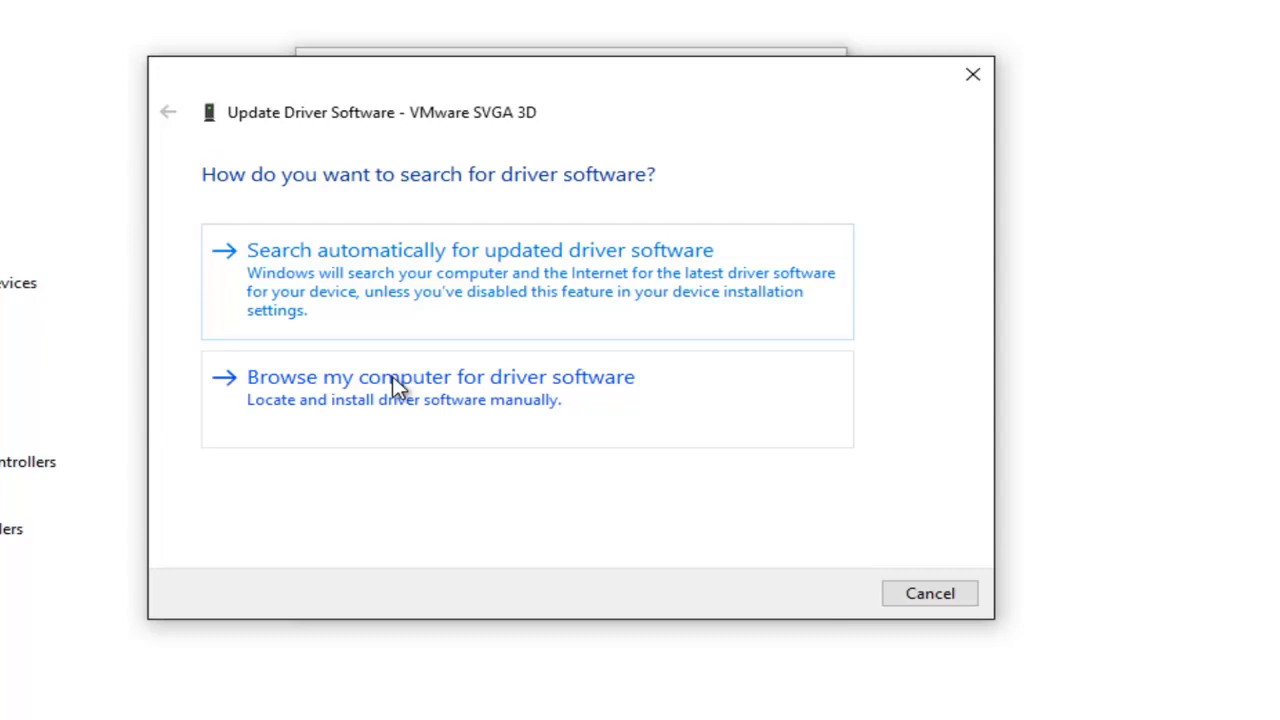
pyautogui.moveTo(204, 444)
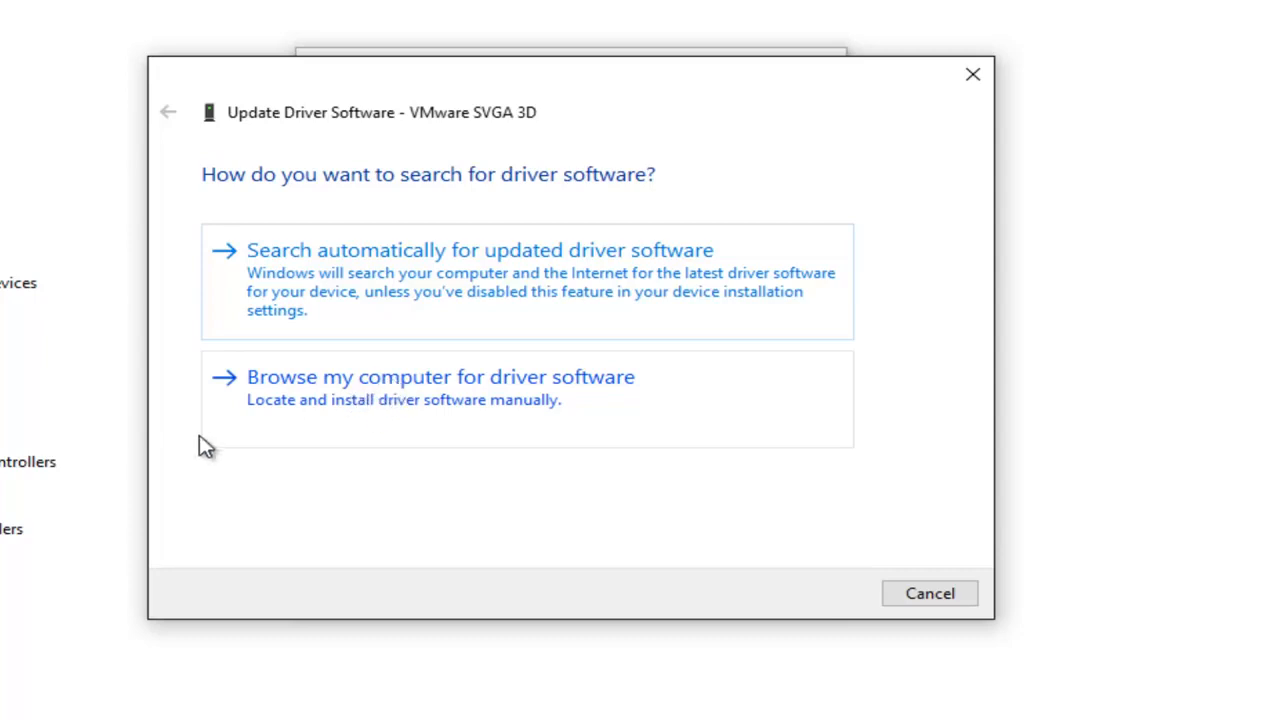
pyautogui.moveTo(348, 438)
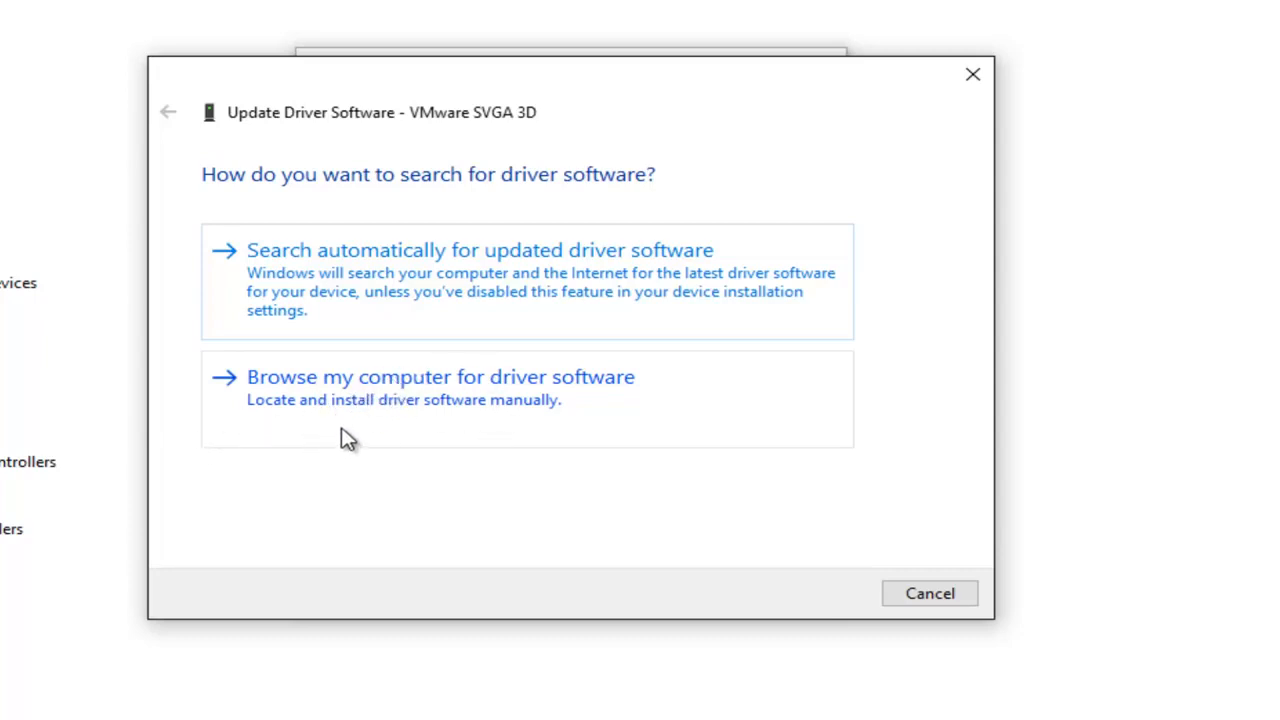
pyautogui.moveTo(350, 438)
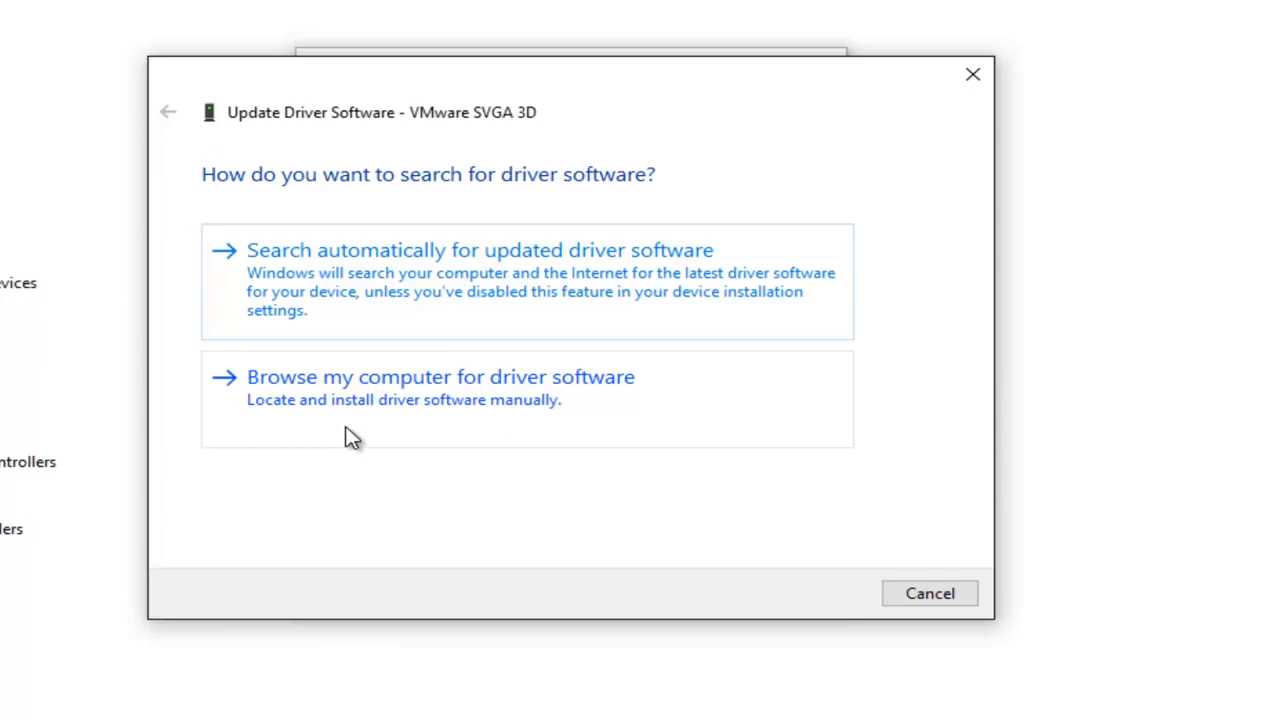